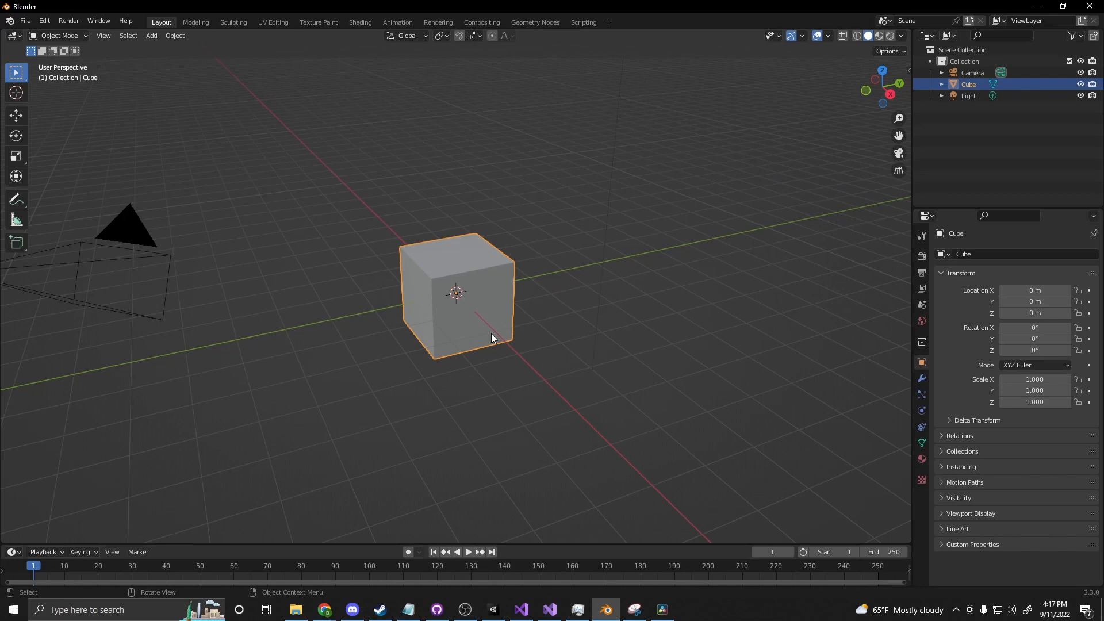
{"action": "mouse_move", "coordinate": [502, 383]}
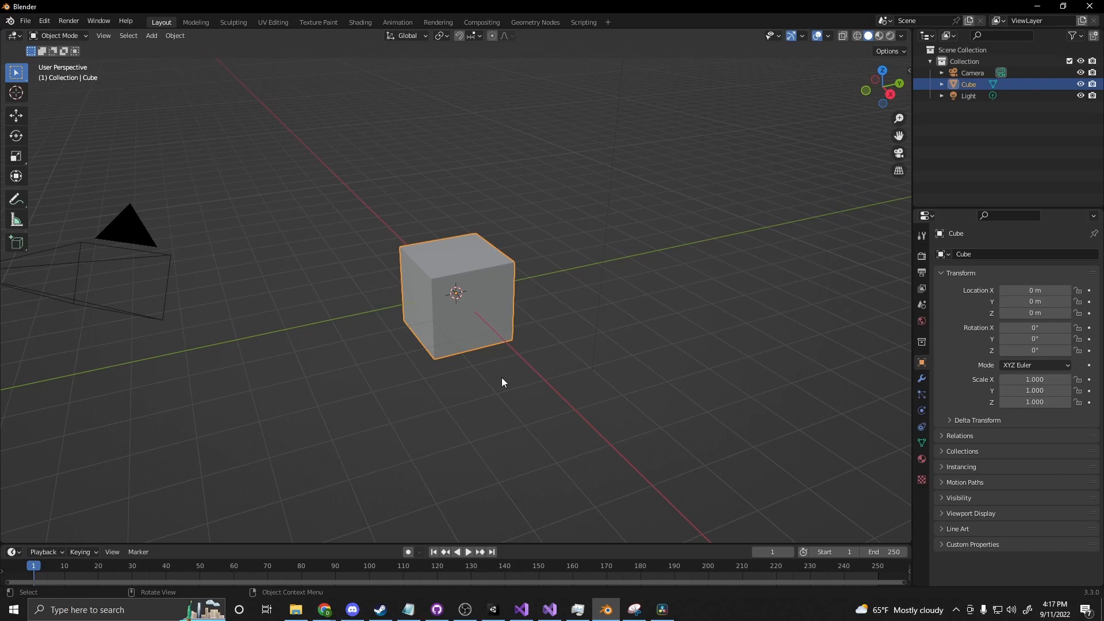
{"action": "mouse_move", "coordinate": [439, 316]}
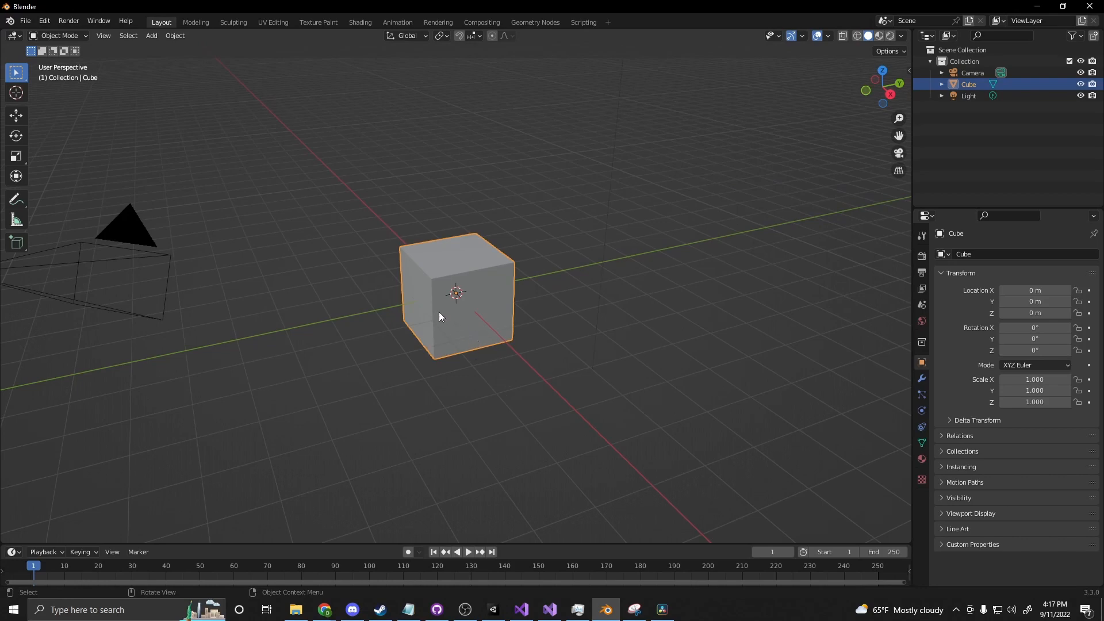
Put the default cube into Edit Mode with all its geometry selected
{"action": "key", "text": "Tab"}
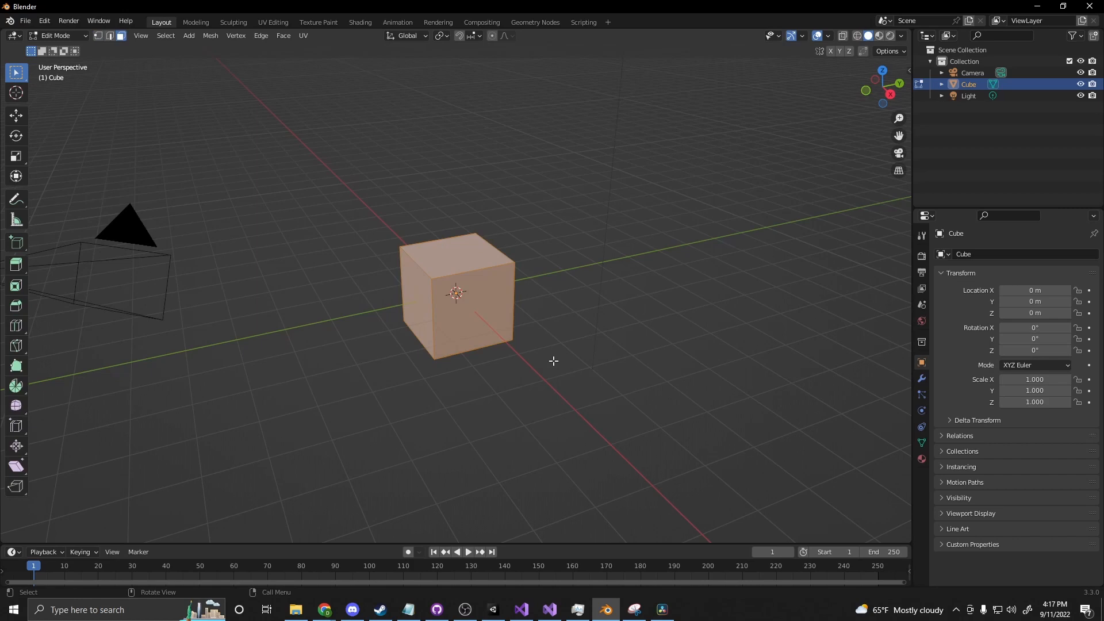
{"action": "mouse_move", "coordinate": [555, 392]}
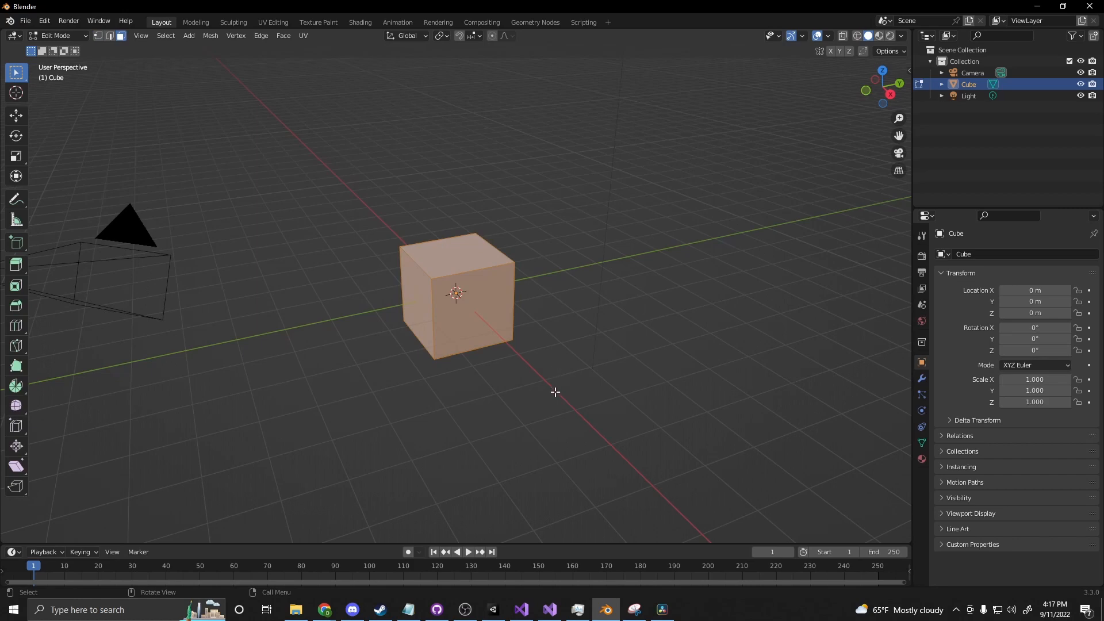
Inset all cube faces individually with a small thickness for thin borders
{"action": "key", "text": "i"}
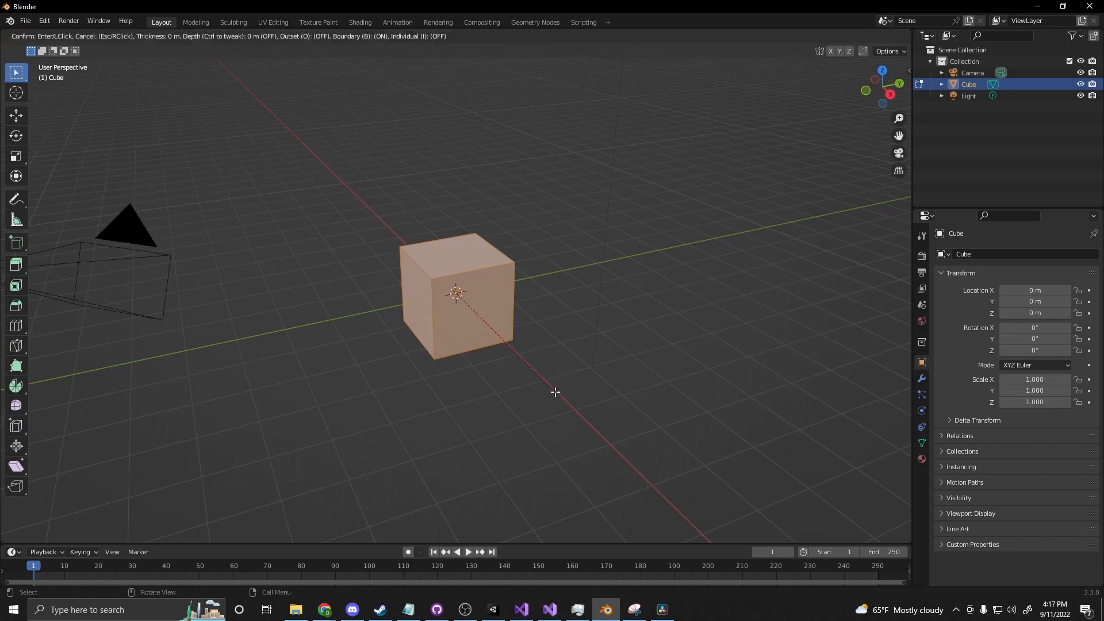
{"action": "mouse_move", "coordinate": [517, 348]}
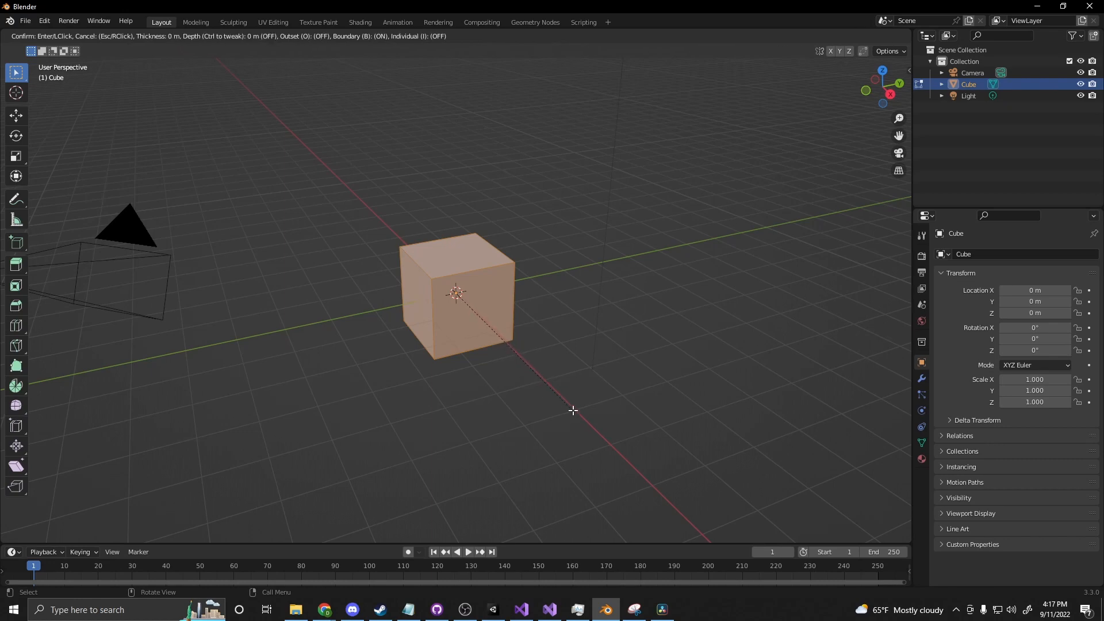
{"action": "mouse_move", "coordinate": [420, 47]}
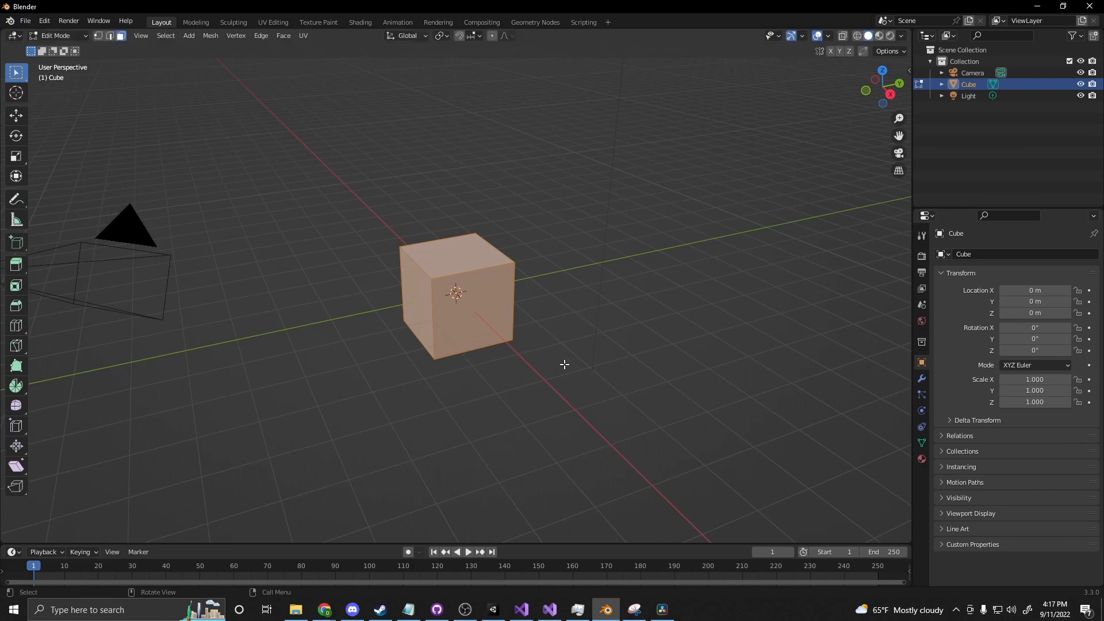
{"action": "key", "text": "i"}
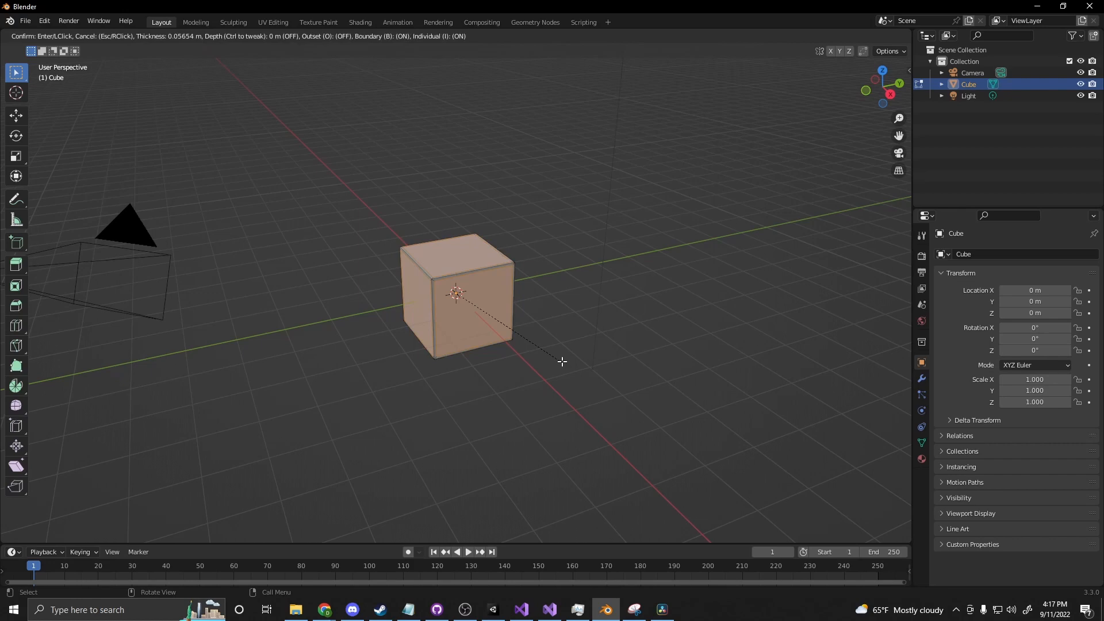
{"action": "mouse_move", "coordinate": [558, 359]}
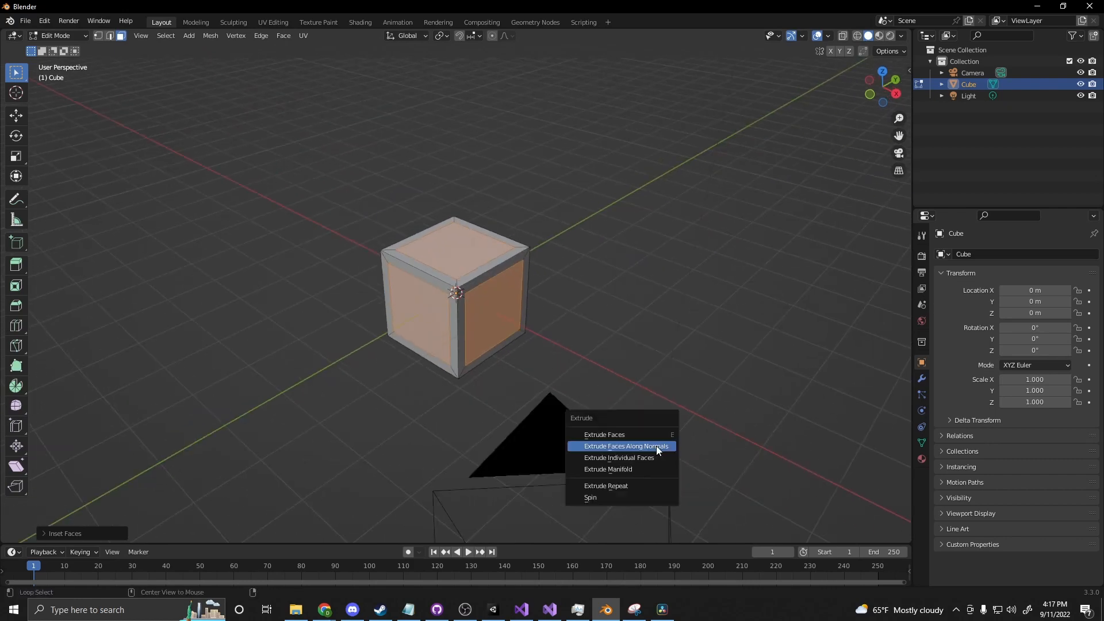
{"action": "mouse_move", "coordinate": [623, 450]}
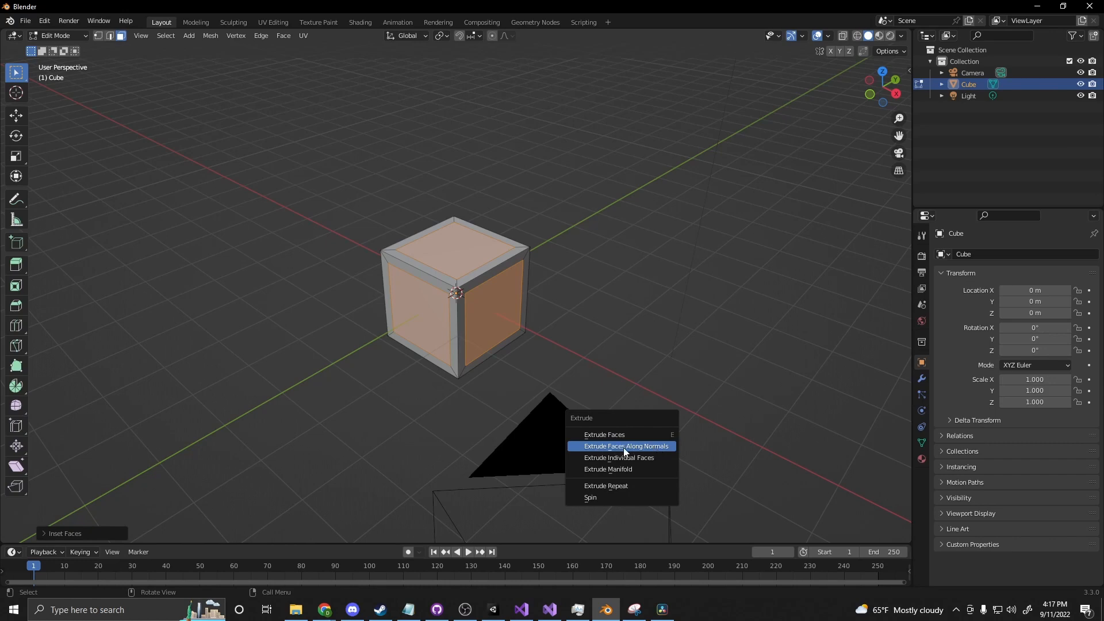
{"action": "mouse_move", "coordinate": [625, 445]}
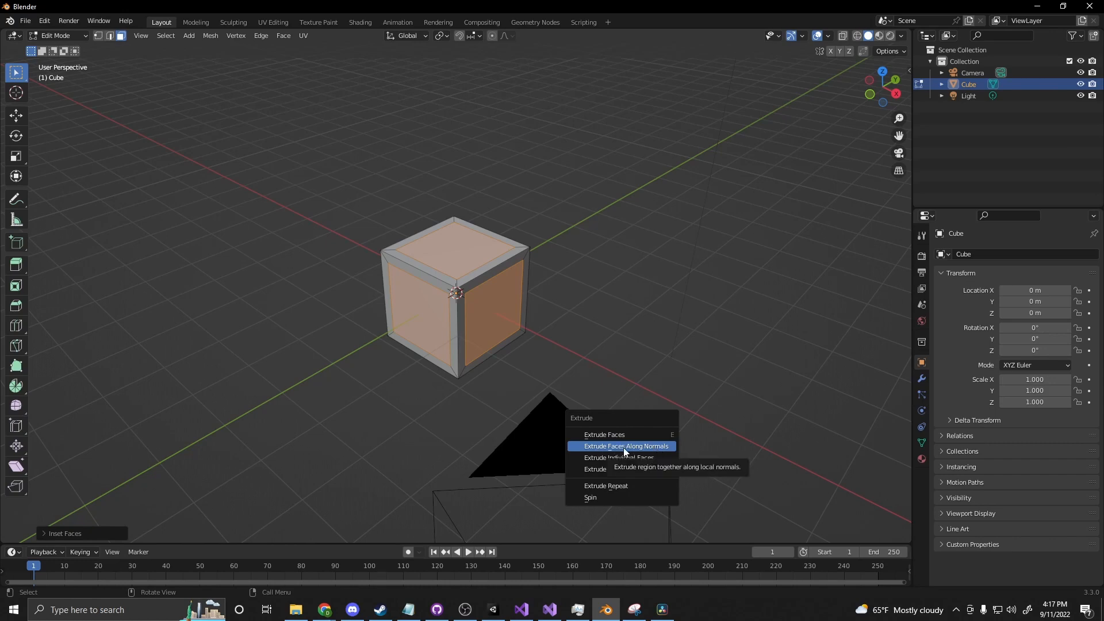
Extrude the inner face panels along their normals to recess them inside the borders
{"action": "left_click", "coordinate": [623, 446]}
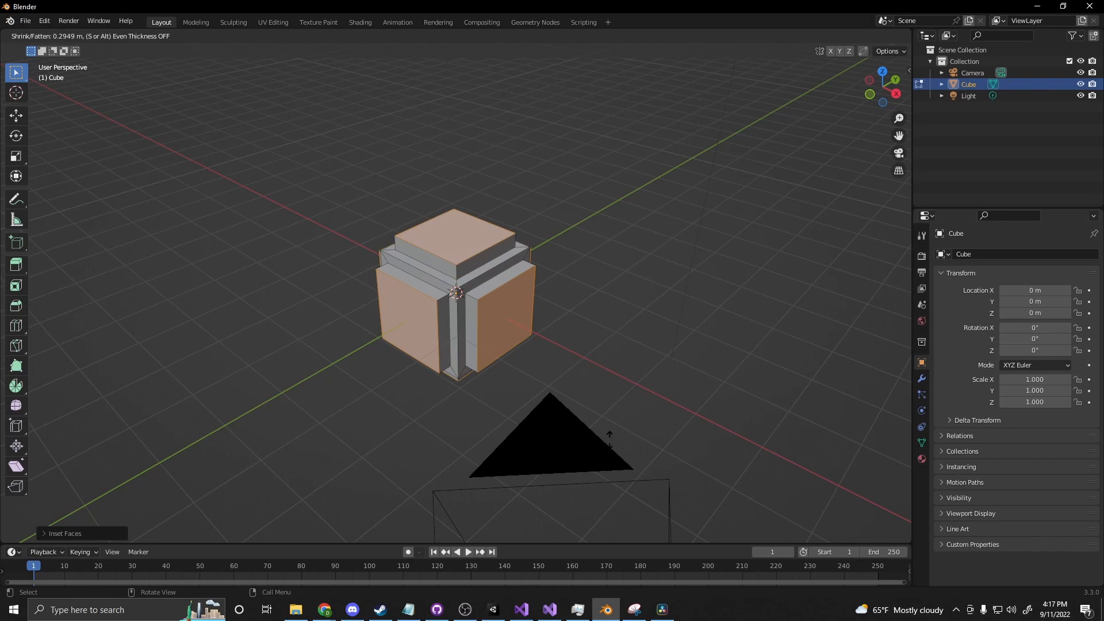
{"action": "mouse_move", "coordinate": [636, 450]}
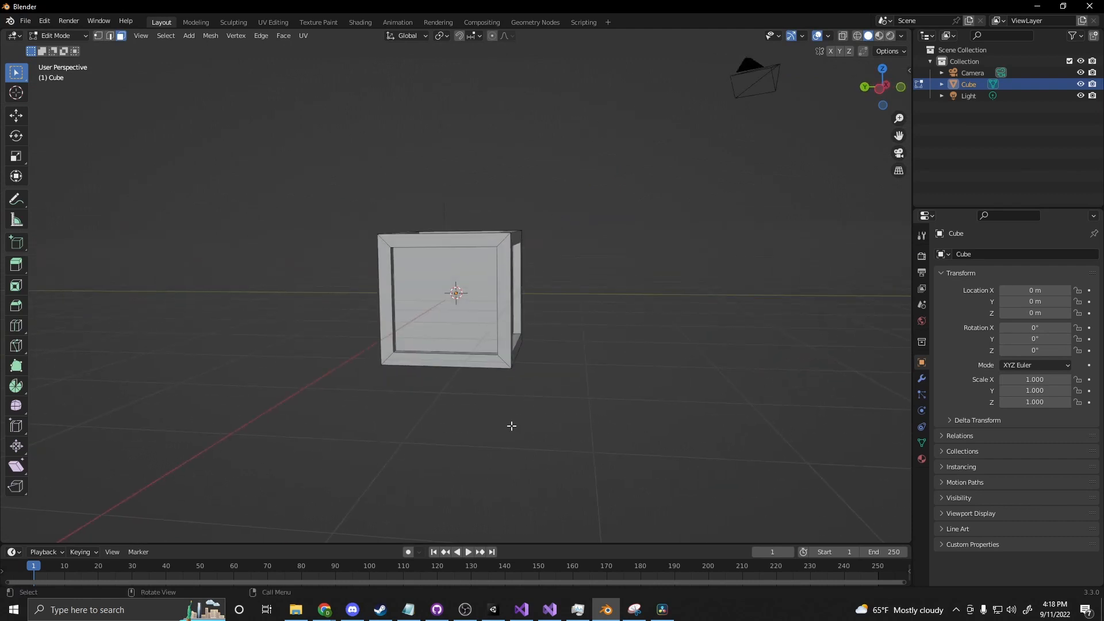
{"action": "mouse_move", "coordinate": [465, 383]}
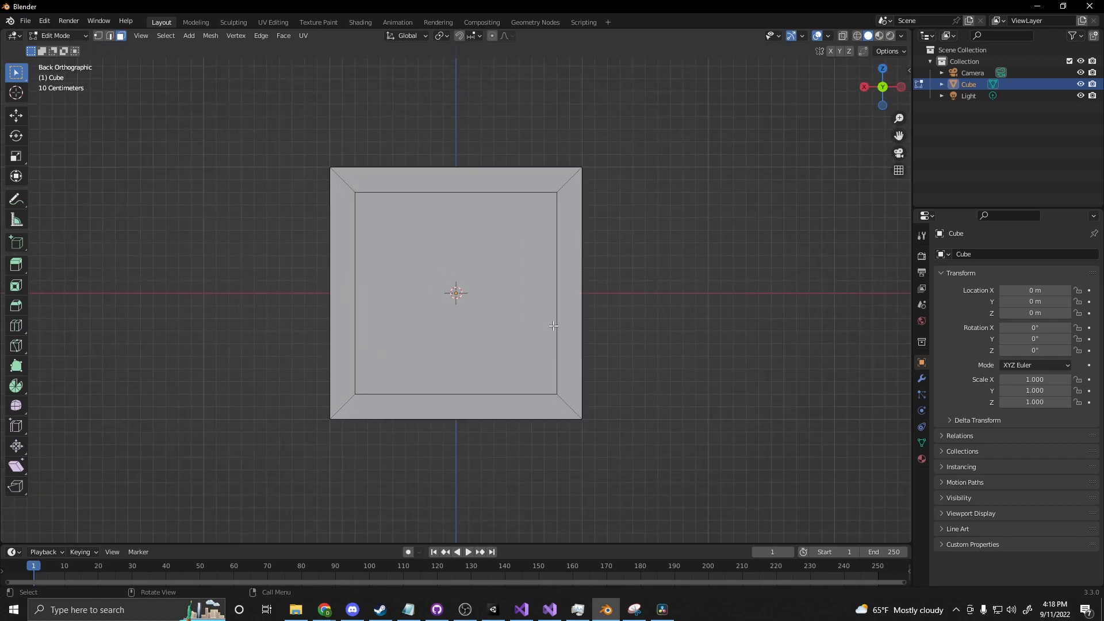
Return to Object Mode, show wireframe shading, and rotate a new plane 90° on X
{"action": "key", "text": "Tab"}
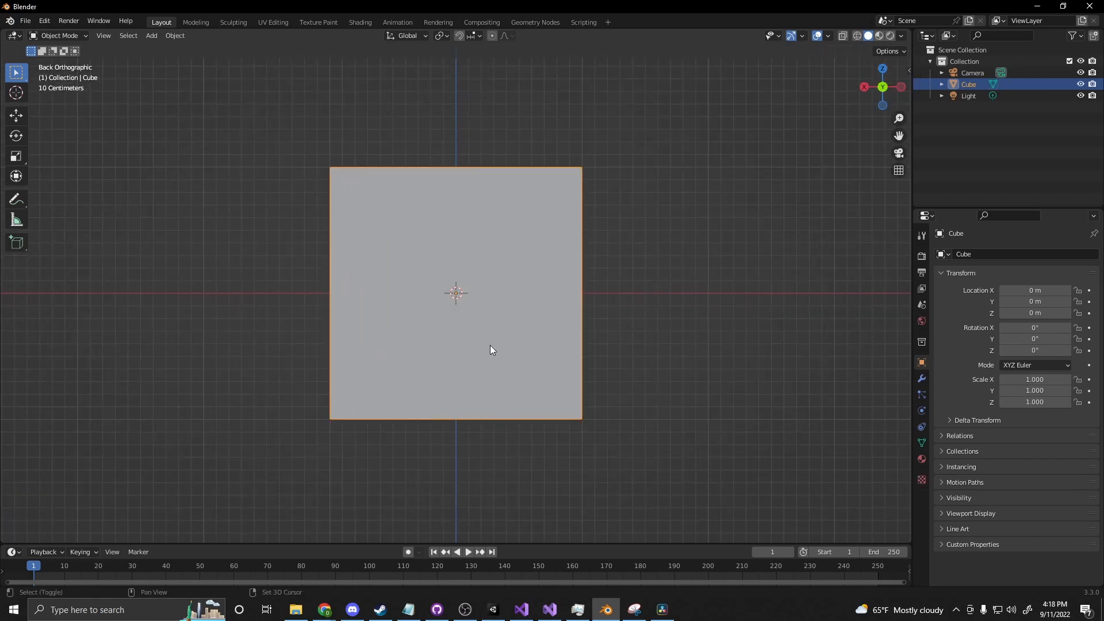
{"action": "left_click", "coordinate": [847, 35]}
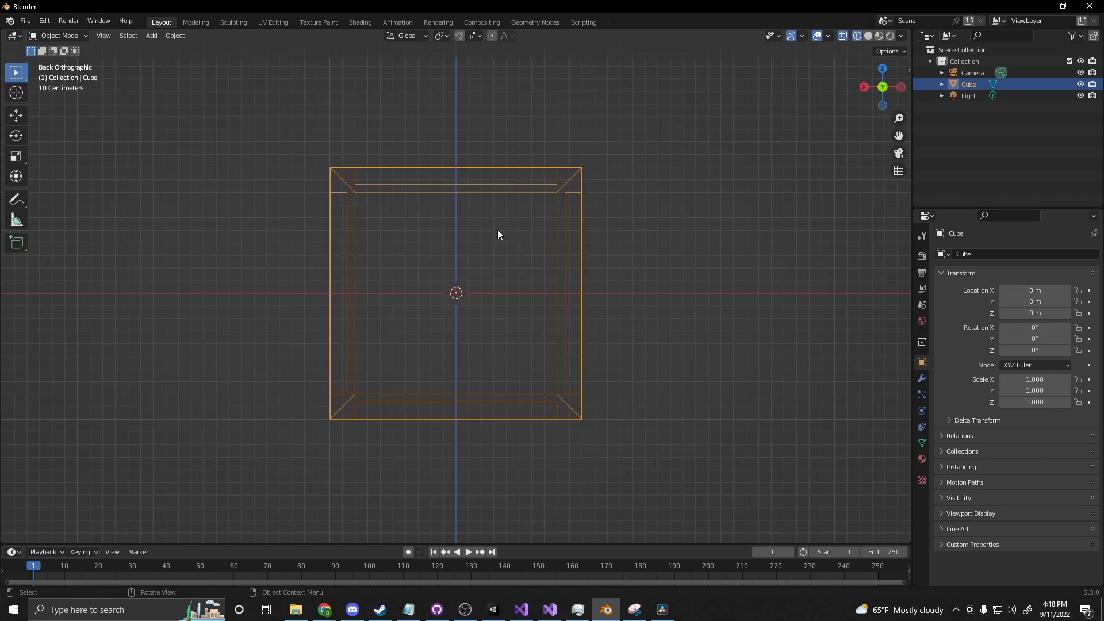
{"action": "mouse_move", "coordinate": [579, 380]}
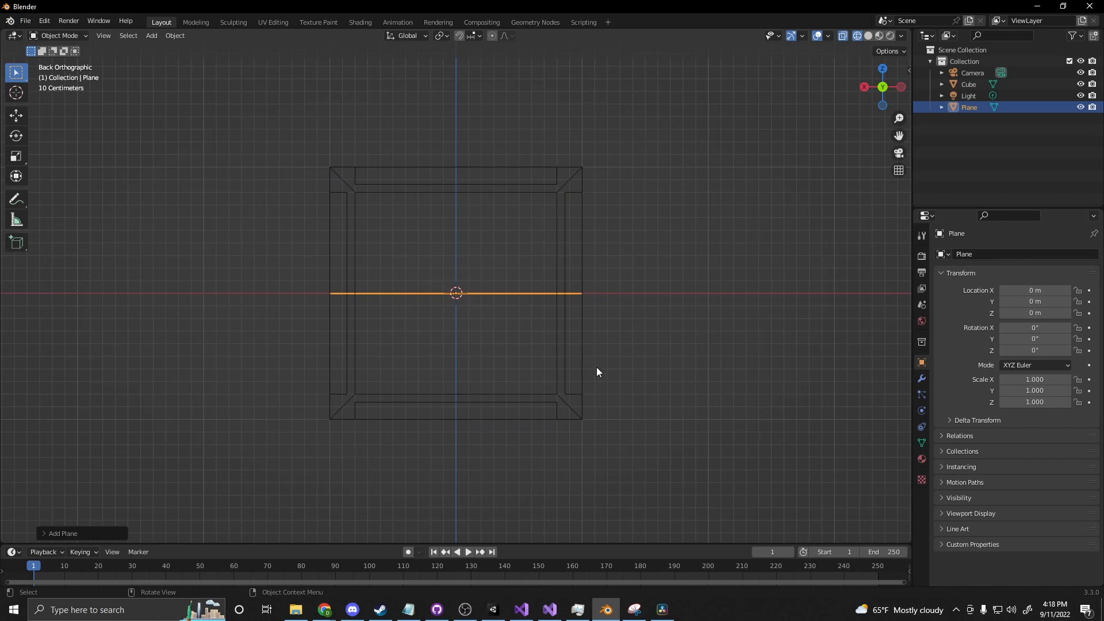
{"action": "key", "text": "r"}
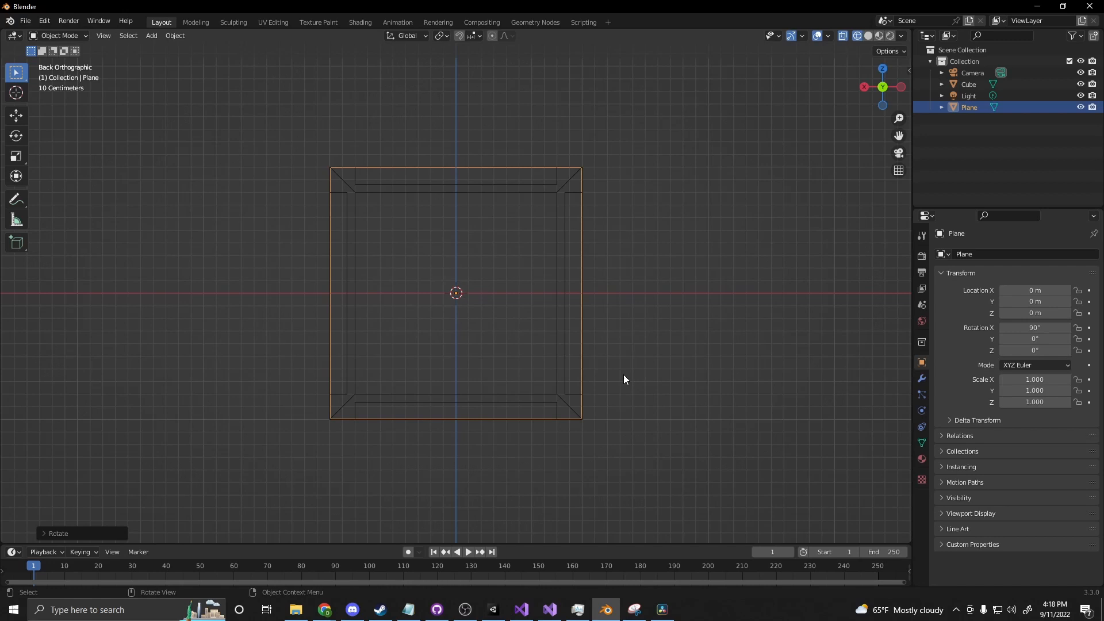
{"action": "mouse_move", "coordinate": [655, 459]}
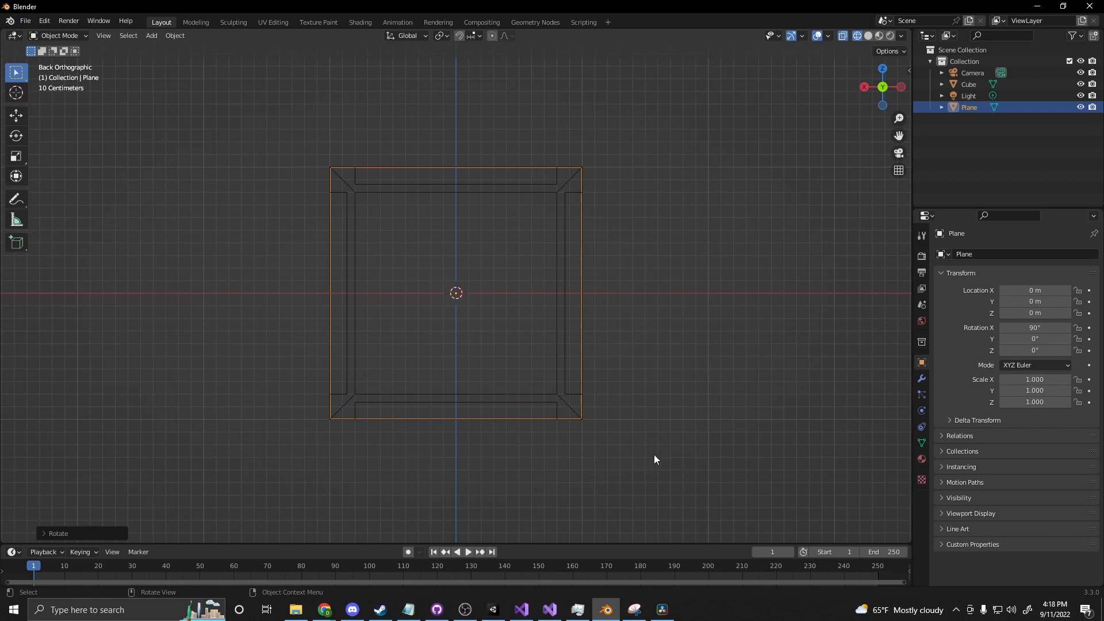
Scale the plane along X in Edit Mode into a tall, thin strip
{"action": "key", "text": "Tab"}
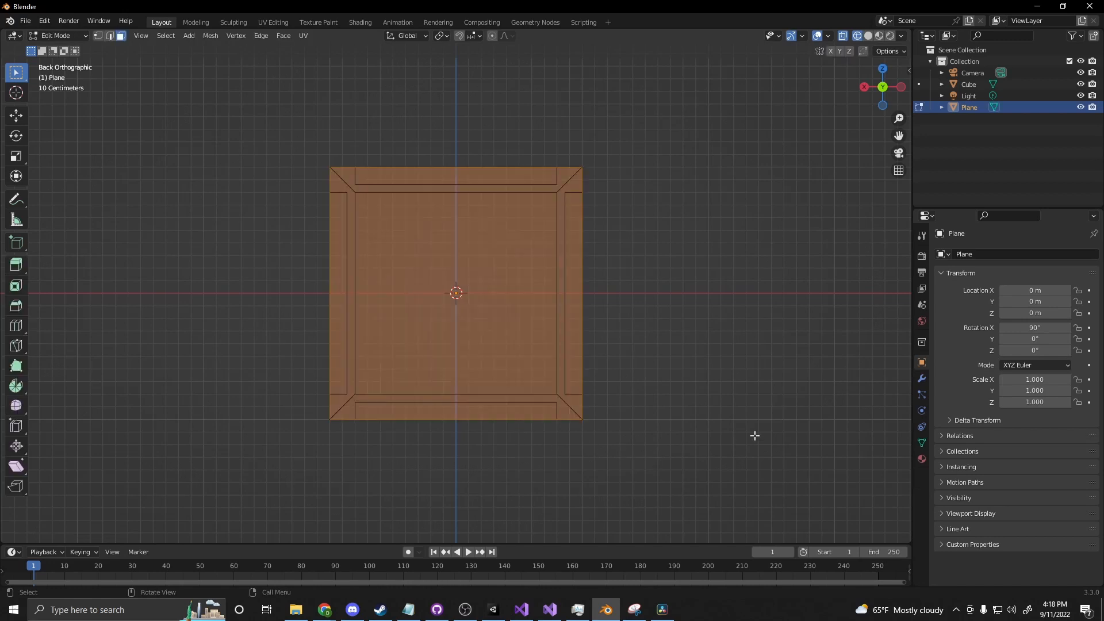
{"action": "key", "text": "s"}
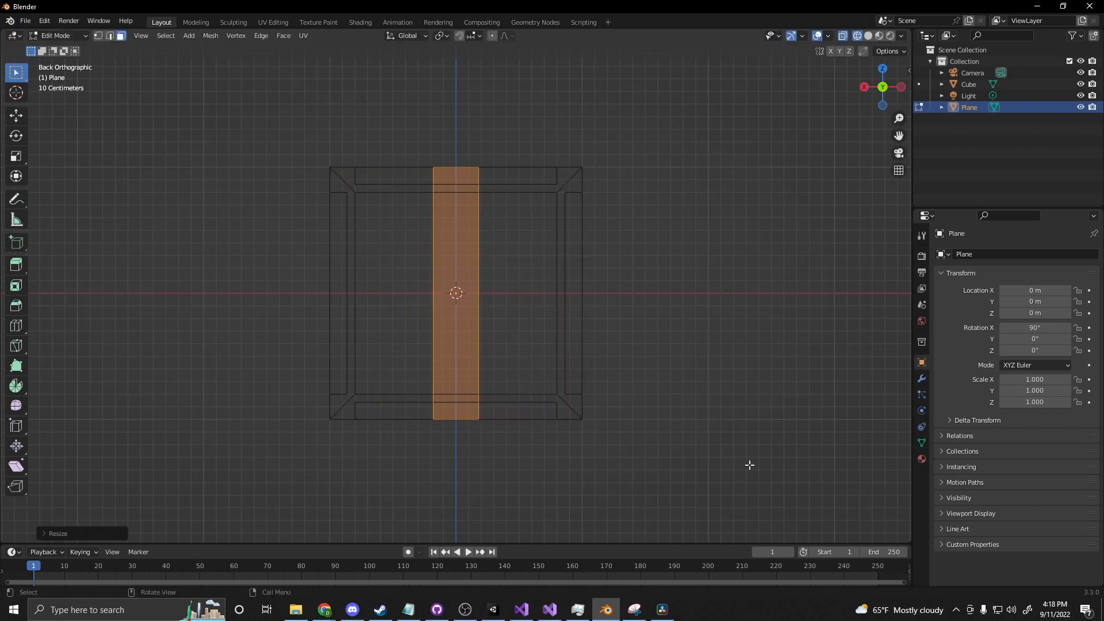
{"action": "mouse_move", "coordinate": [517, 373]}
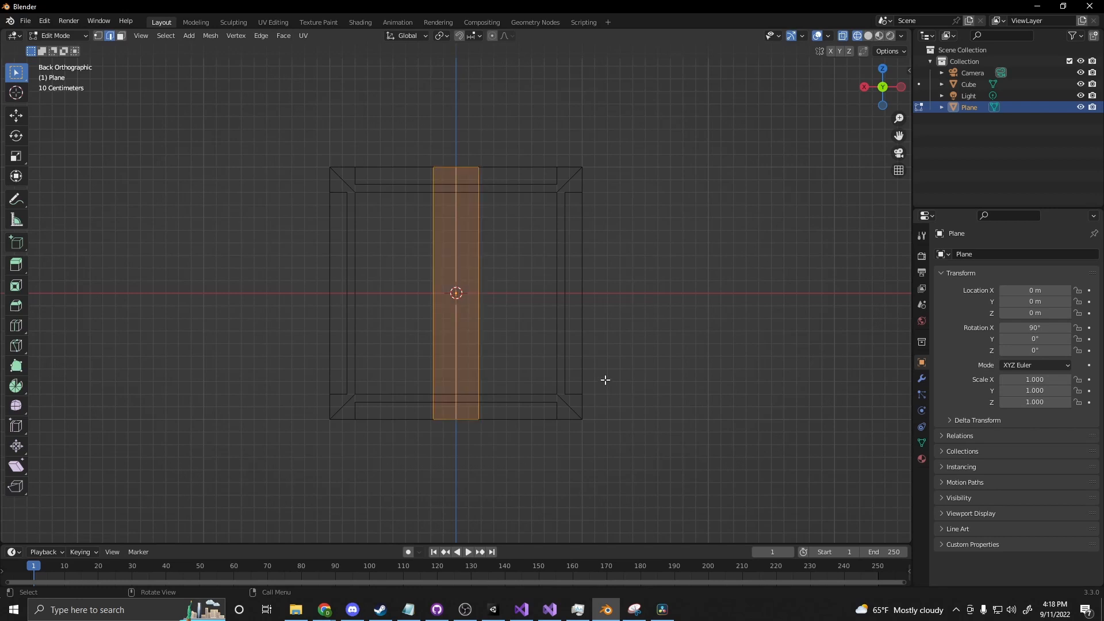
Rotate the strip diagonally and move its end vertices onto the crate's corners
{"action": "key", "text": "r"}
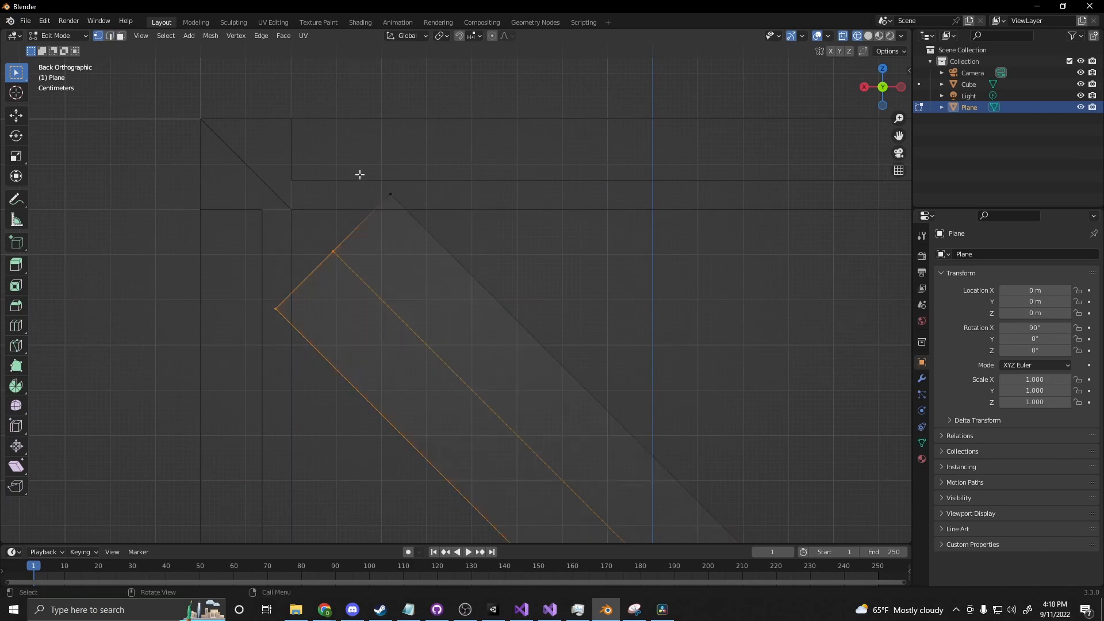
{"action": "key", "text": "g"}
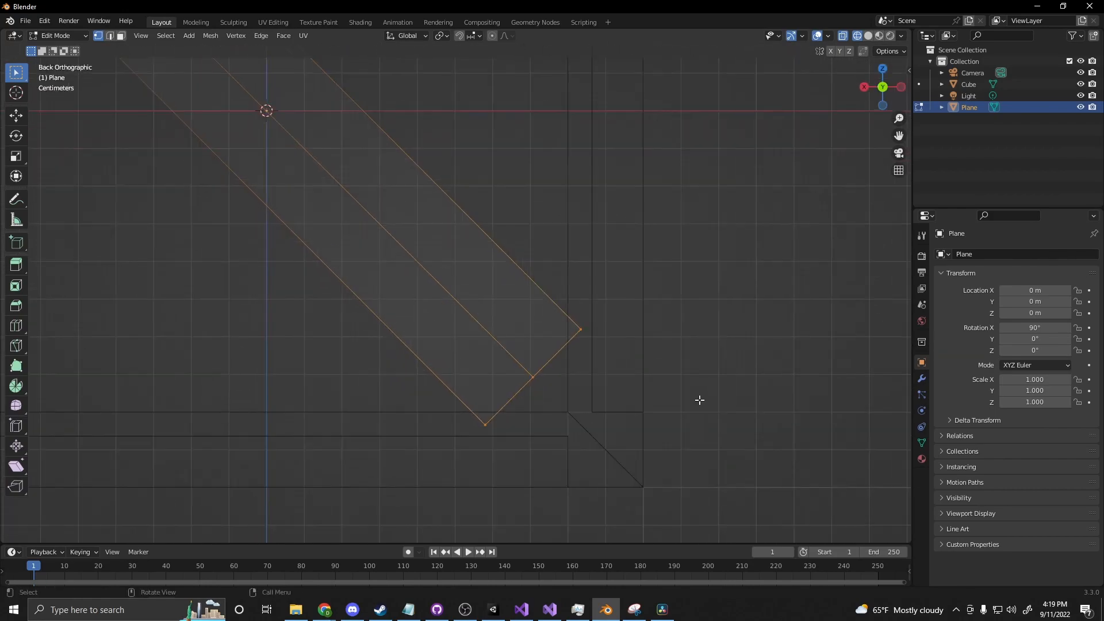
{"action": "key", "text": "g"}
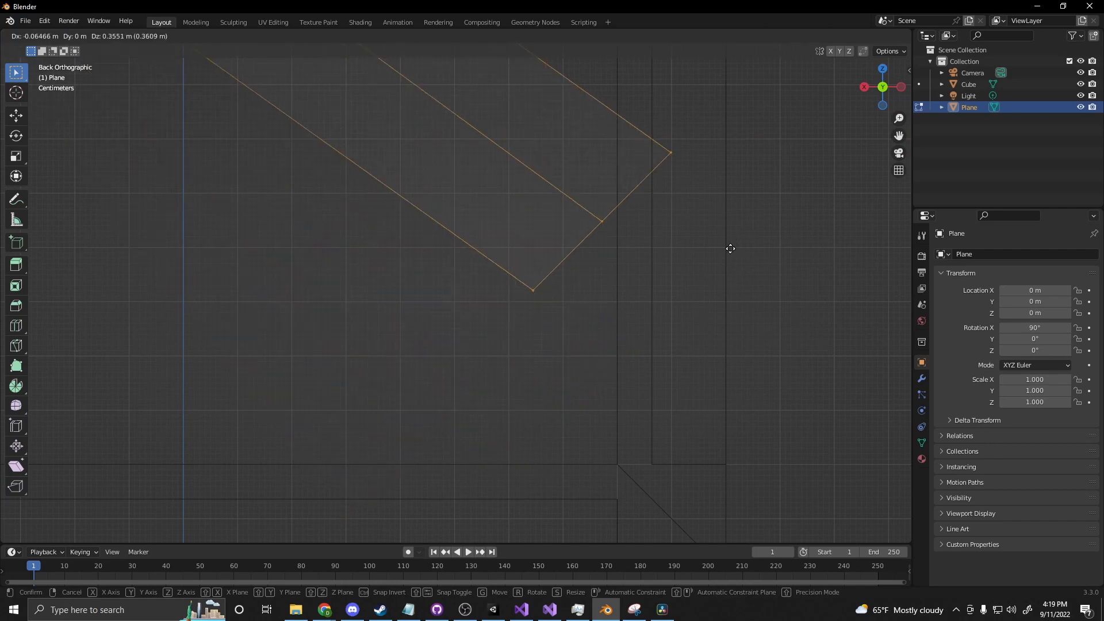
{"action": "mouse_move", "coordinate": [678, 393]}
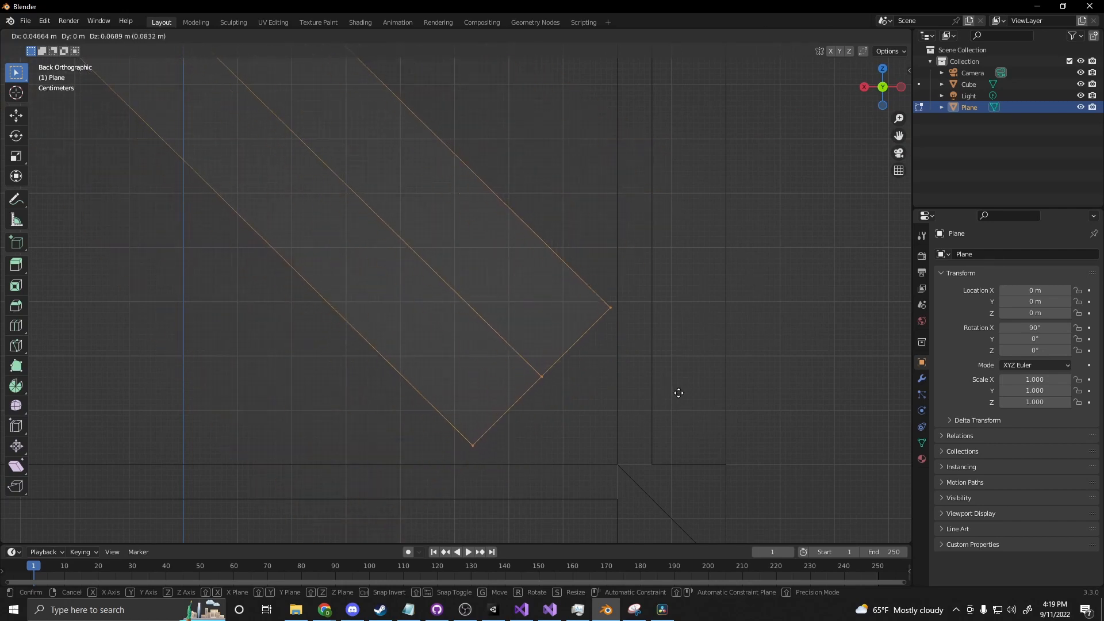
{"action": "mouse_move", "coordinate": [684, 410]}
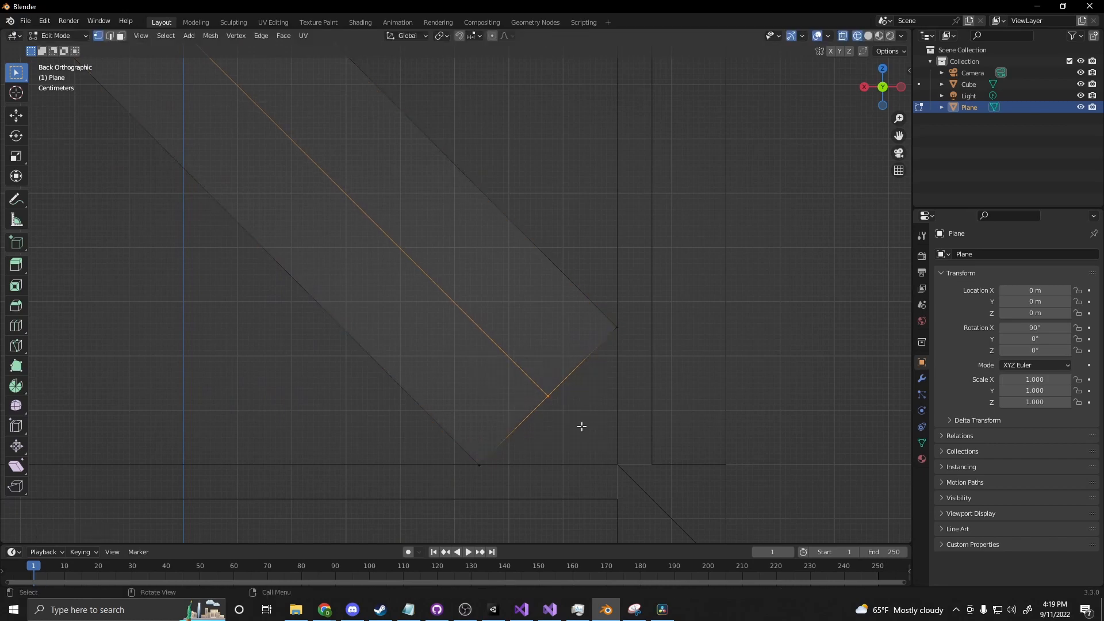
{"action": "key", "text": "g"}
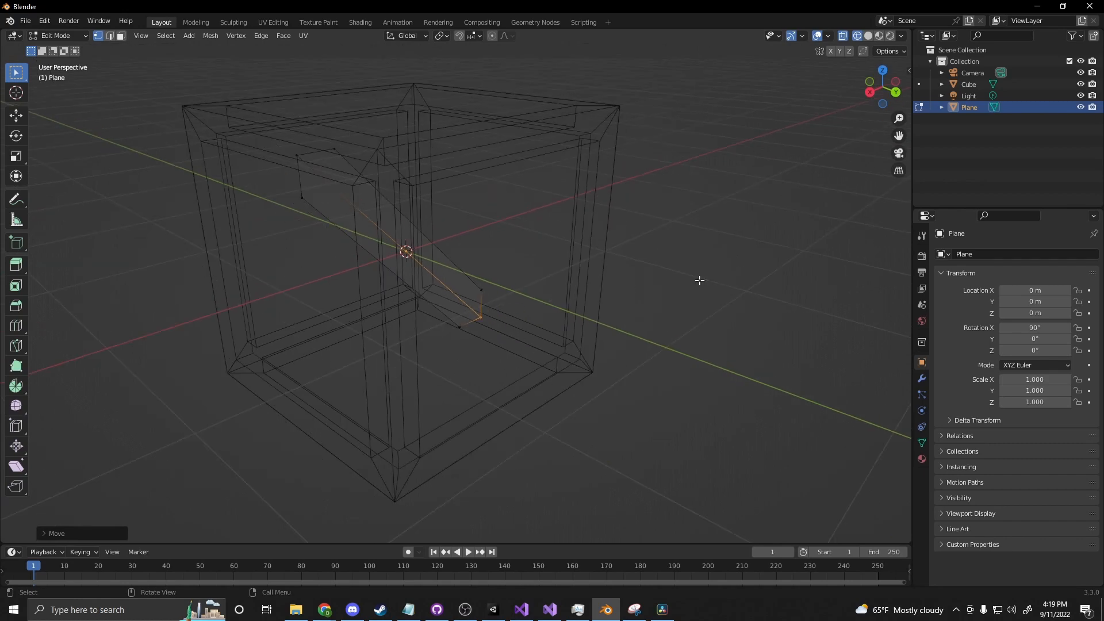
{"action": "mouse_move", "coordinate": [601, 314]}
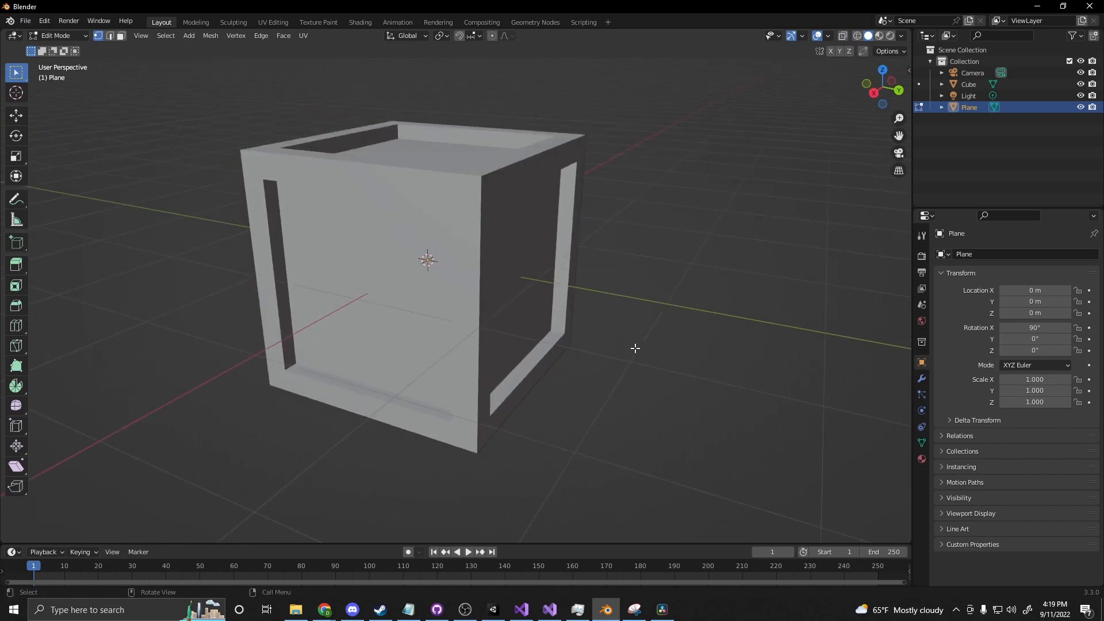
Slide the crossbeam along Y into the crate's side opening, in solid shading
{"action": "key", "text": "g"}
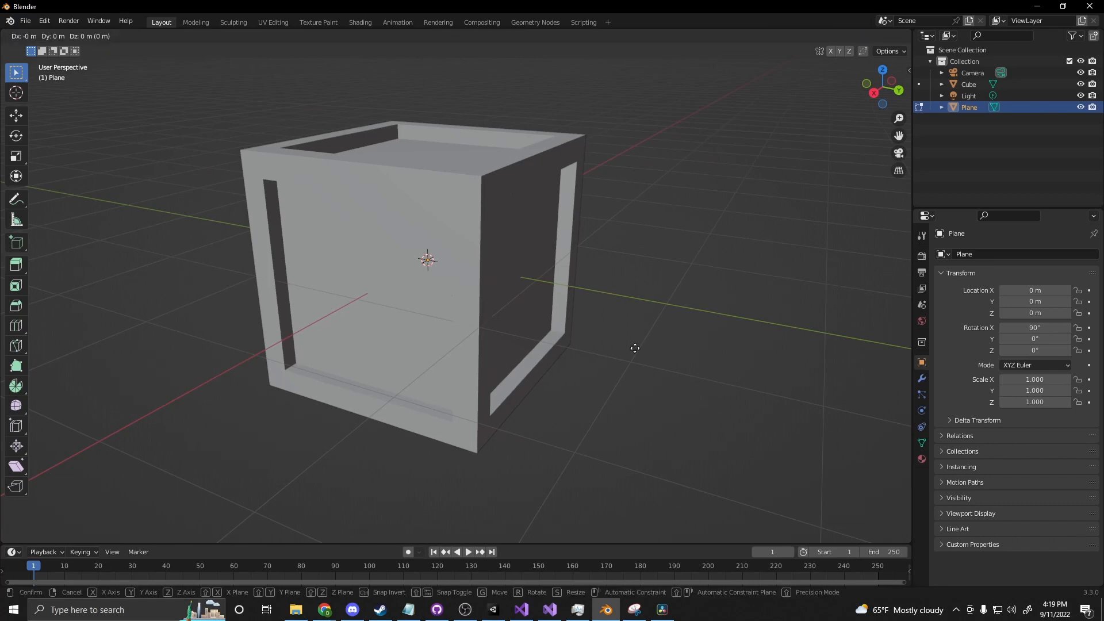
{"action": "mouse_move", "coordinate": [740, 372]}
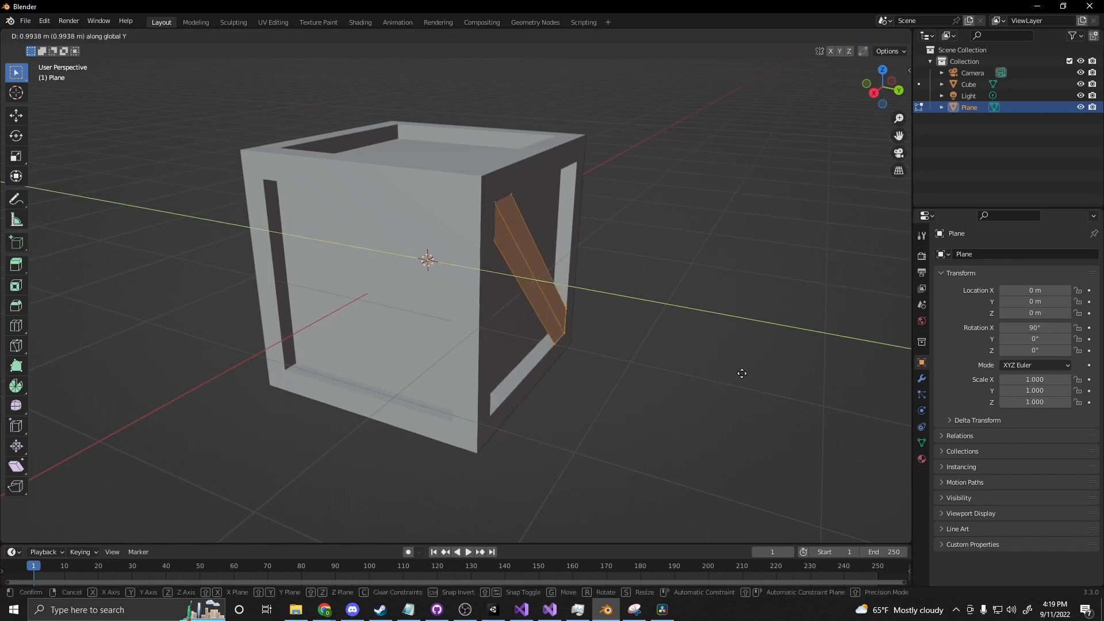
{"action": "mouse_move", "coordinate": [727, 372]}
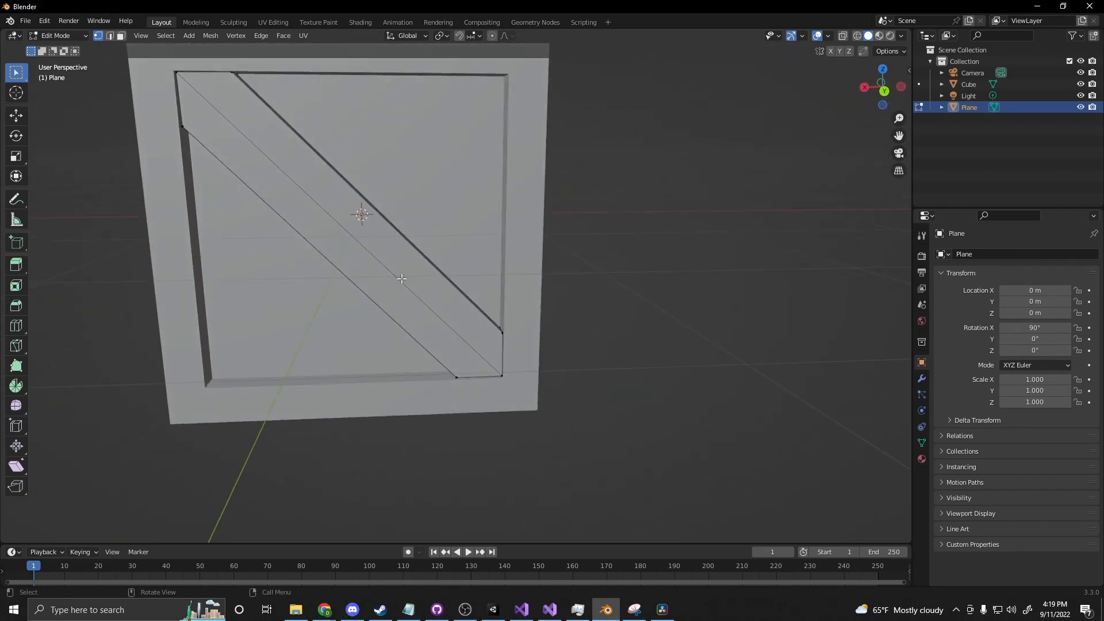
{"action": "mouse_move", "coordinate": [785, 324]}
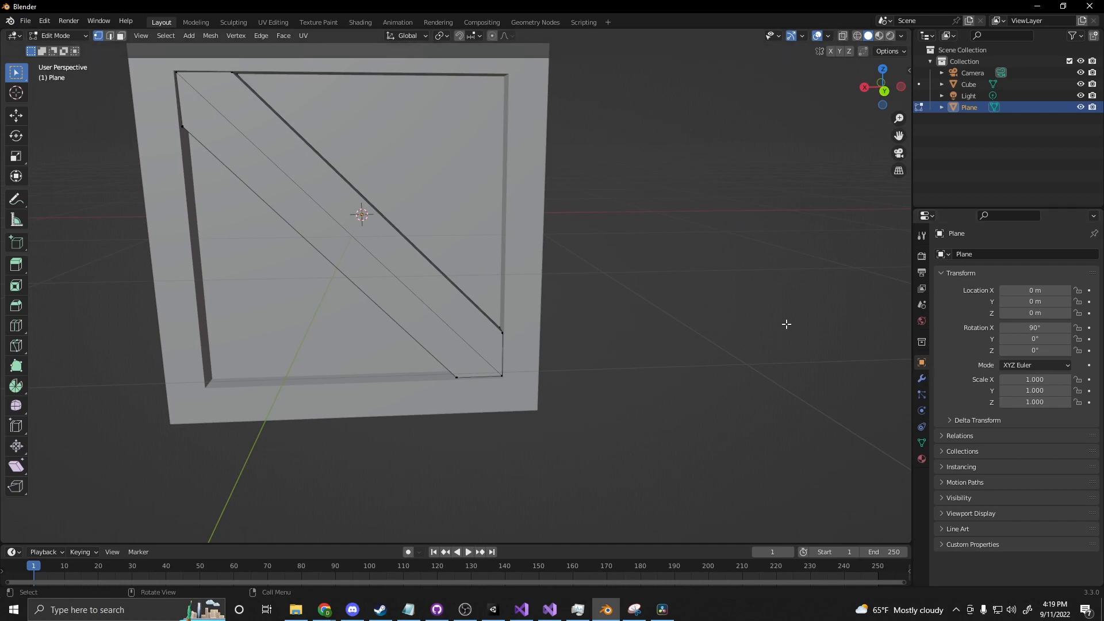
Add a Mirror modifier to the crossbeam using Cube as mirror object, axis Y
{"action": "left_click", "coordinate": [920, 379]}
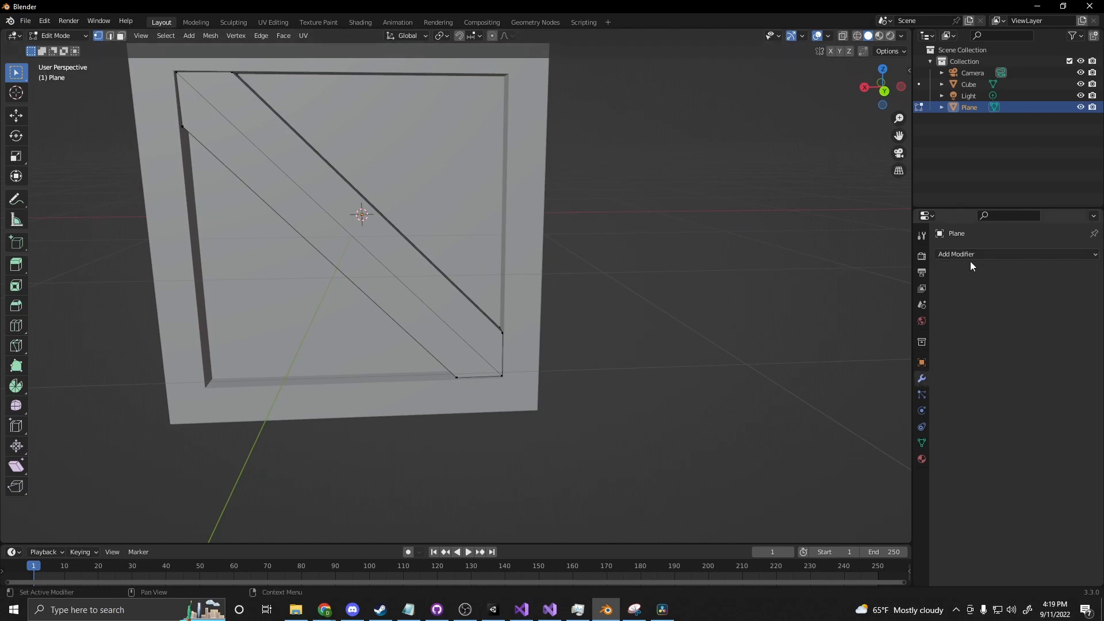
{"action": "left_click", "coordinate": [972, 254]}
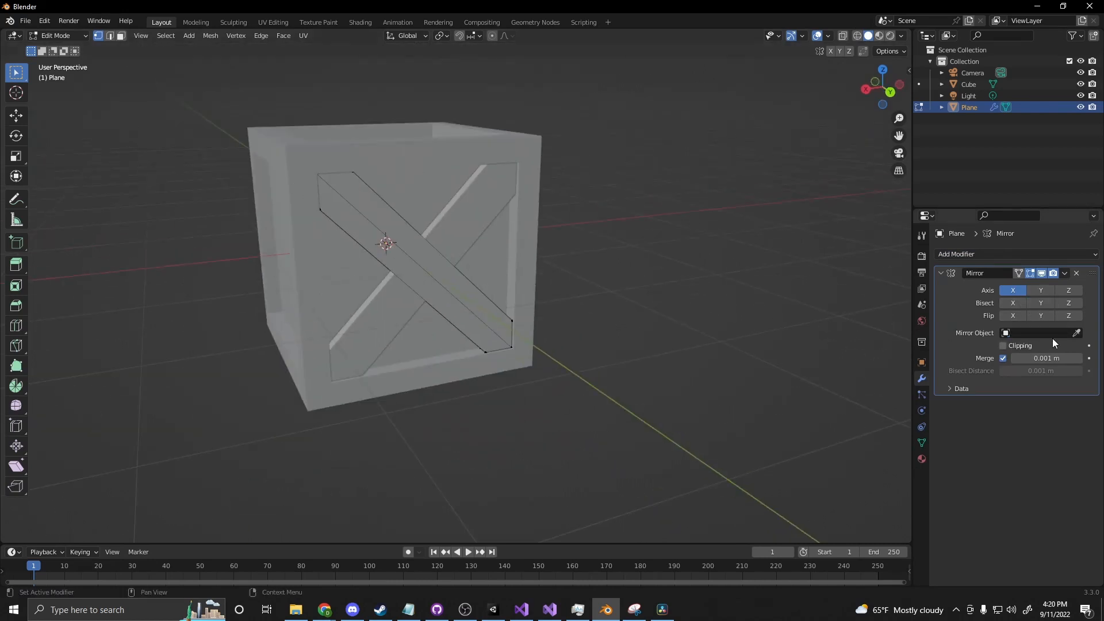
{"action": "left_click", "coordinate": [1035, 332]}
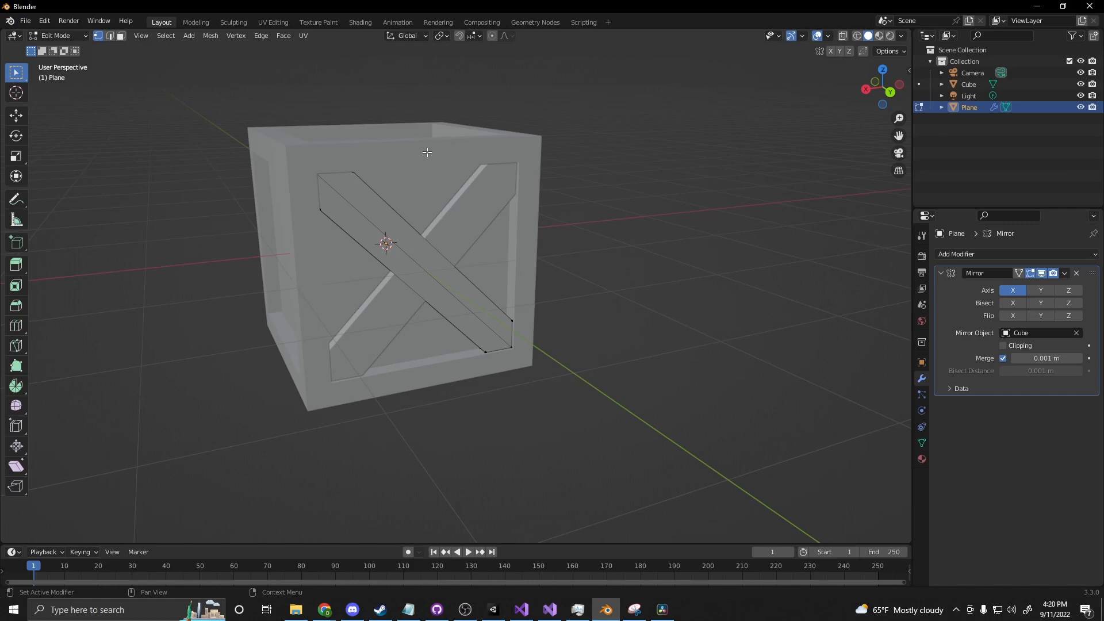
{"action": "left_click", "coordinate": [1012, 290]}
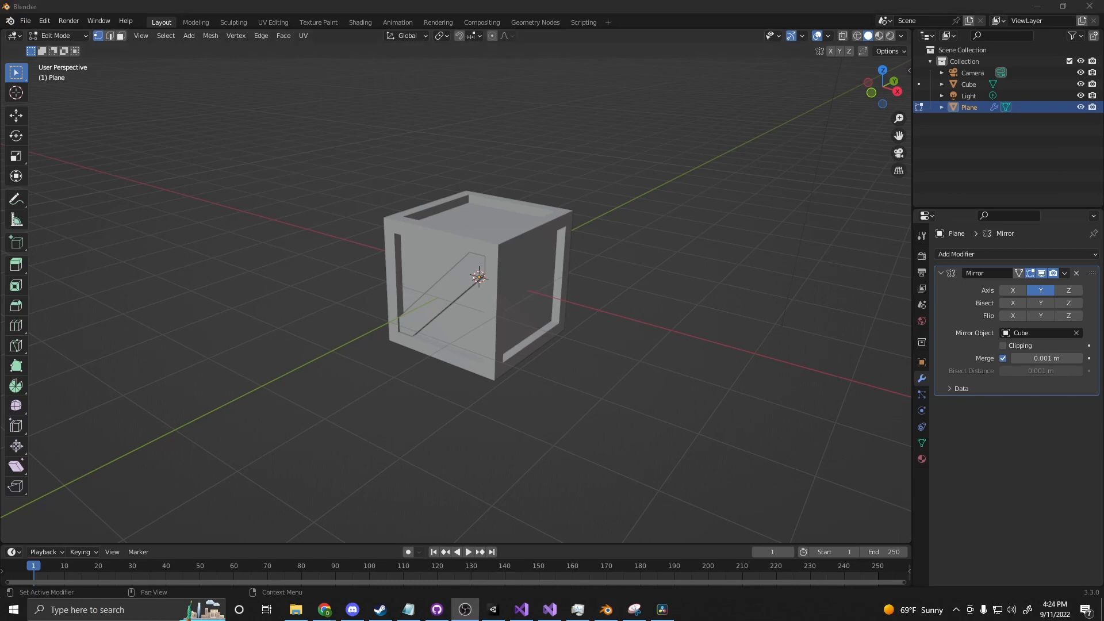
{"action": "mouse_move", "coordinate": [272, 22]}
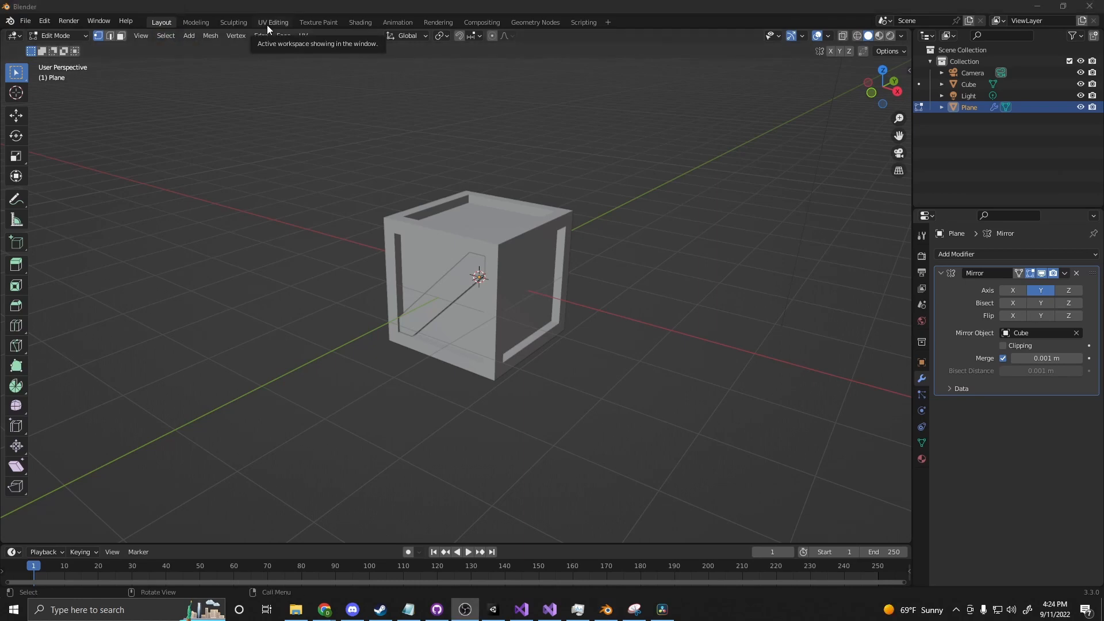
Smart UV Project the cube in the UV Editing workspace with island margin 0.001
{"action": "left_click", "coordinate": [273, 22]}
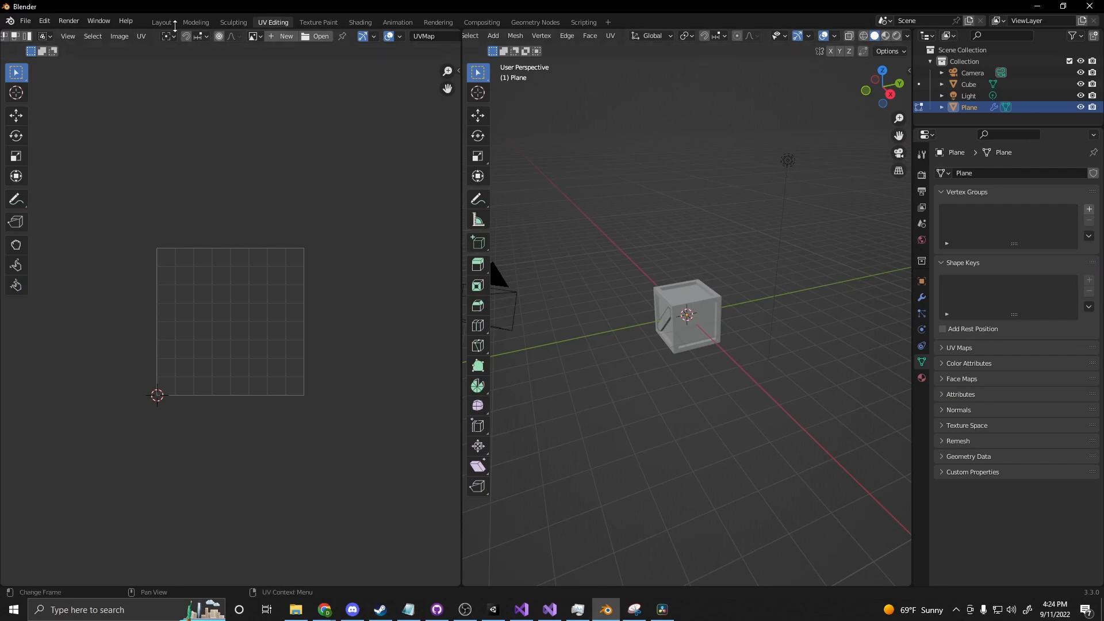
{"action": "left_click", "coordinate": [161, 21]}
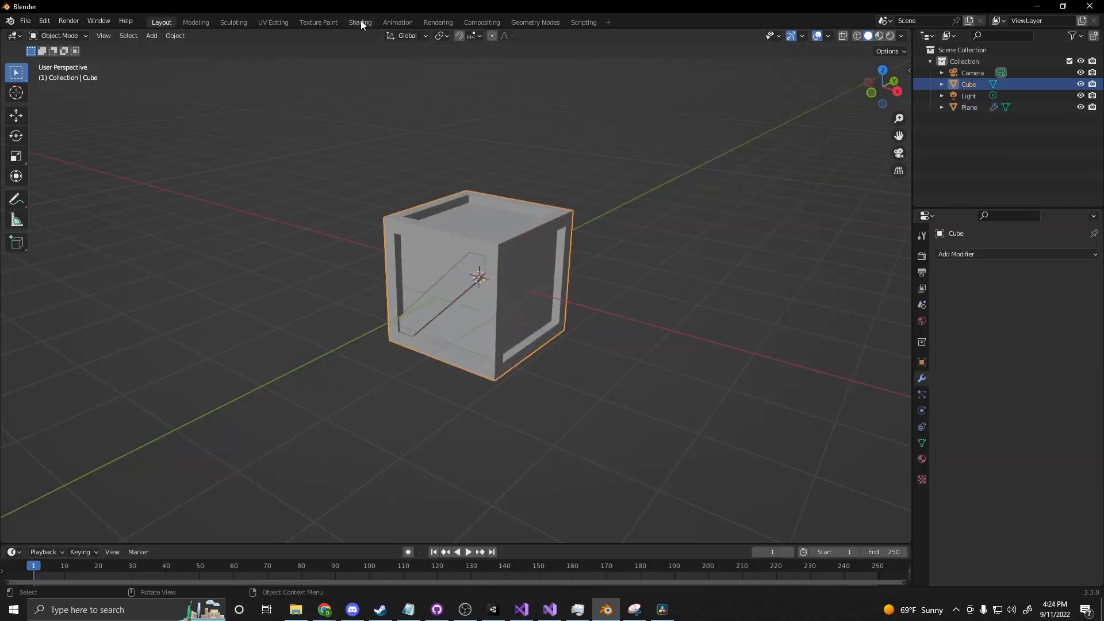
{"action": "left_click", "coordinate": [273, 22]}
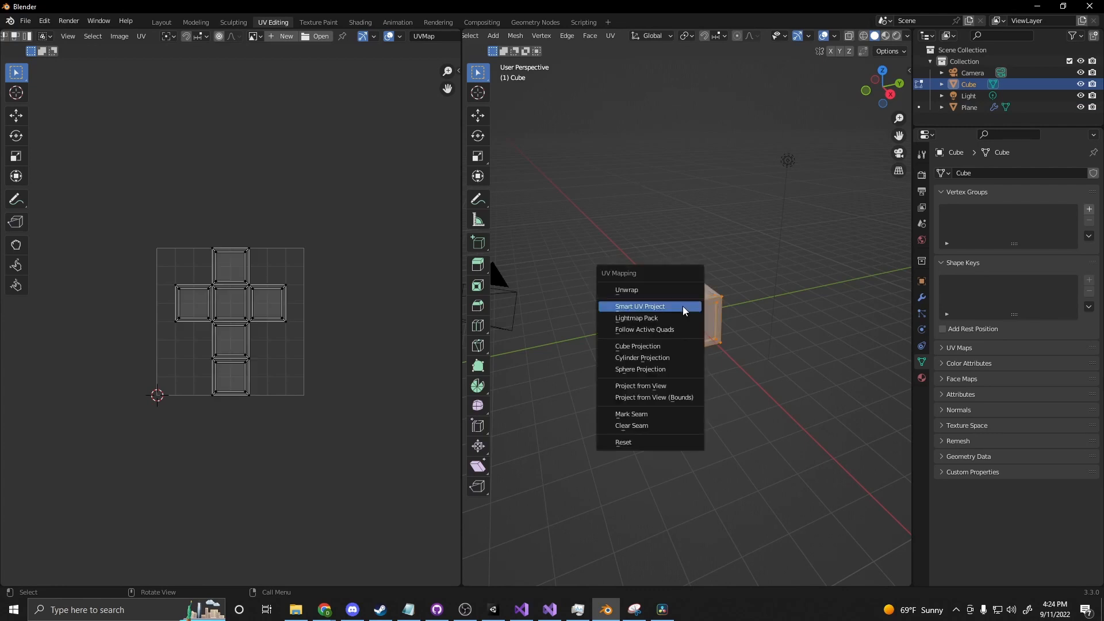
{"action": "left_click", "coordinate": [639, 308]}
{"action": "type", "text": "0.001"}
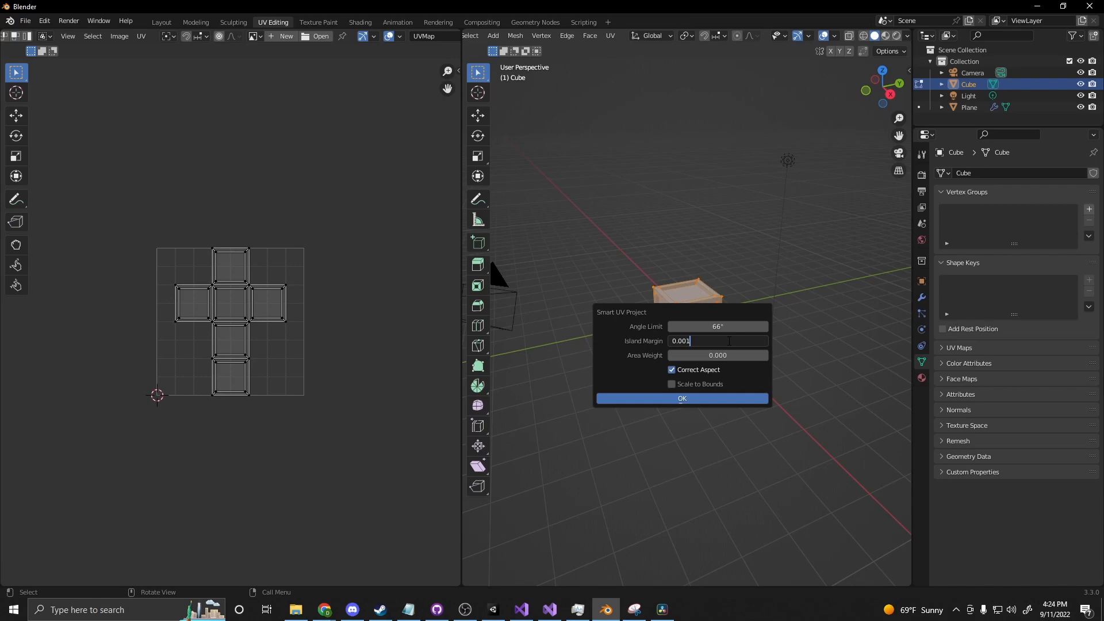
{"action": "left_click", "coordinate": [681, 398]}
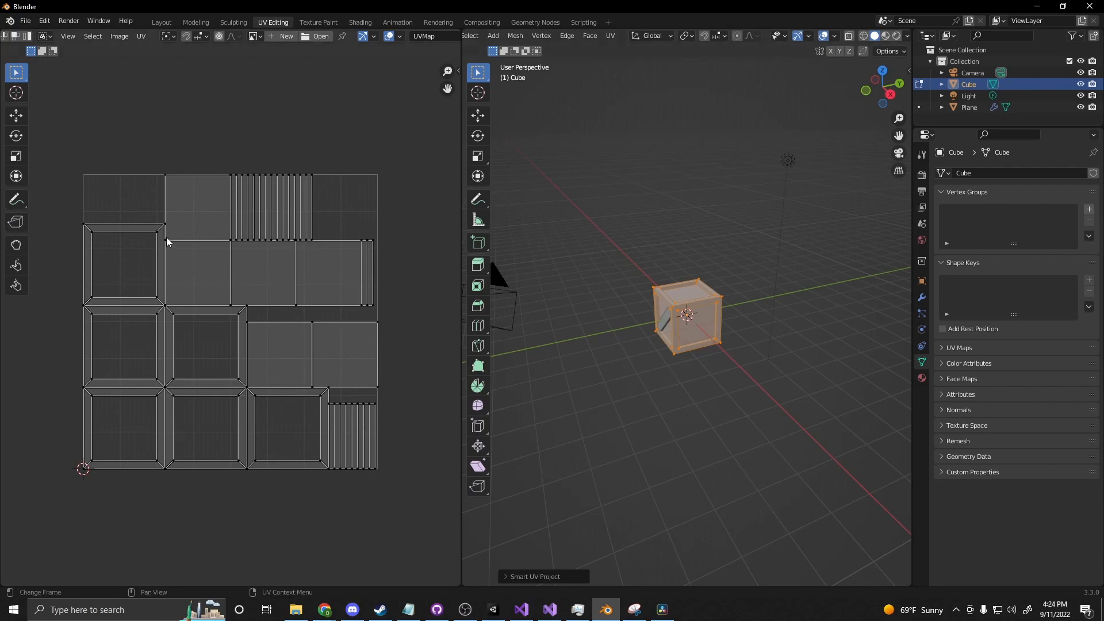
{"action": "mouse_move", "coordinate": [671, 402]}
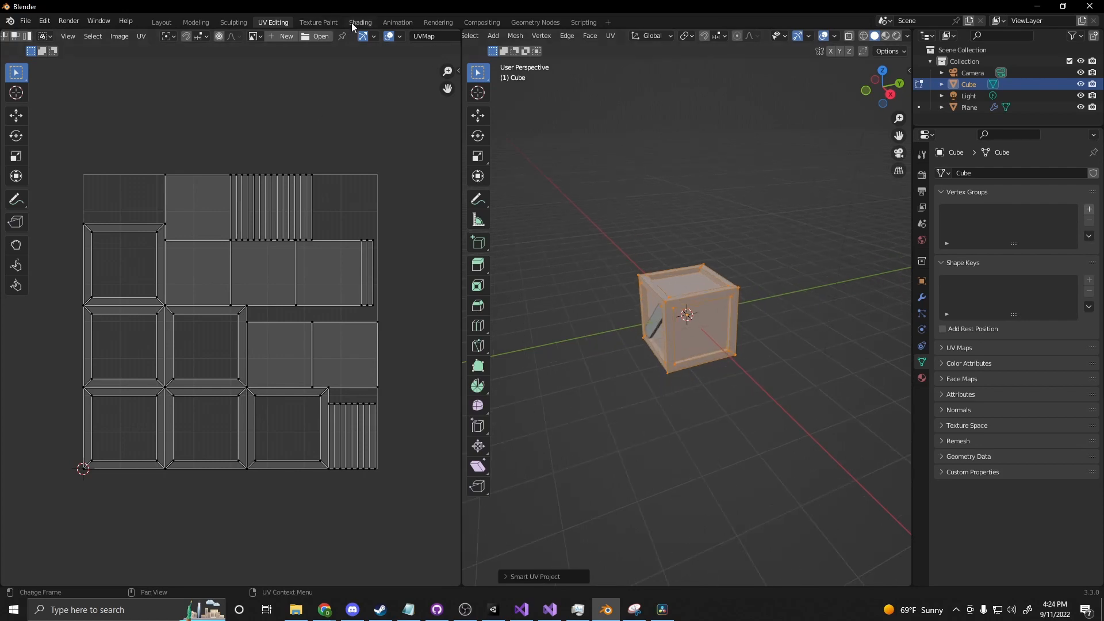
Switch to the Shading layout and open Reclaimed Wood Wall from textures.com's wood planks results
{"action": "left_click", "coordinate": [360, 22]}
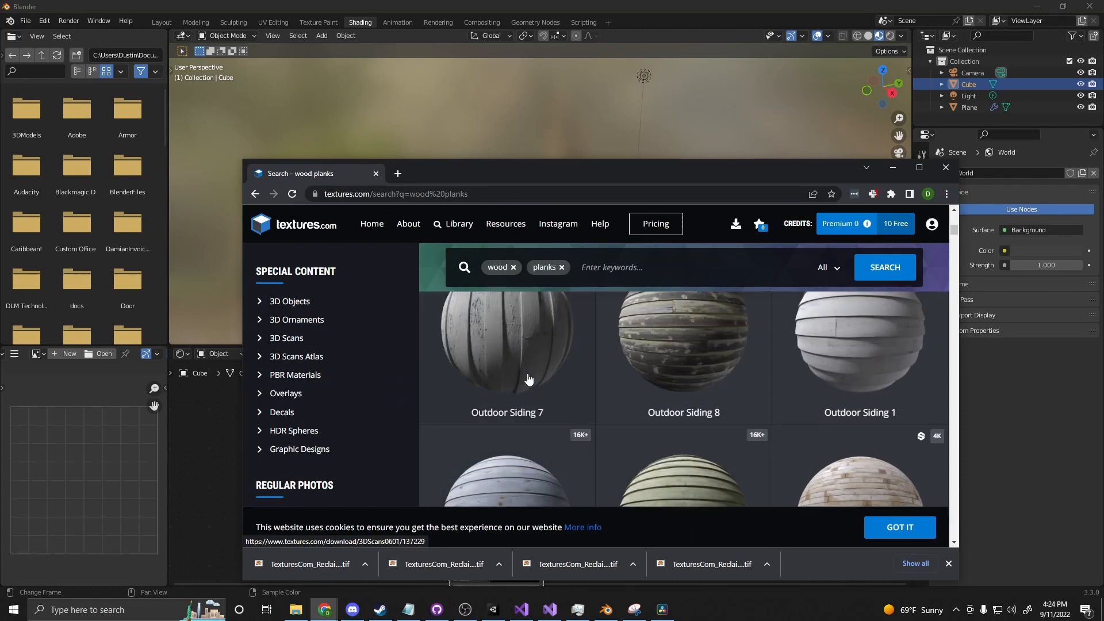
{"action": "mouse_move", "coordinate": [842, 366]}
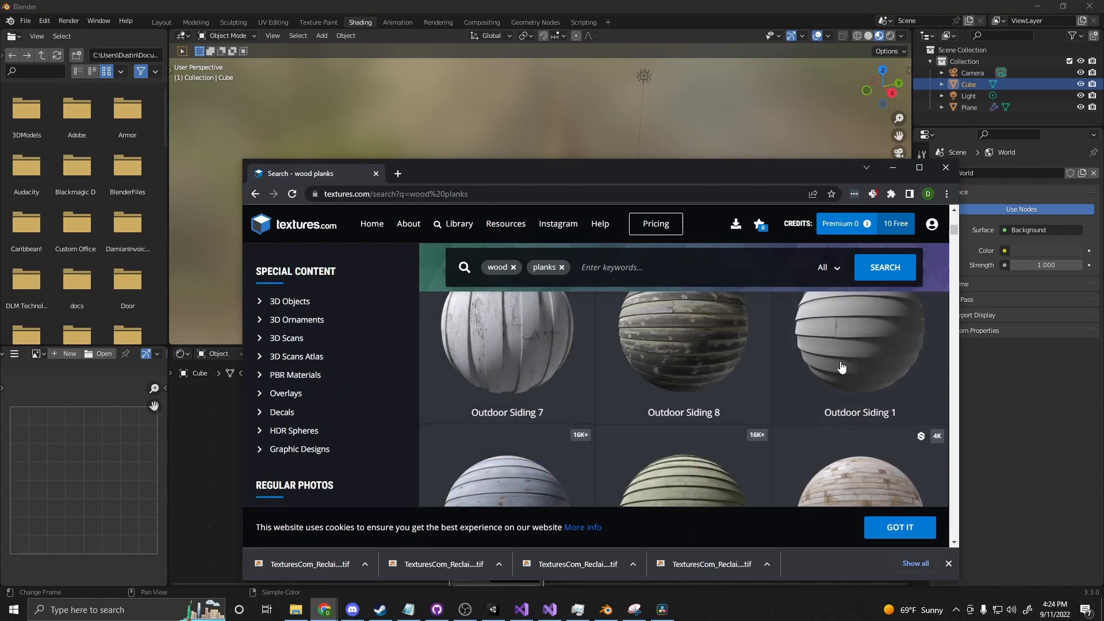
{"action": "scroll", "scroll_direction": "down", "scroll_amount": 3}
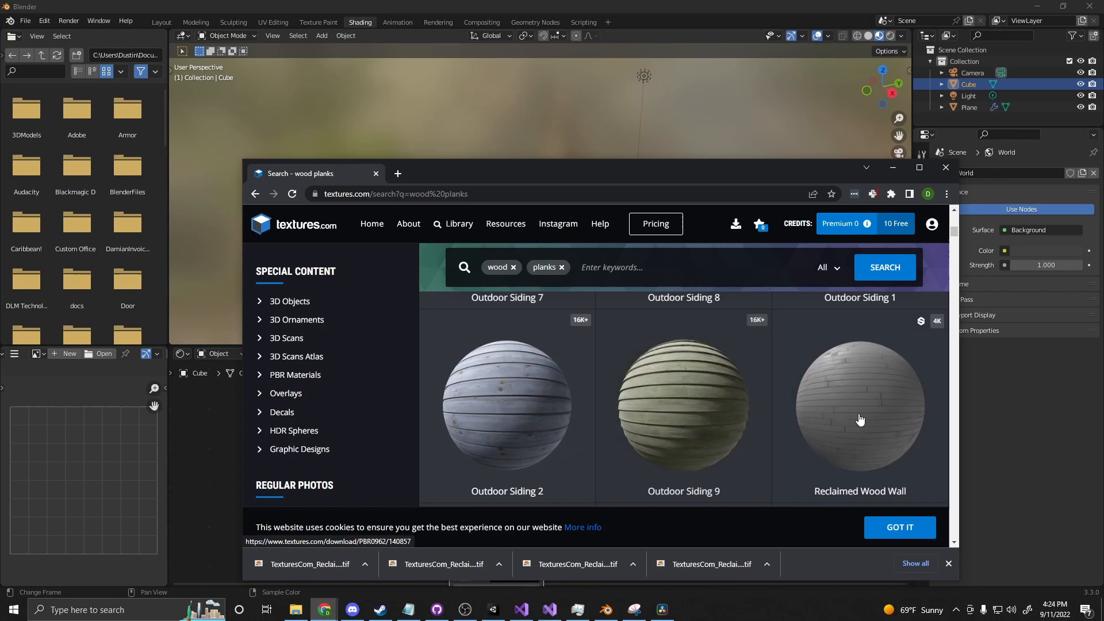
{"action": "left_click", "coordinate": [859, 407]}
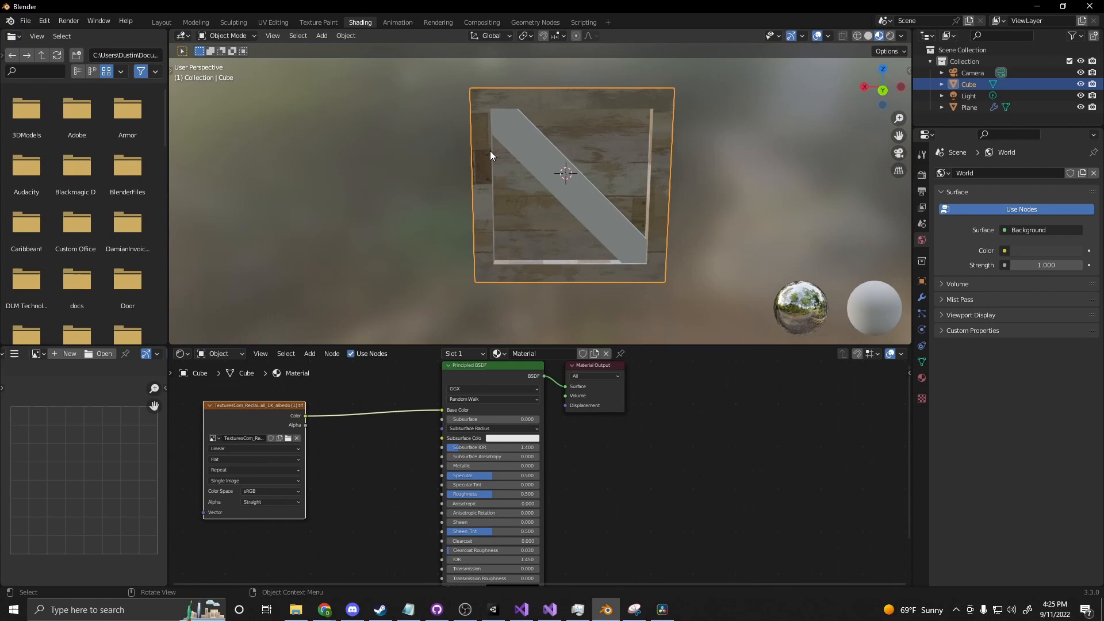
{"action": "mouse_move", "coordinate": [678, 87]}
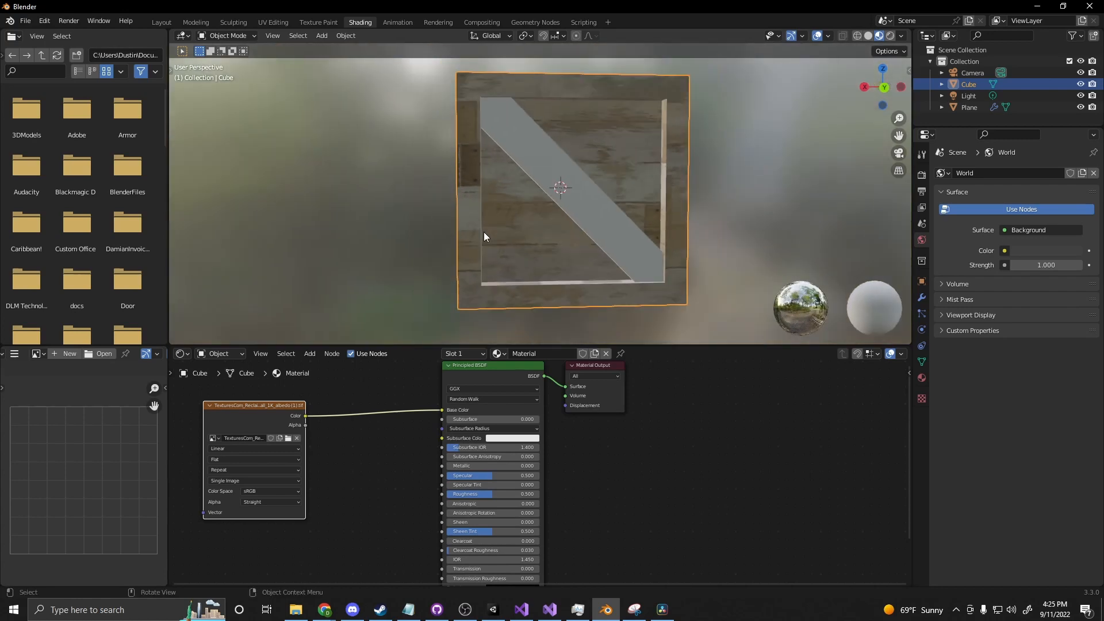
{"action": "mouse_move", "coordinate": [274, 27]}
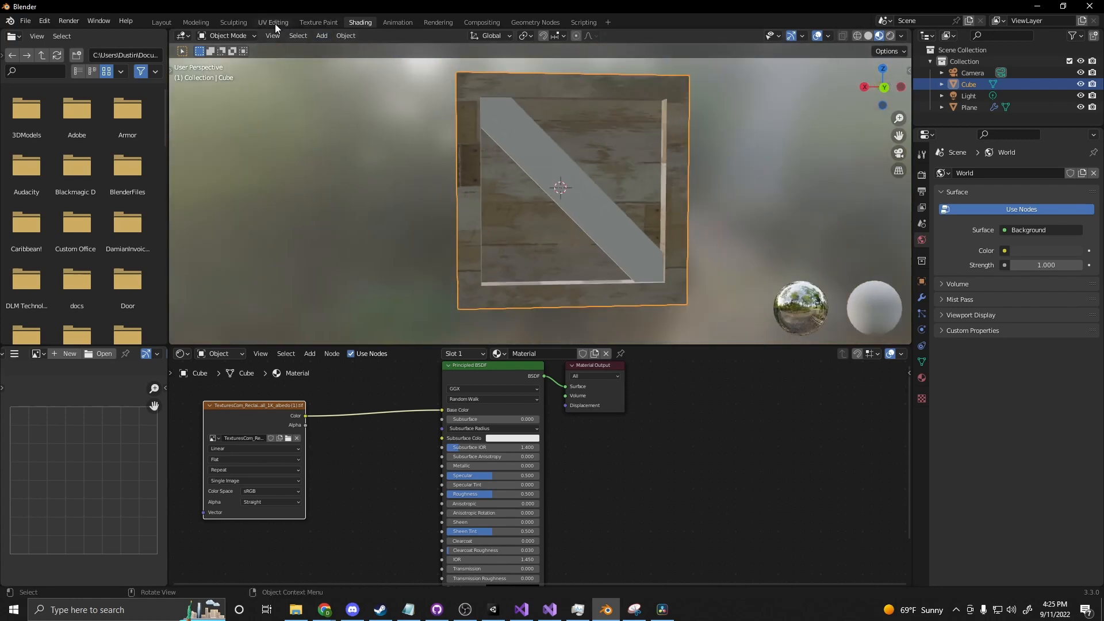
Show the reclaimed wood albedo image behind the crate's UV islands in UV Editing
{"action": "left_click", "coordinate": [272, 22]}
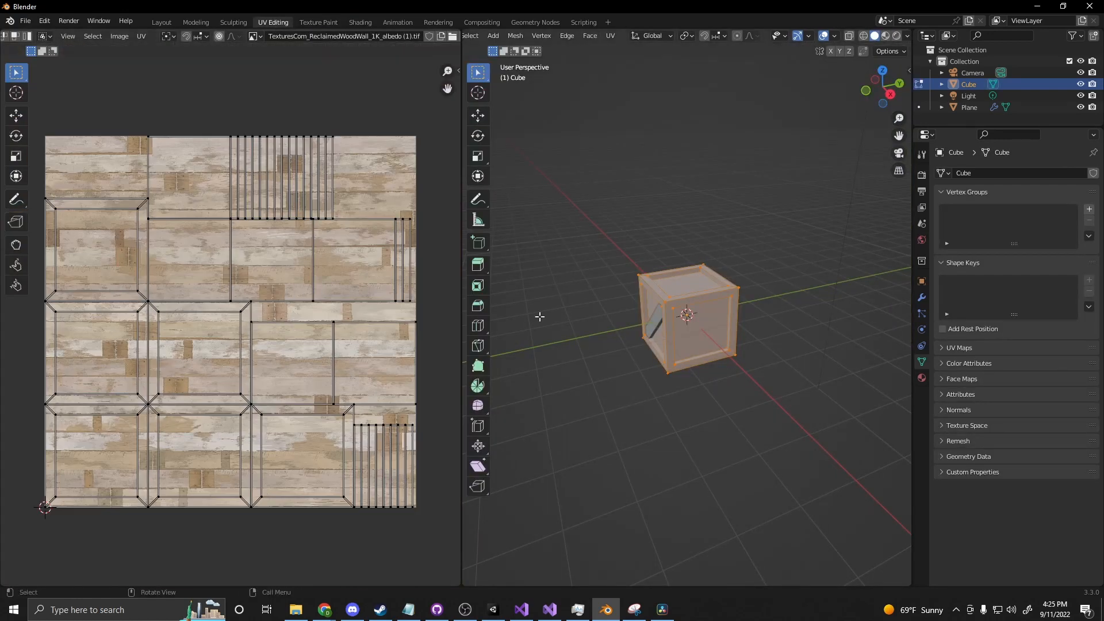
{"action": "left_click", "coordinate": [887, 35]}
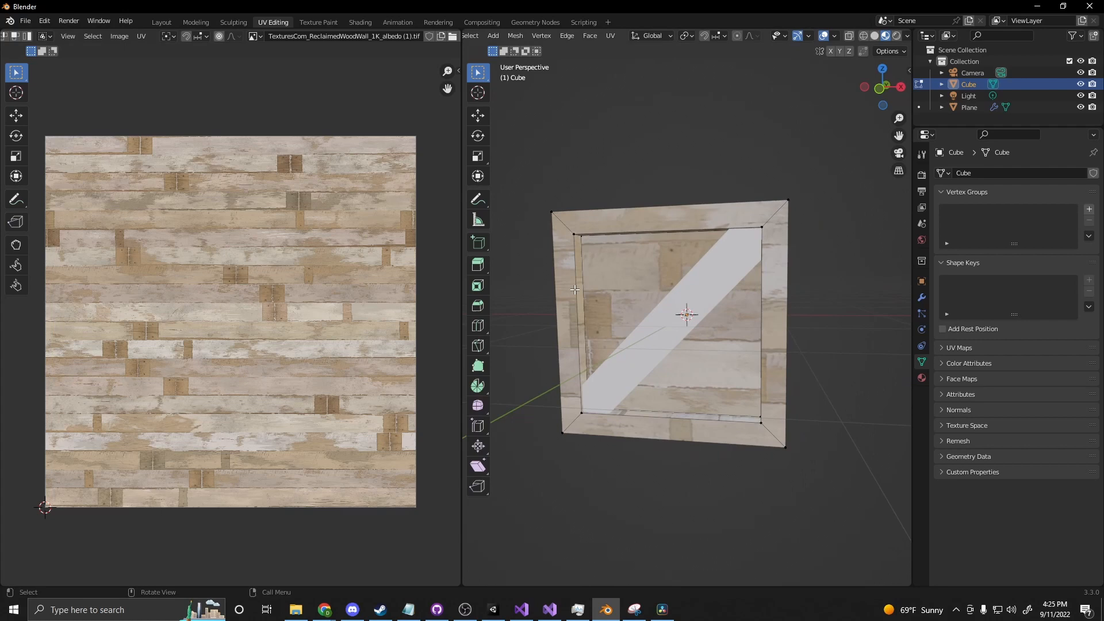
{"action": "mouse_move", "coordinate": [458, 139]}
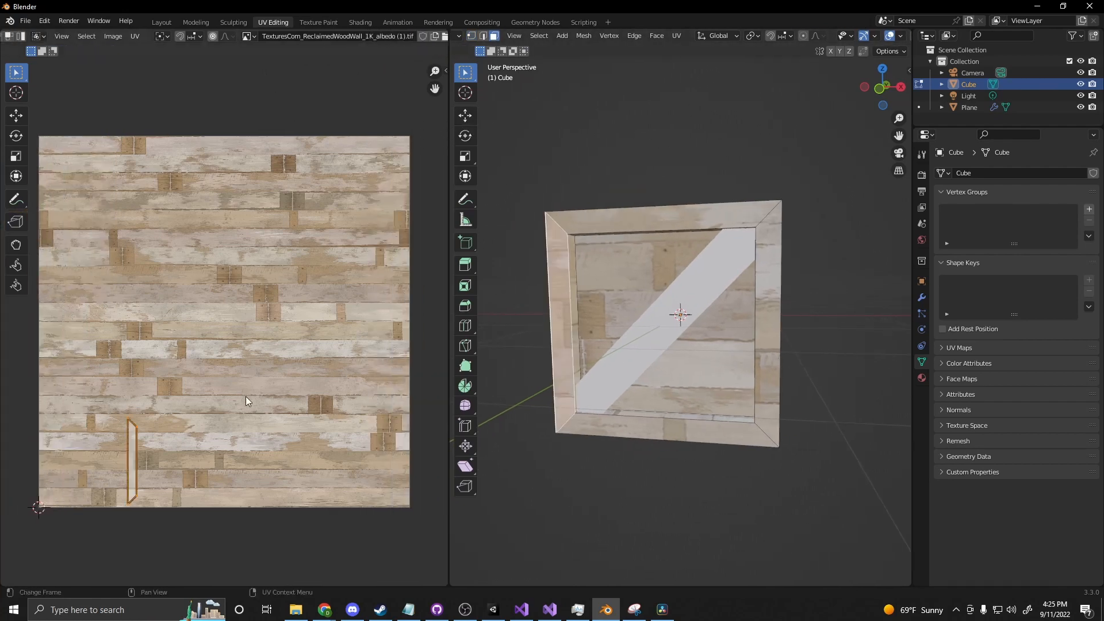
{"action": "mouse_move", "coordinate": [665, 370]}
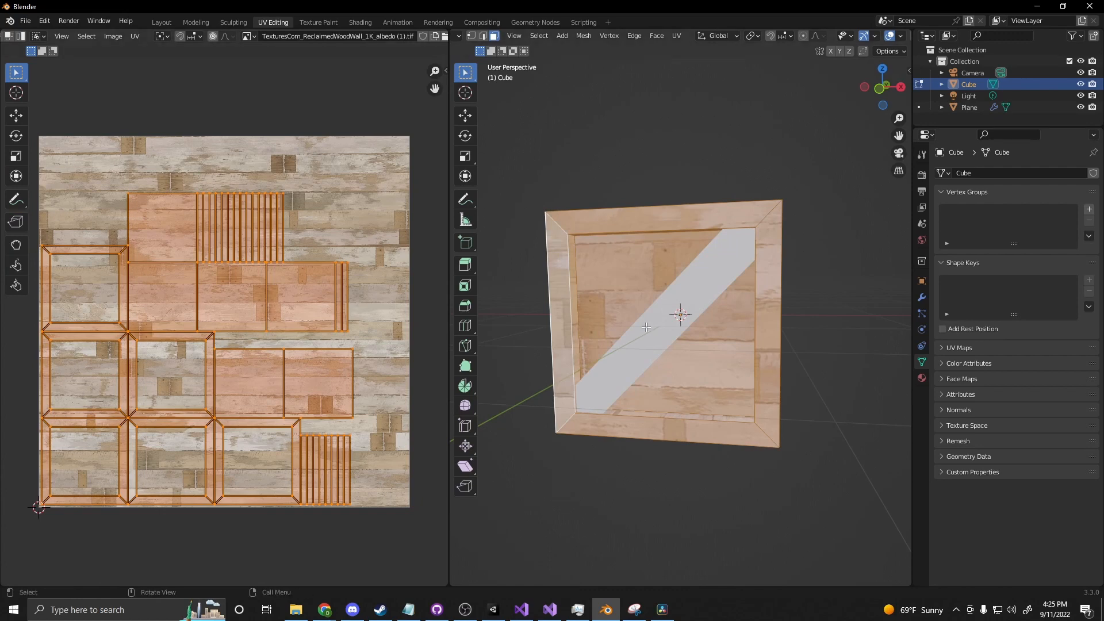
Rotate a crate frame UV island into a new position over the albedo image
{"action": "left_click", "coordinate": [211, 435]}
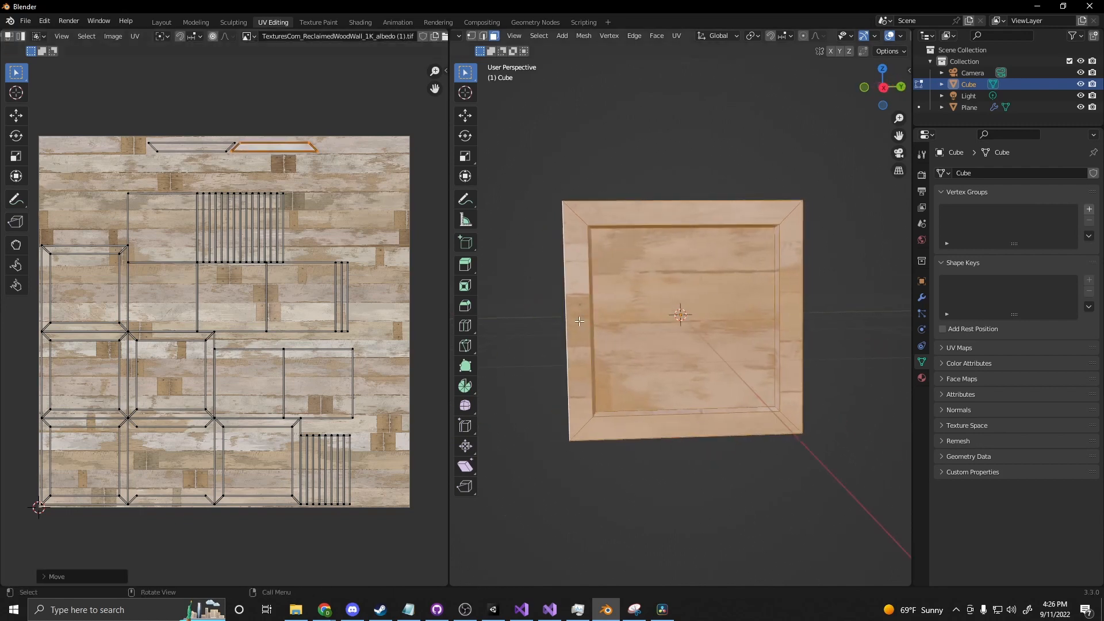
{"action": "key", "text": "r"}
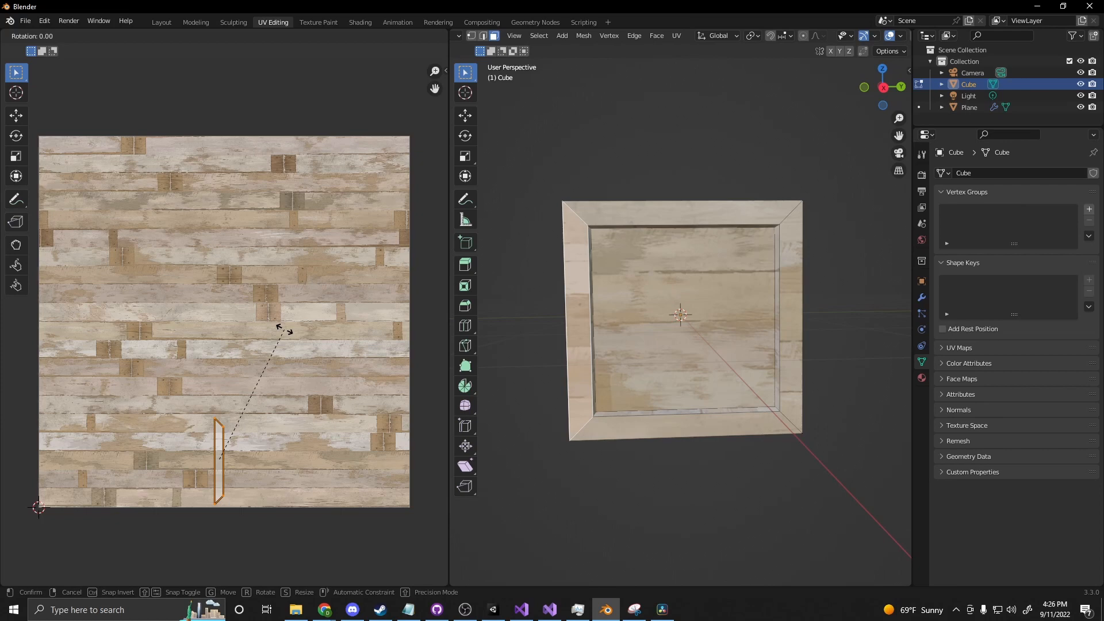
{"action": "left_click", "coordinate": [371, 216]}
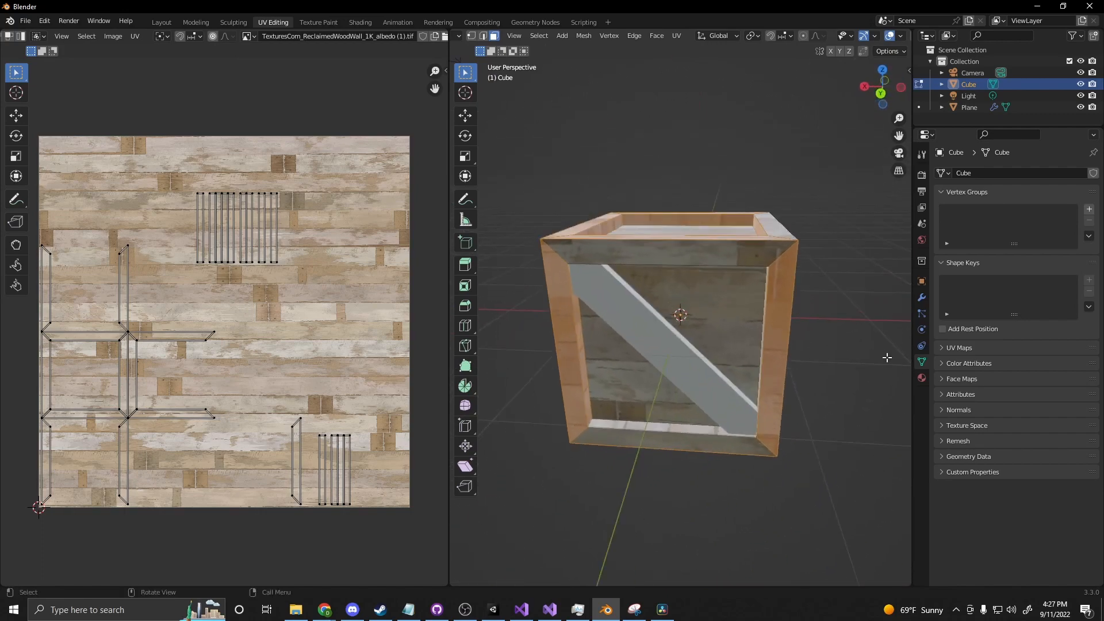
Rotate the small striped plank islands 90 degrees and place them near the top right
{"action": "left_click_drag", "start_coordinate": [176, 174], "coordinate": [333, 292]}
{"action": "type", "text": "90"}
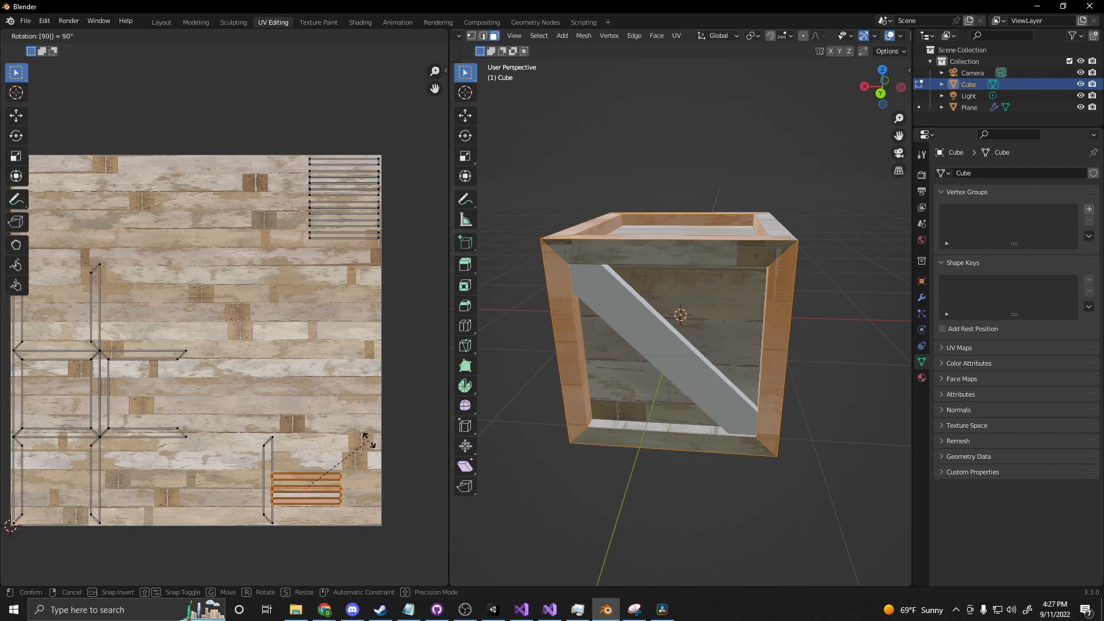
{"action": "mouse_move", "coordinate": [405, 212]}
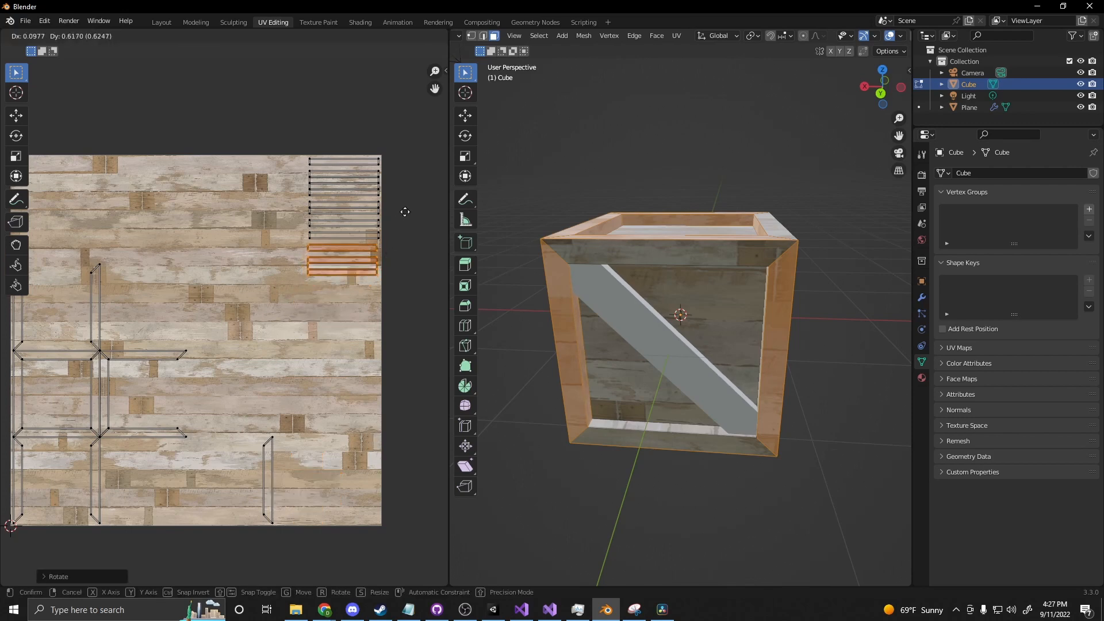
{"action": "left_click", "coordinate": [357, 446]}
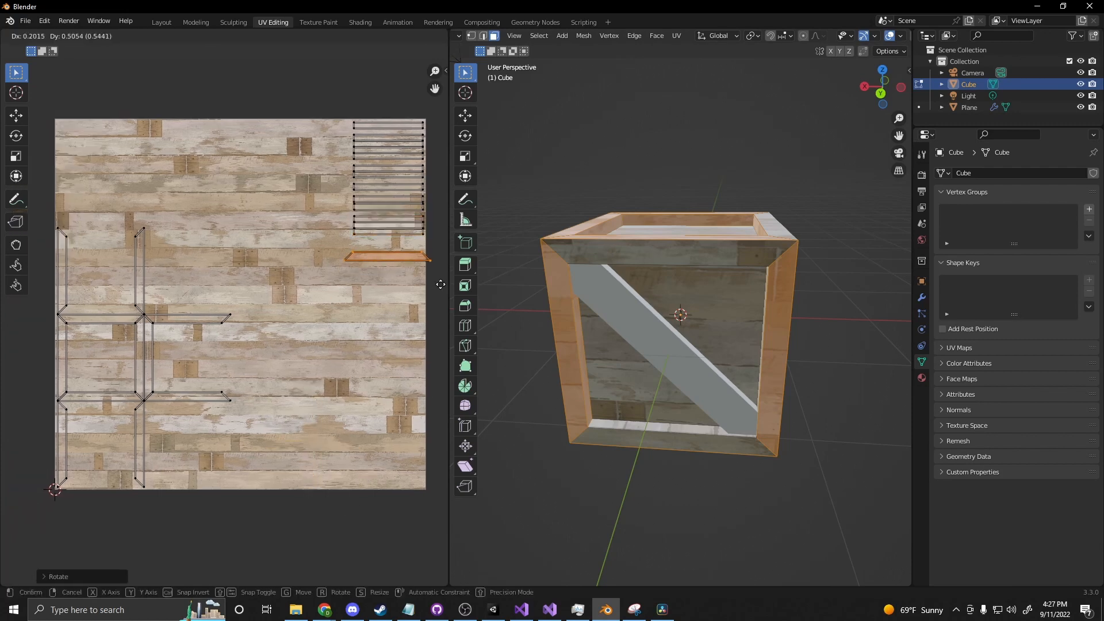
{"action": "mouse_move", "coordinate": [435, 273]}
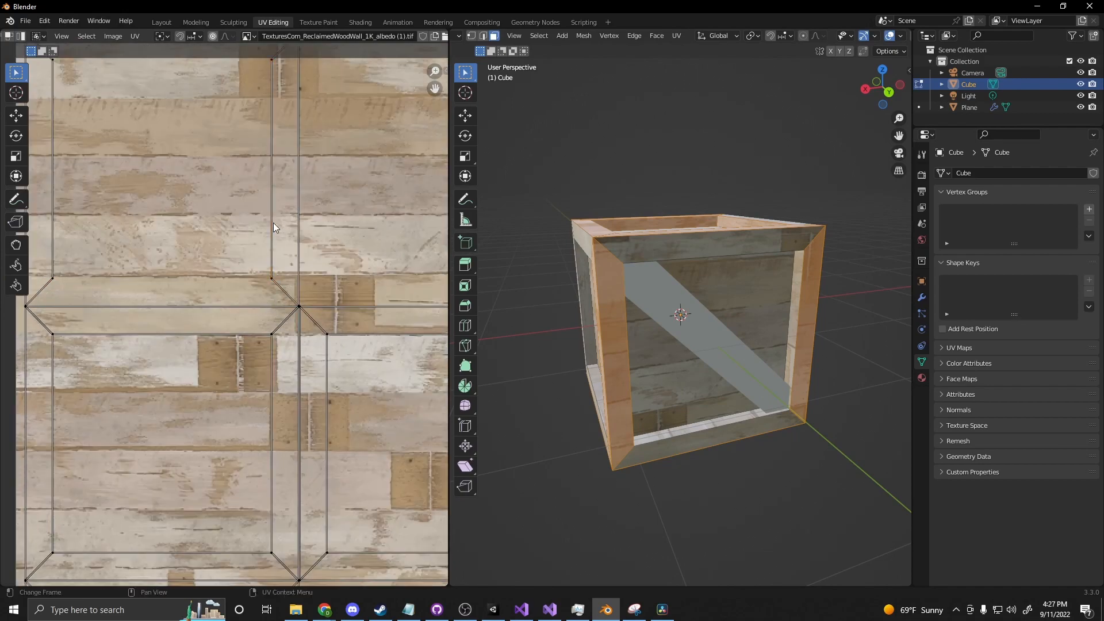
Reposition the remaining frame islands, including a vertical strip, across the wood texture
{"action": "left_click", "coordinate": [273, 215]}
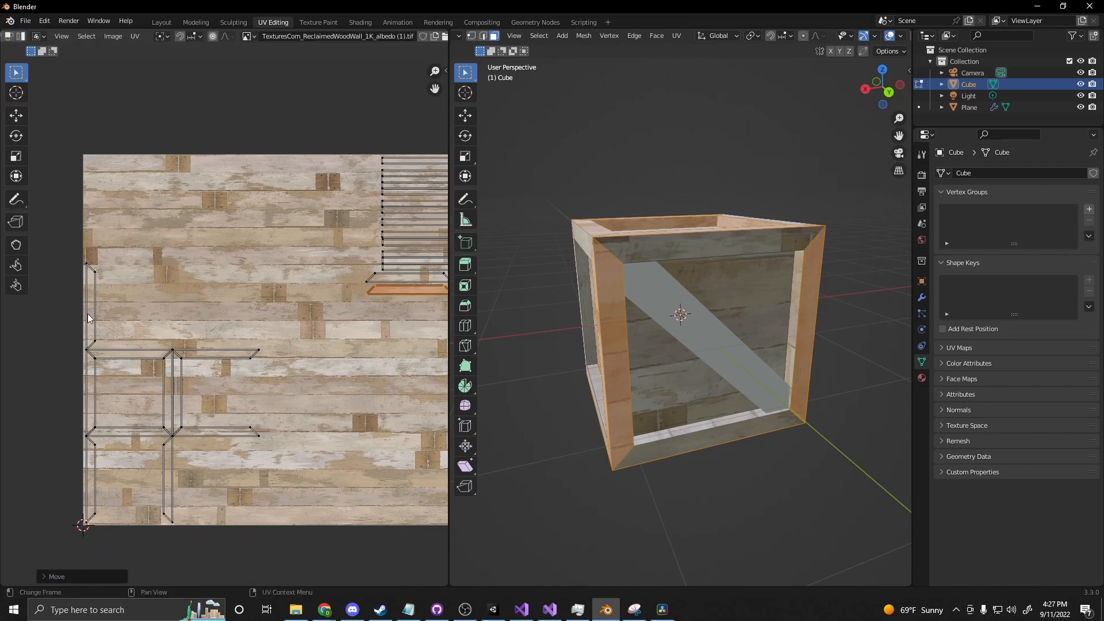
{"action": "left_click", "coordinate": [90, 303]}
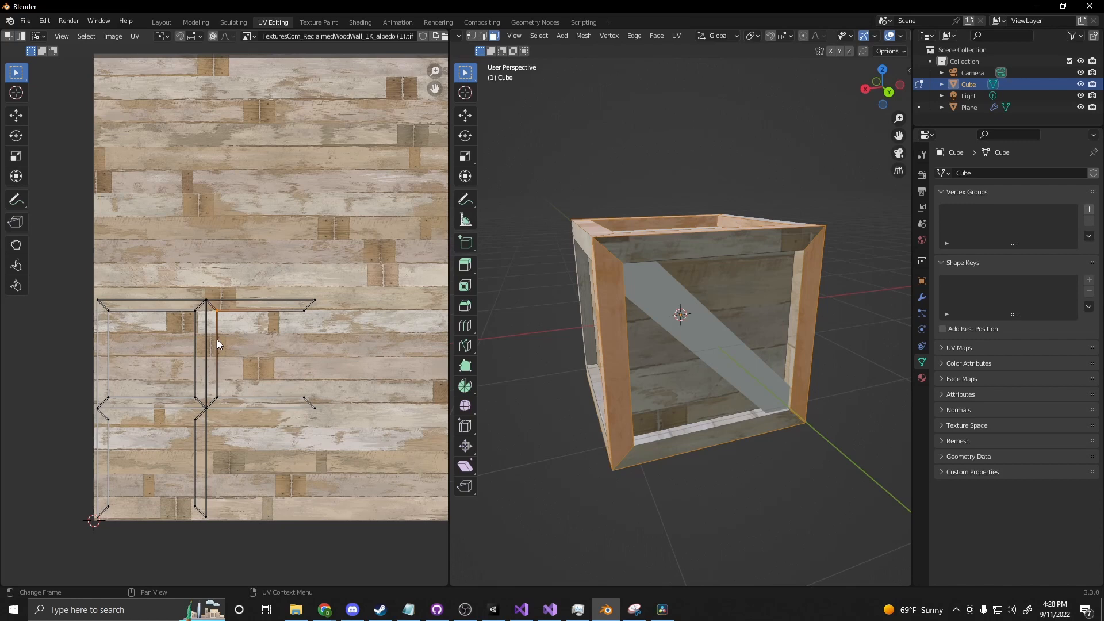
{"action": "mouse_move", "coordinate": [74, 55]}
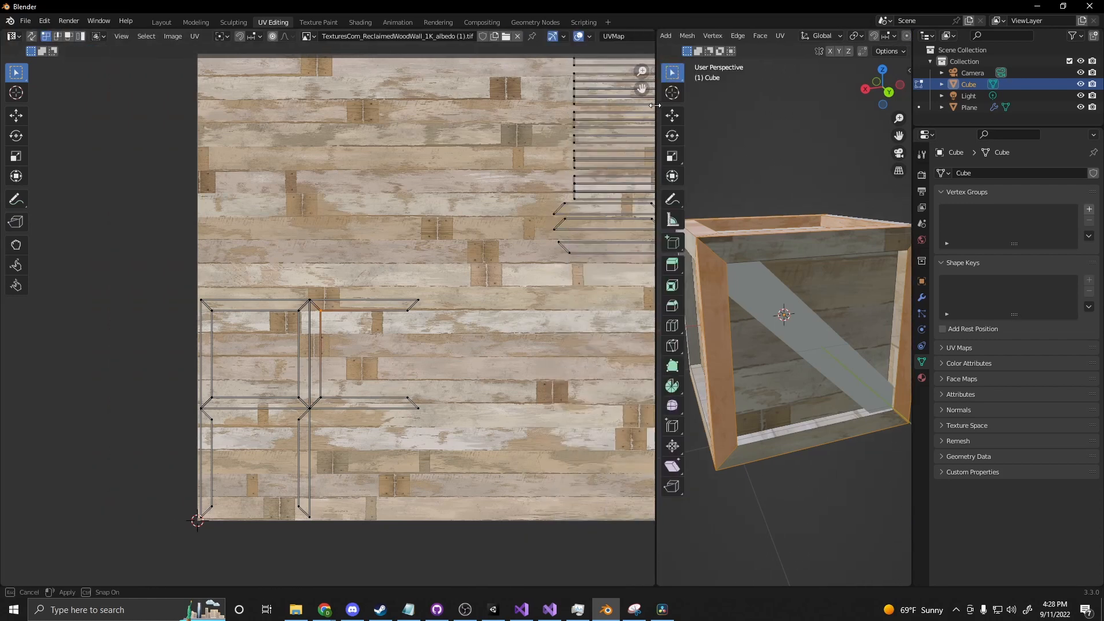
{"action": "mouse_move", "coordinate": [59, 36]}
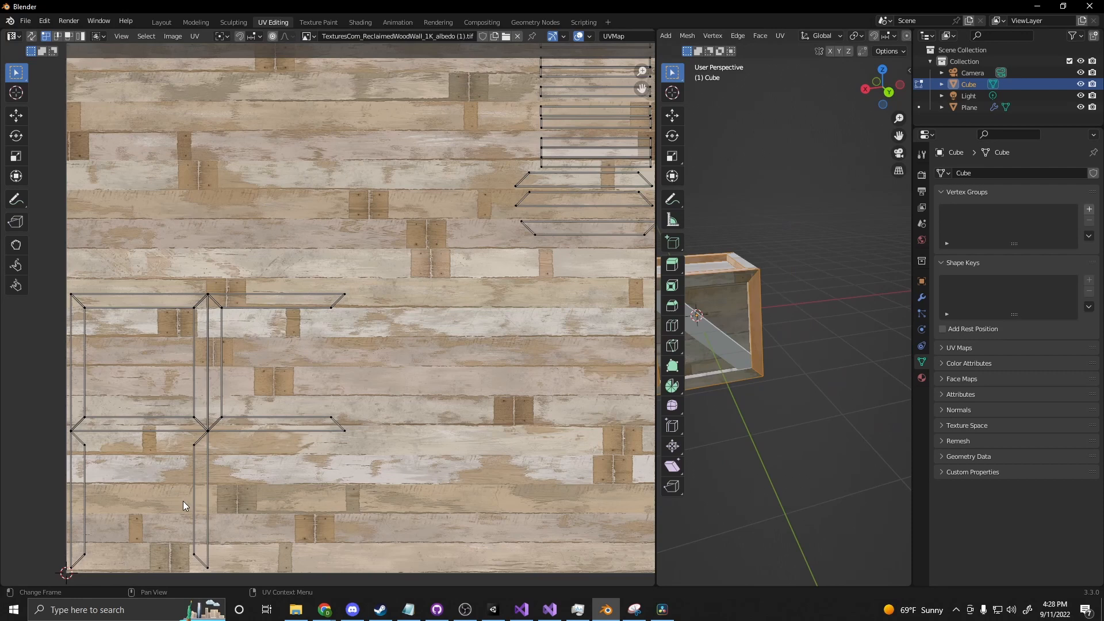
{"action": "mouse_move", "coordinate": [196, 449]}
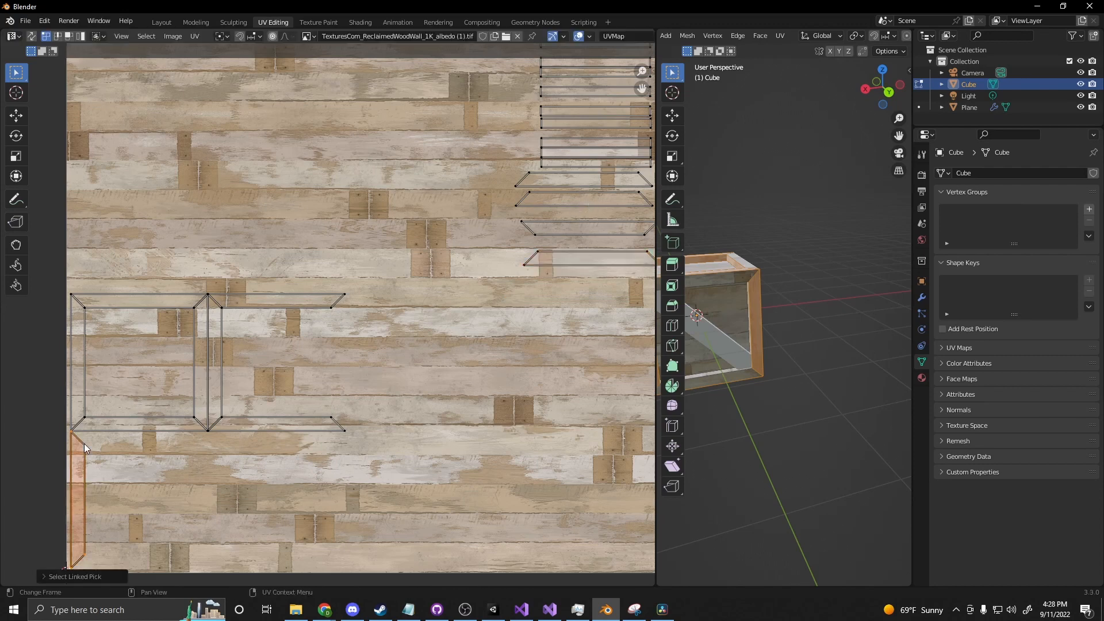
{"action": "key", "text": "r"}
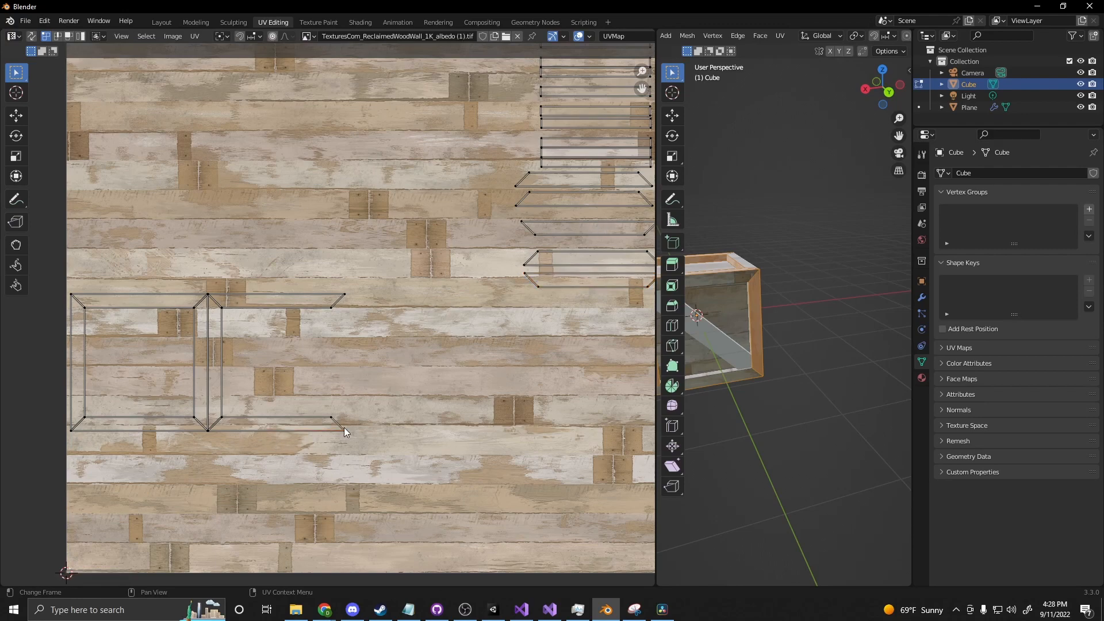
{"action": "scroll", "scroll_direction": "down", "scroll_amount": 3}
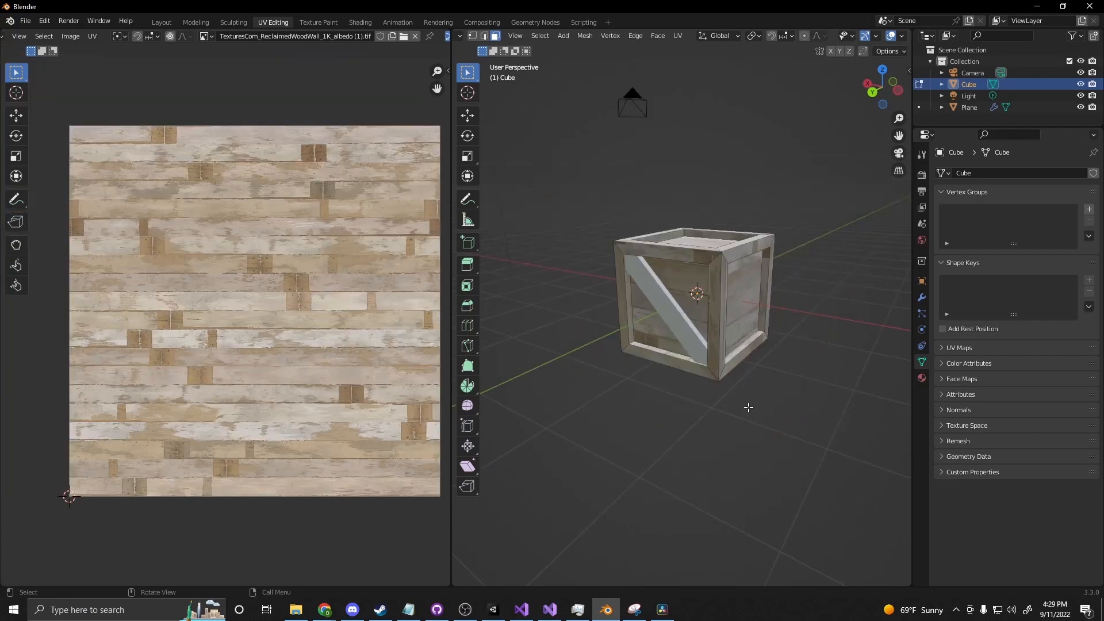
Add a Normal Map node and link the roughness image to the Principled BSDF Roughness
{"action": "left_click", "coordinate": [359, 22]}
{"action": "type", "text": "norm"}
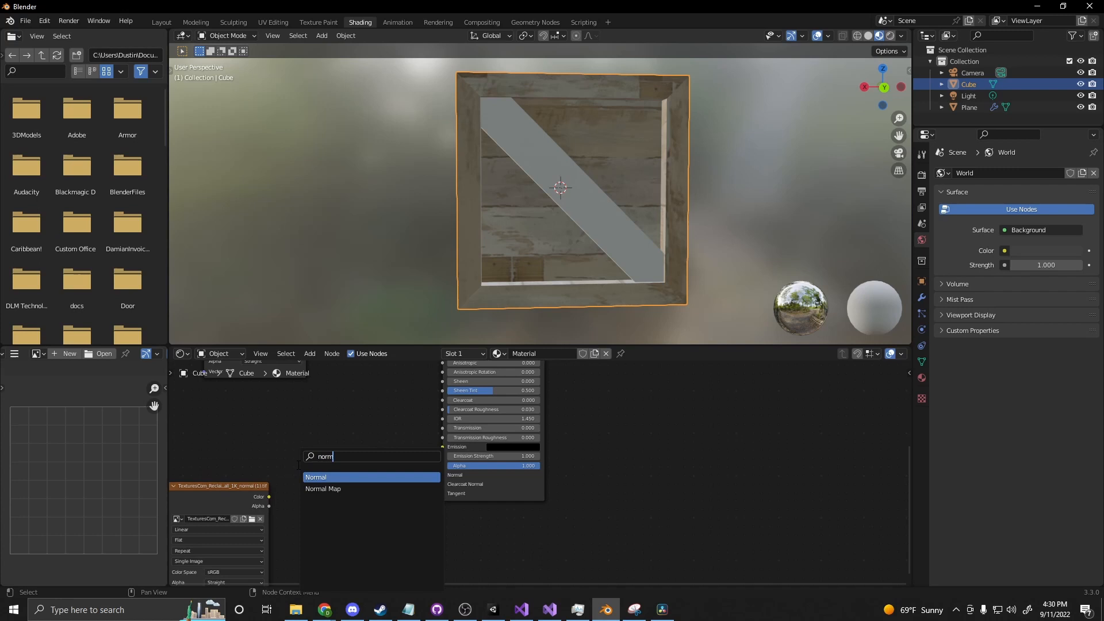
{"action": "left_click", "coordinate": [322, 489]}
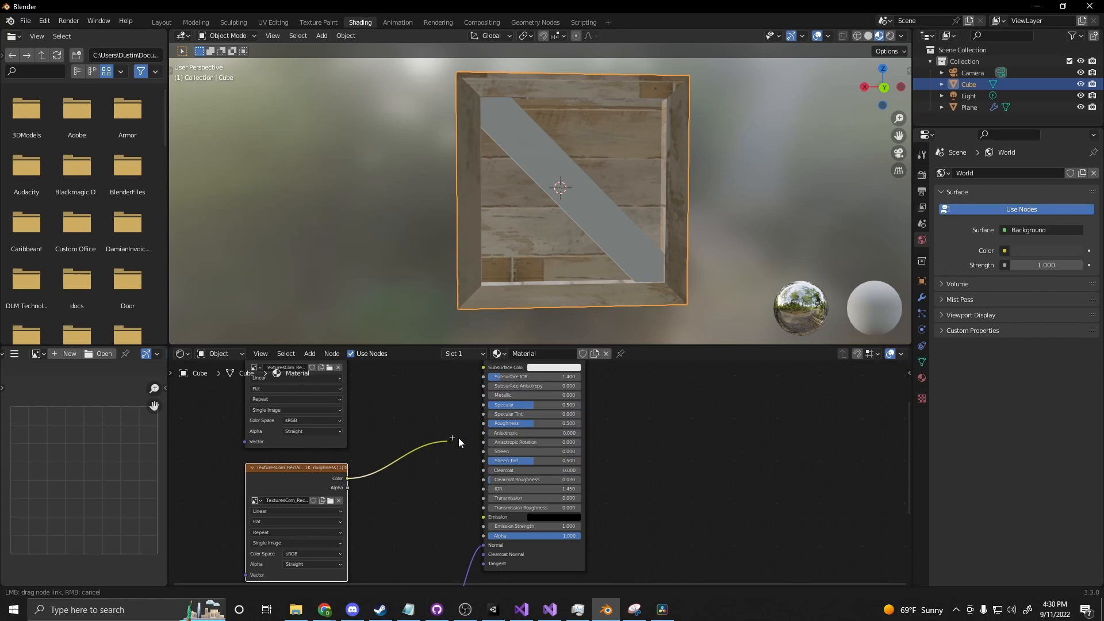
{"action": "left_click", "coordinate": [452, 438]}
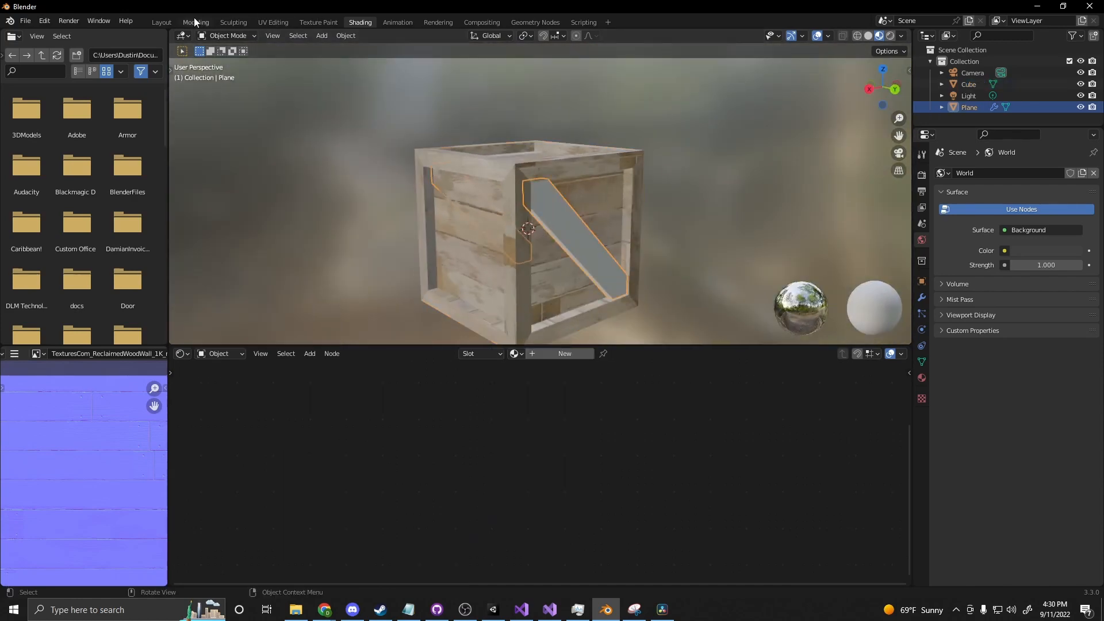
Unwrap the diagonal crossbeam plane with Smart UV Project
{"action": "left_click", "coordinate": [161, 22]}
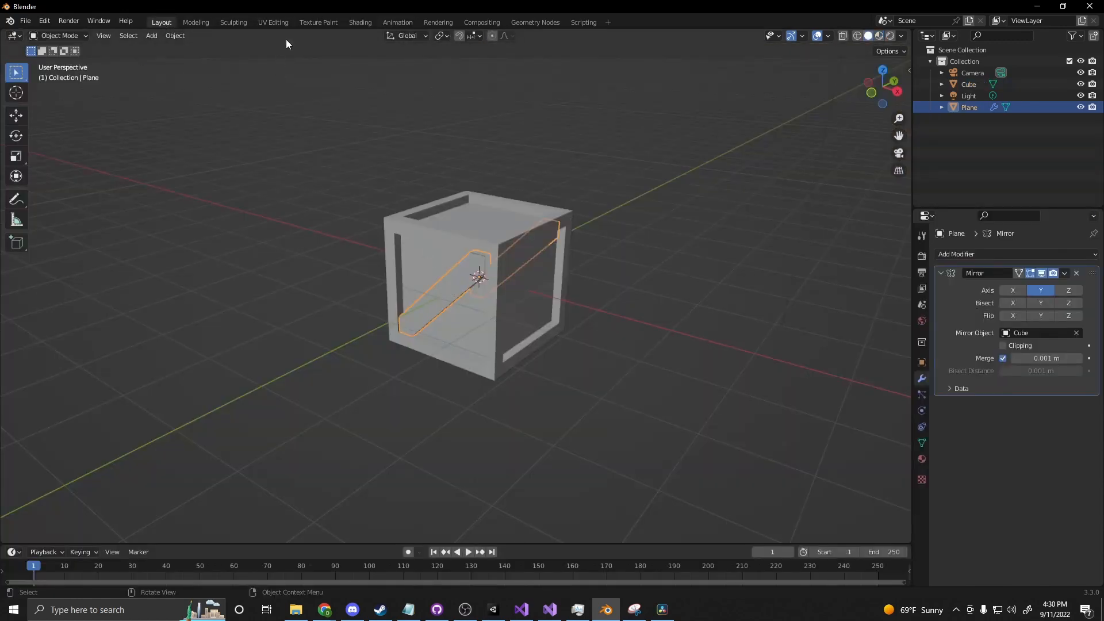
{"action": "left_click", "coordinate": [273, 22]}
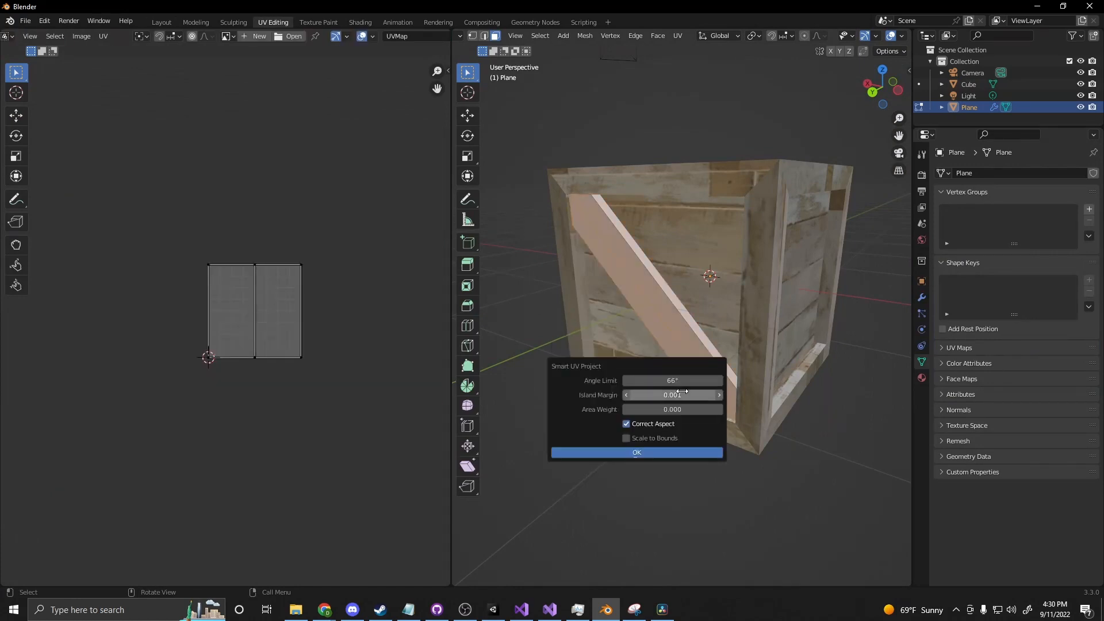
{"action": "left_click", "coordinate": [636, 452]}
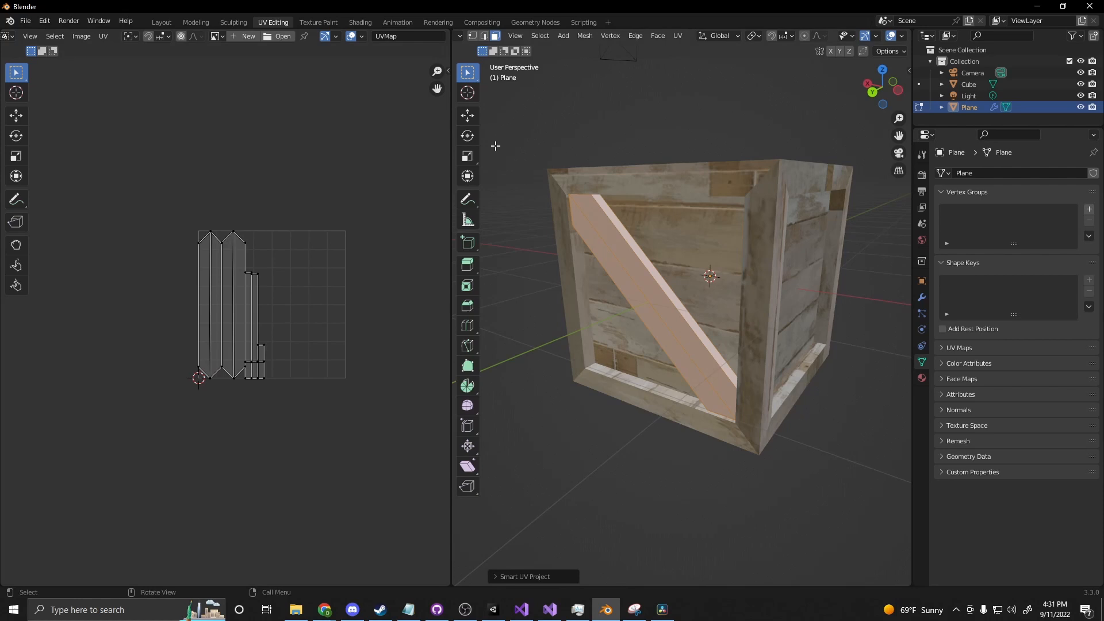
{"action": "left_click", "coordinate": [359, 22]}
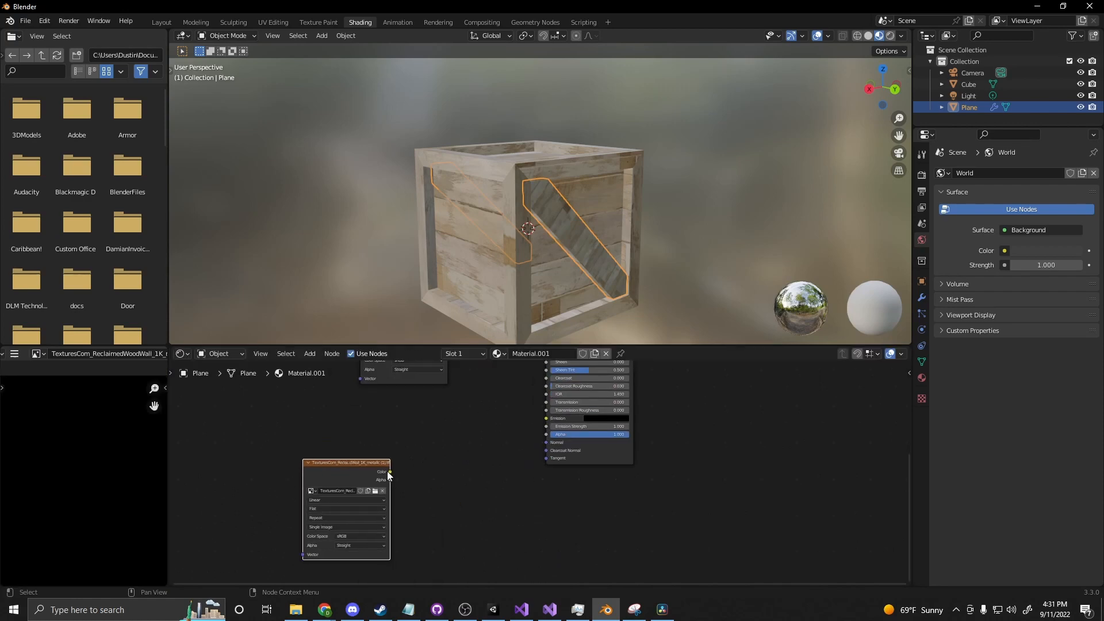
Add a Normal Map node via search ('nom') and select the crate body to check its material
{"action": "left_click", "coordinate": [389, 480]}
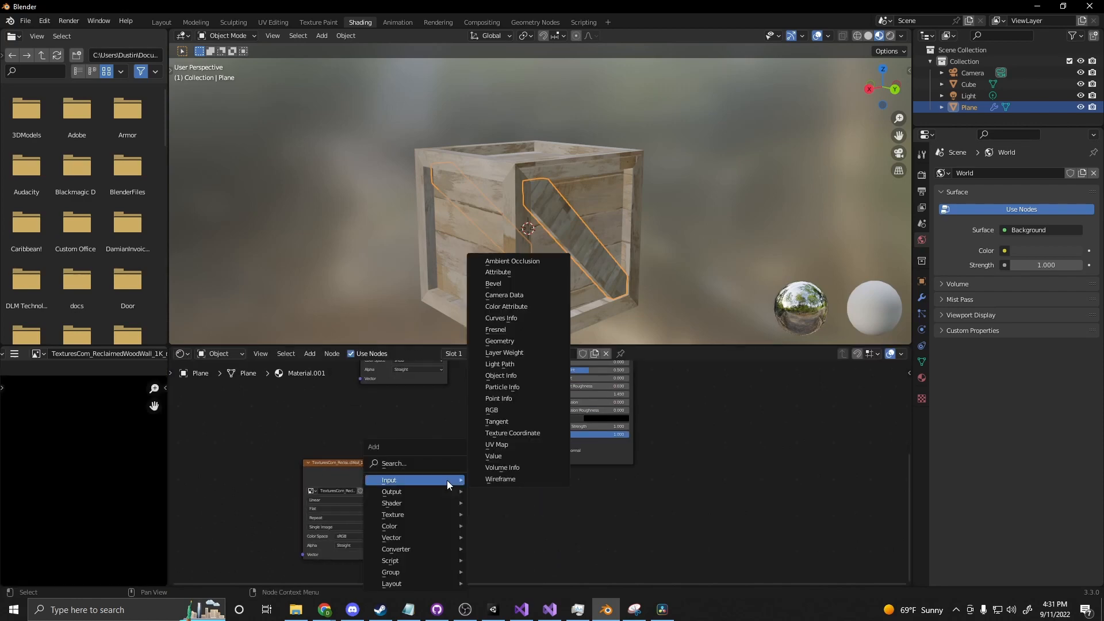
{"action": "type", "text": "nom"}
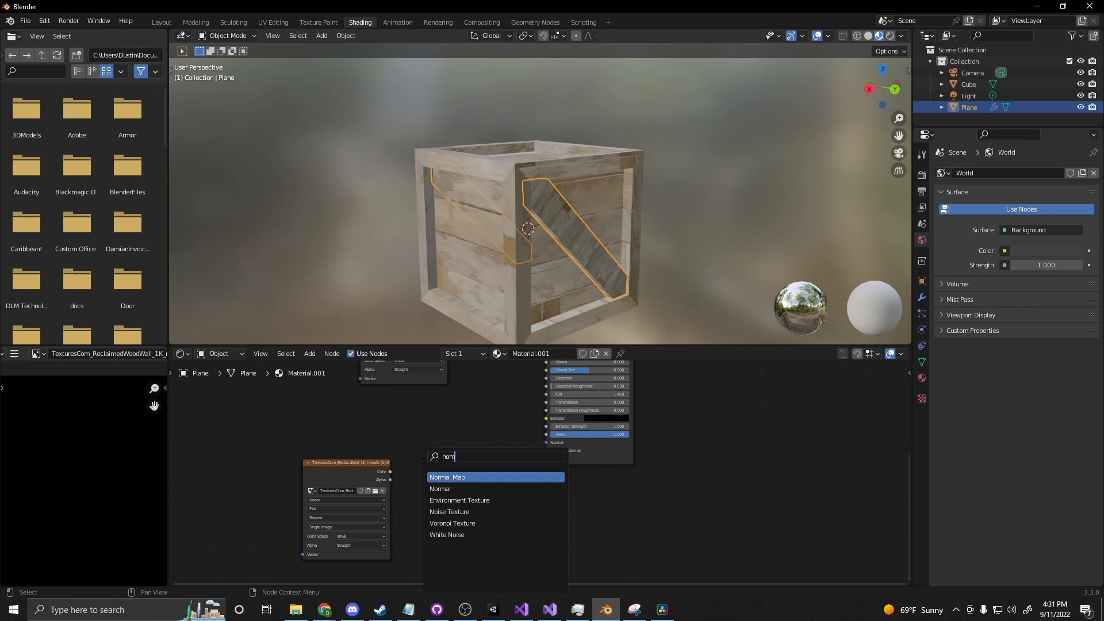
{"action": "left_click", "coordinate": [447, 477]}
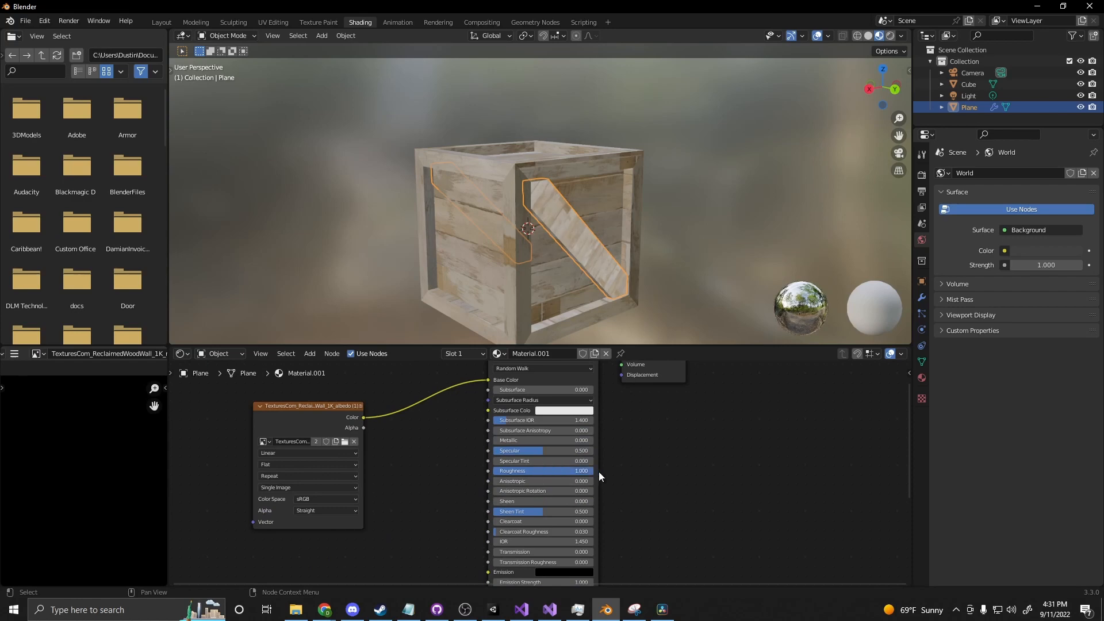
{"action": "left_click", "coordinate": [535, 211]}
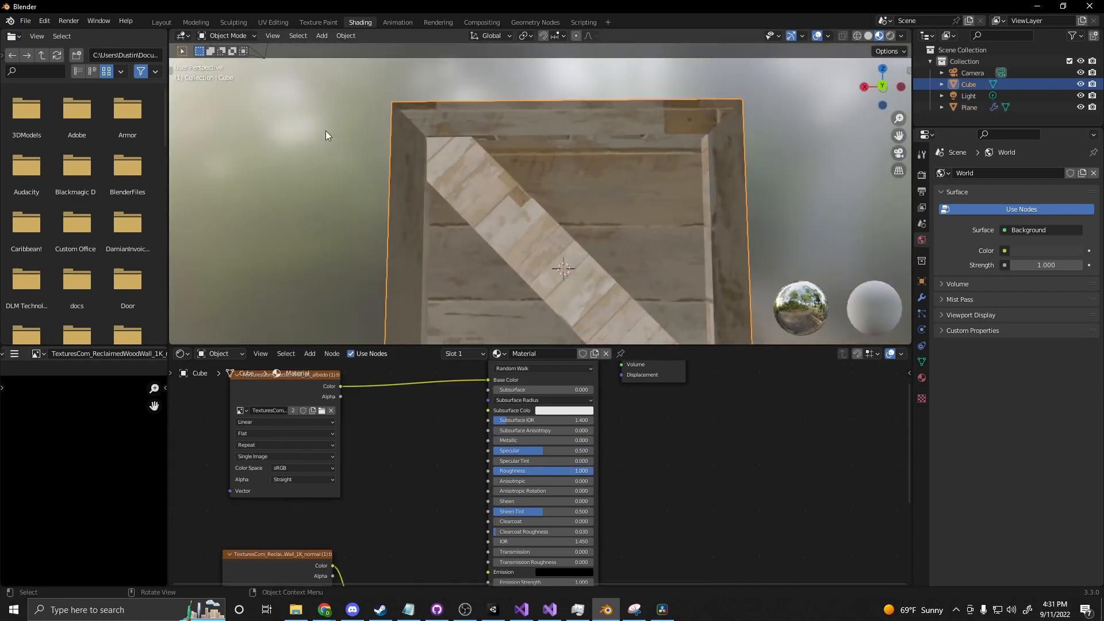
{"action": "left_click", "coordinate": [272, 22]}
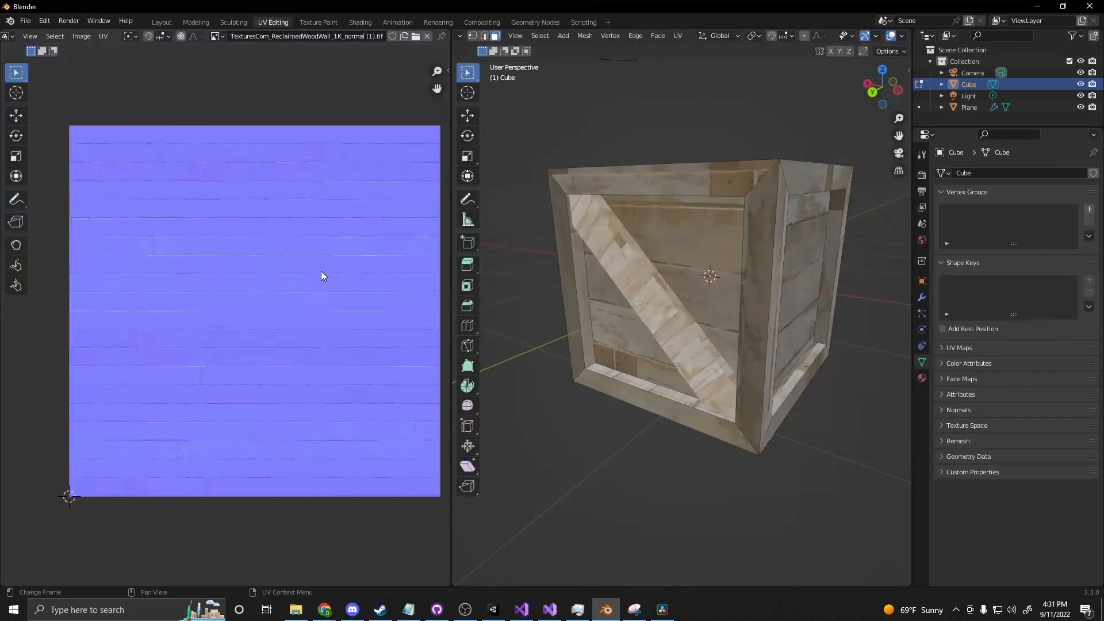
Show the albedo image in the UV editor and select a crossbeam UV island to adjust
{"action": "left_click", "coordinate": [219, 36]}
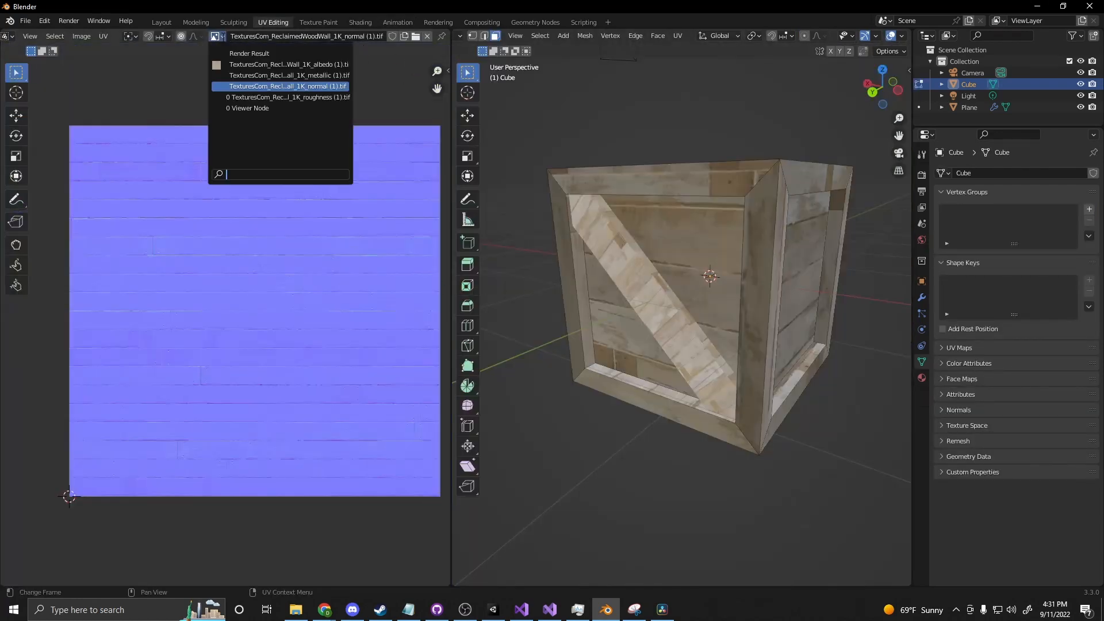
{"action": "left_click", "coordinate": [287, 64]}
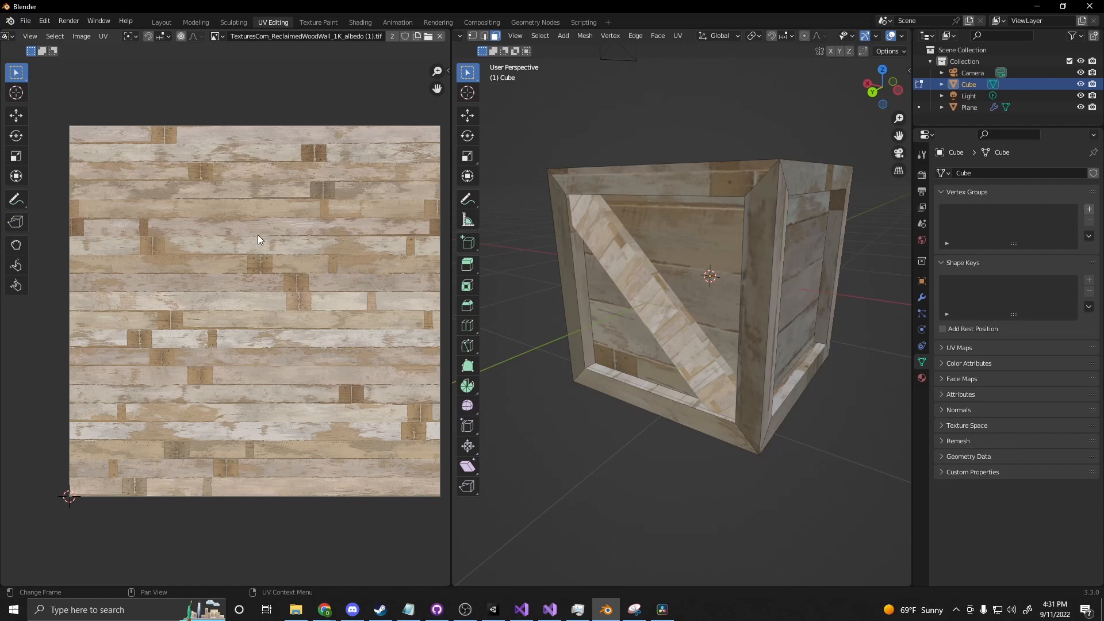
{"action": "left_click", "coordinate": [609, 222]}
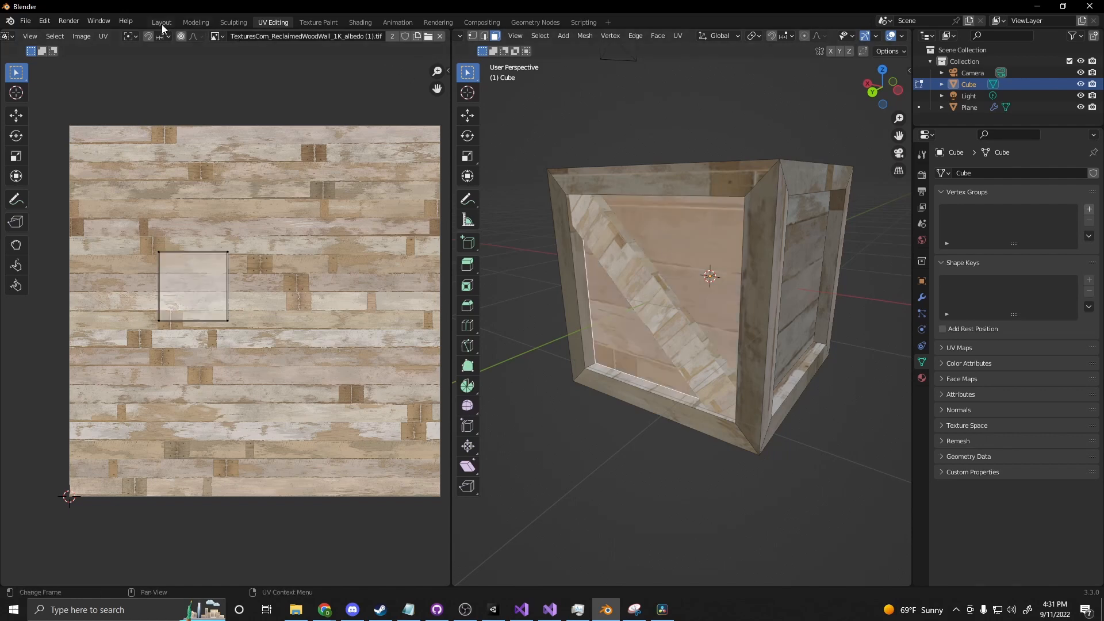
{"action": "left_click", "coordinate": [160, 22]}
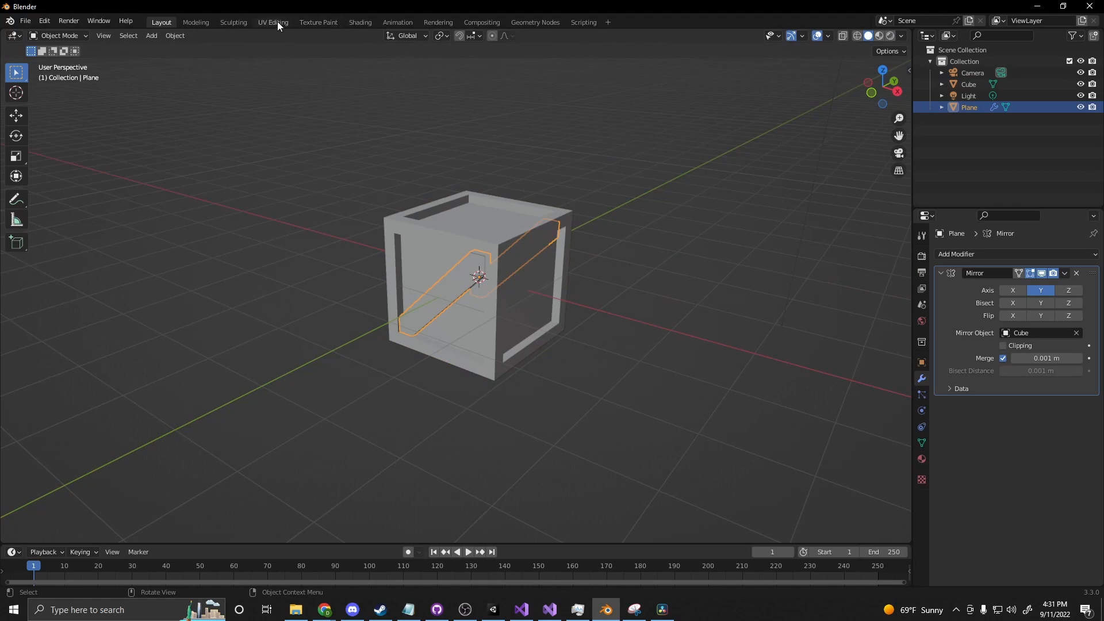
{"action": "left_click", "coordinate": [272, 21]}
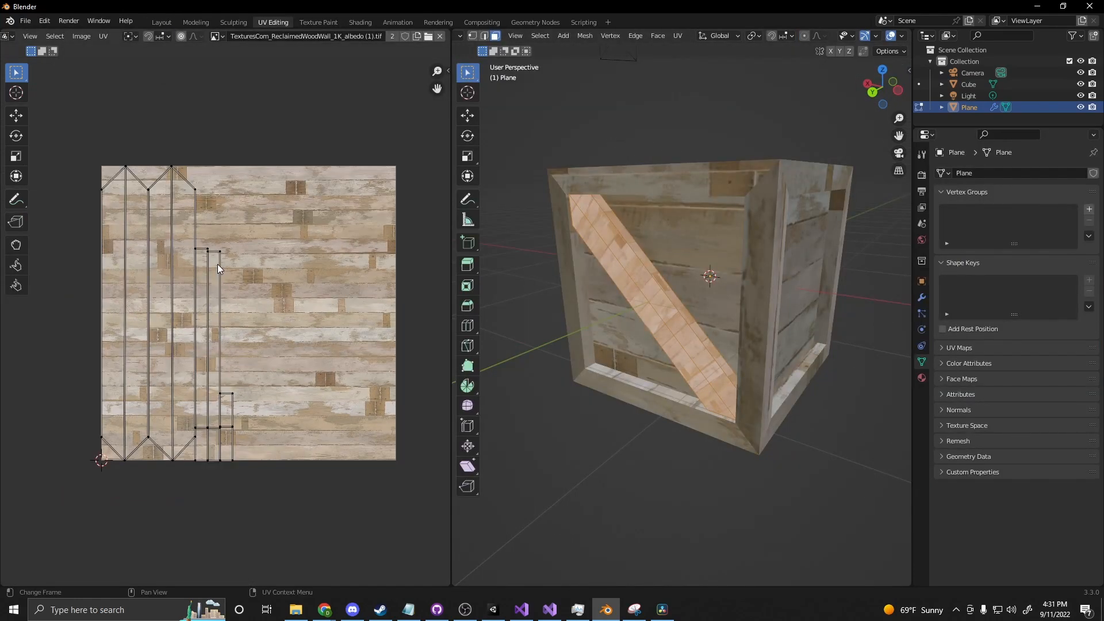
{"action": "left_click", "coordinate": [219, 273]}
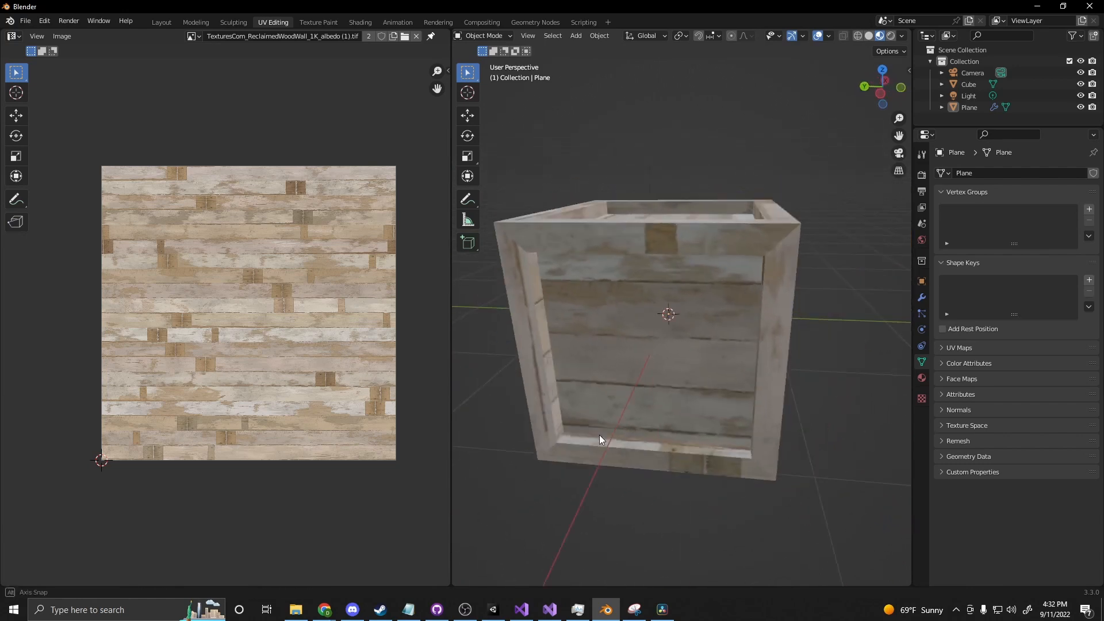
View the textured crate in Layout, then bring up the Photoshop stencil text document
{"action": "left_click", "coordinate": [161, 22]}
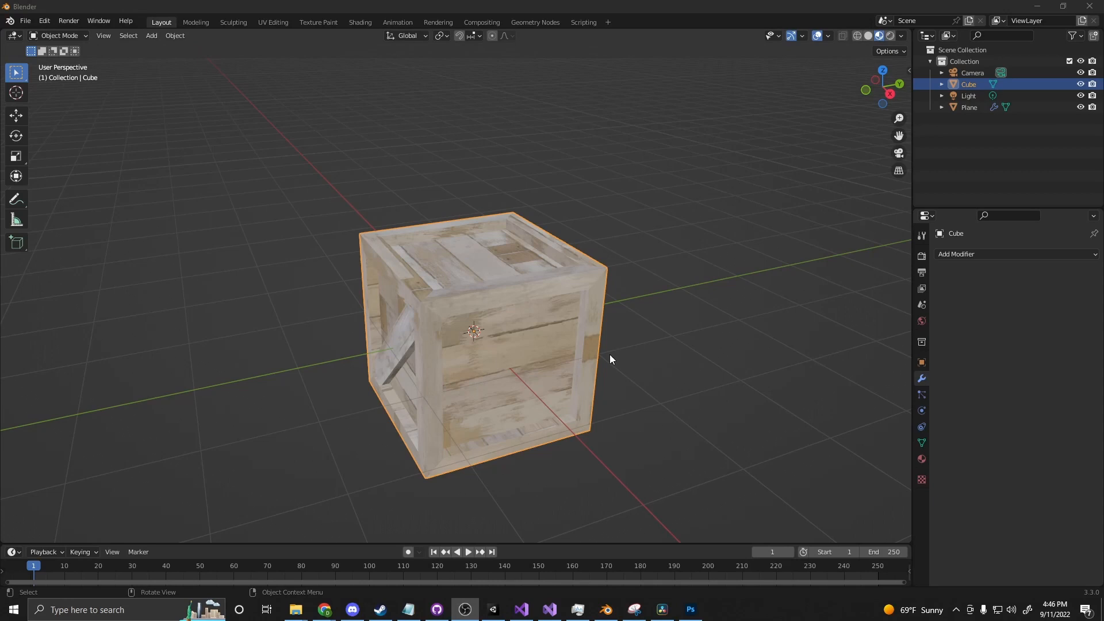
{"action": "mouse_move", "coordinate": [600, 369]}
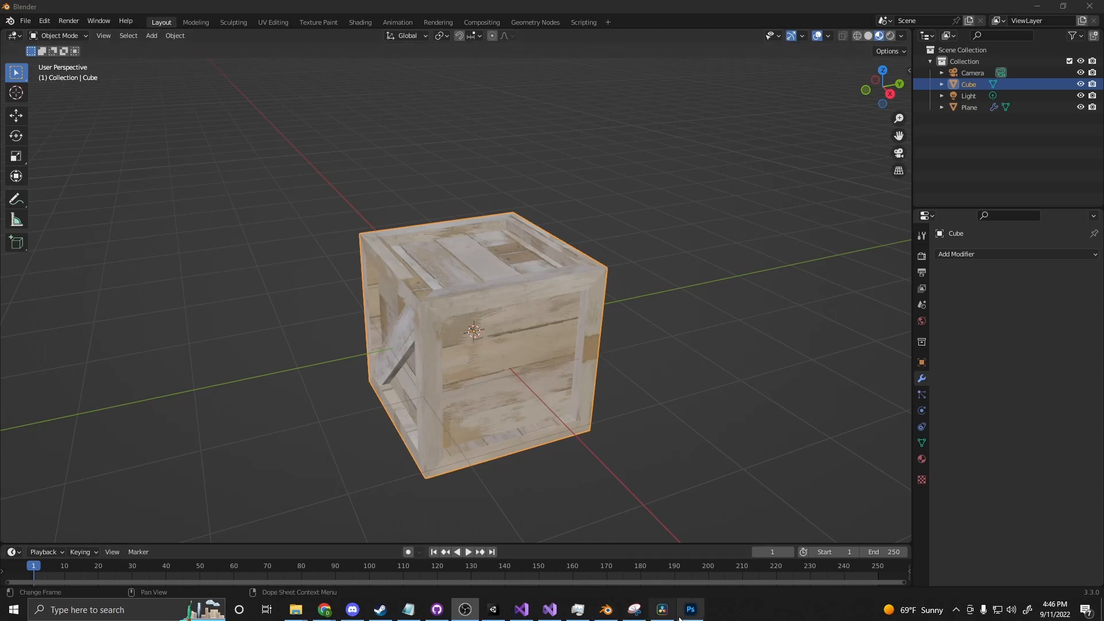
{"action": "left_click", "coordinate": [689, 609]}
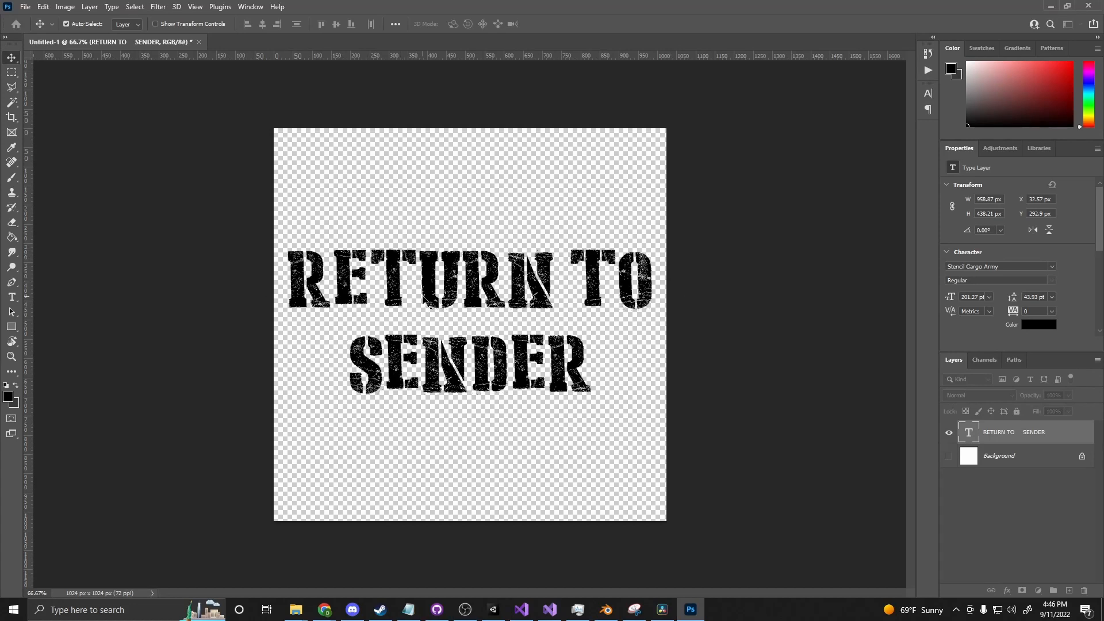
{"action": "mouse_move", "coordinate": [458, 280]}
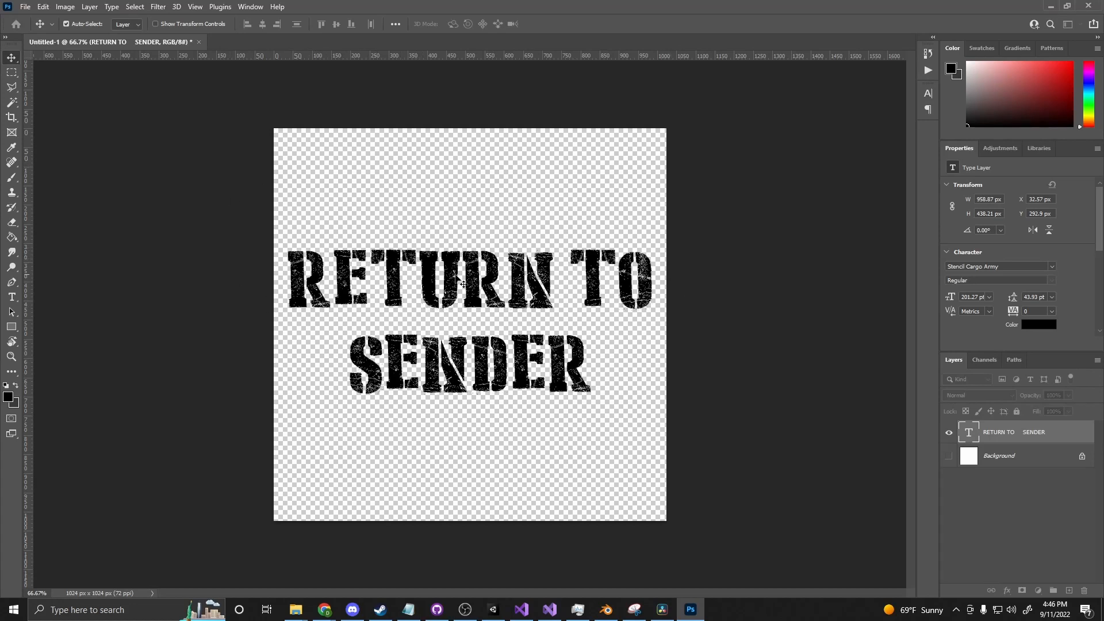
{"action": "mouse_move", "coordinate": [464, 282]}
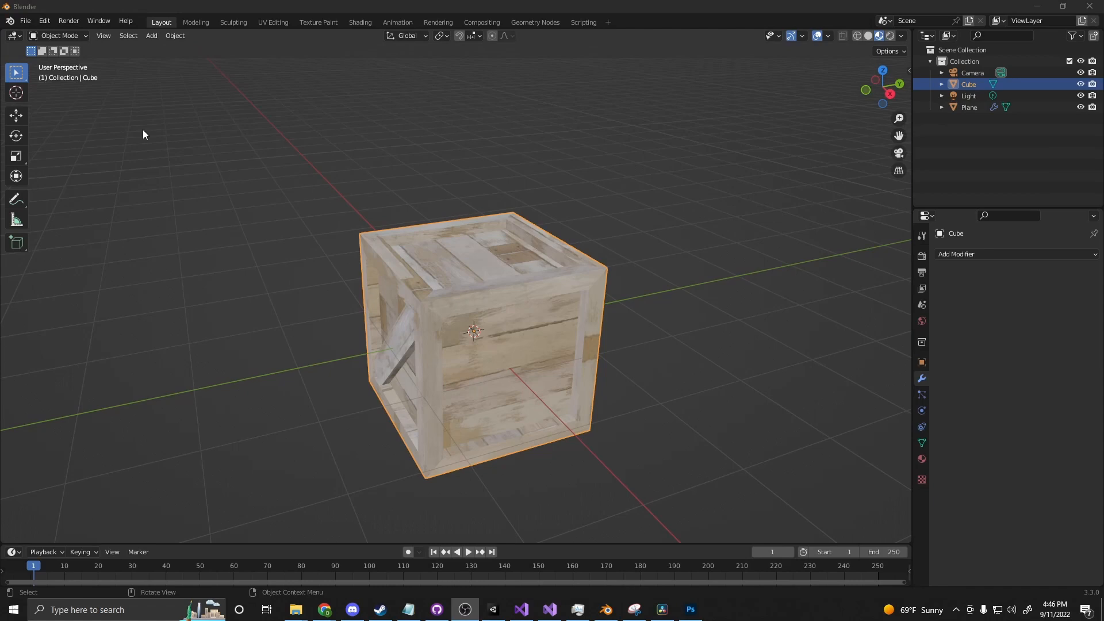
In Texture Paint, set the albedo map as the paint target and show brush texture properties
{"action": "left_click", "coordinate": [317, 22]}
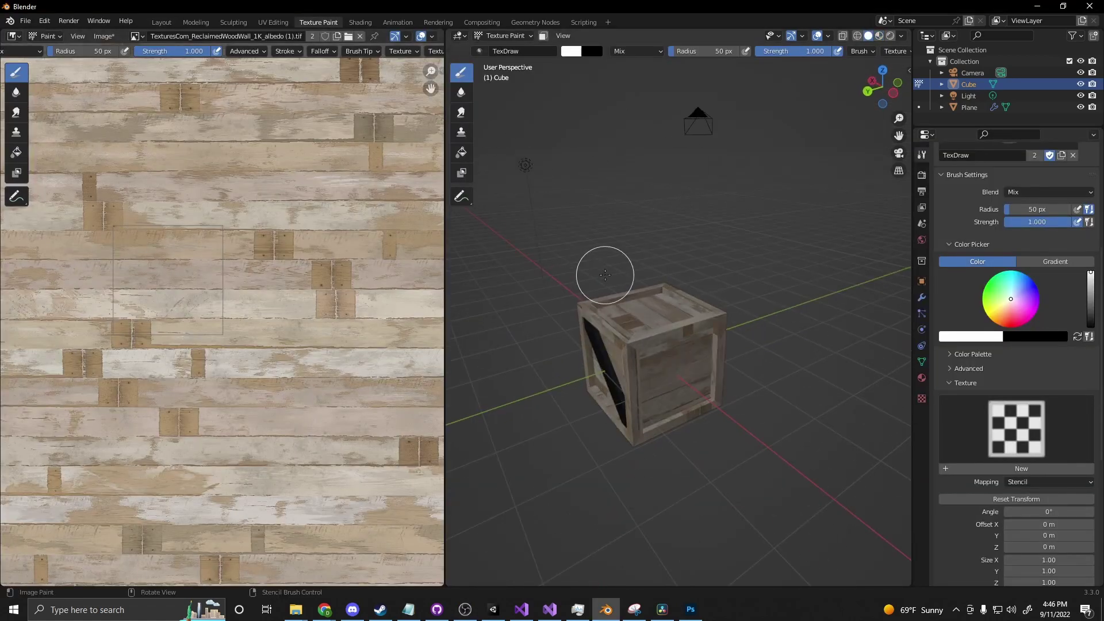
{"action": "left_click", "coordinate": [838, 160]}
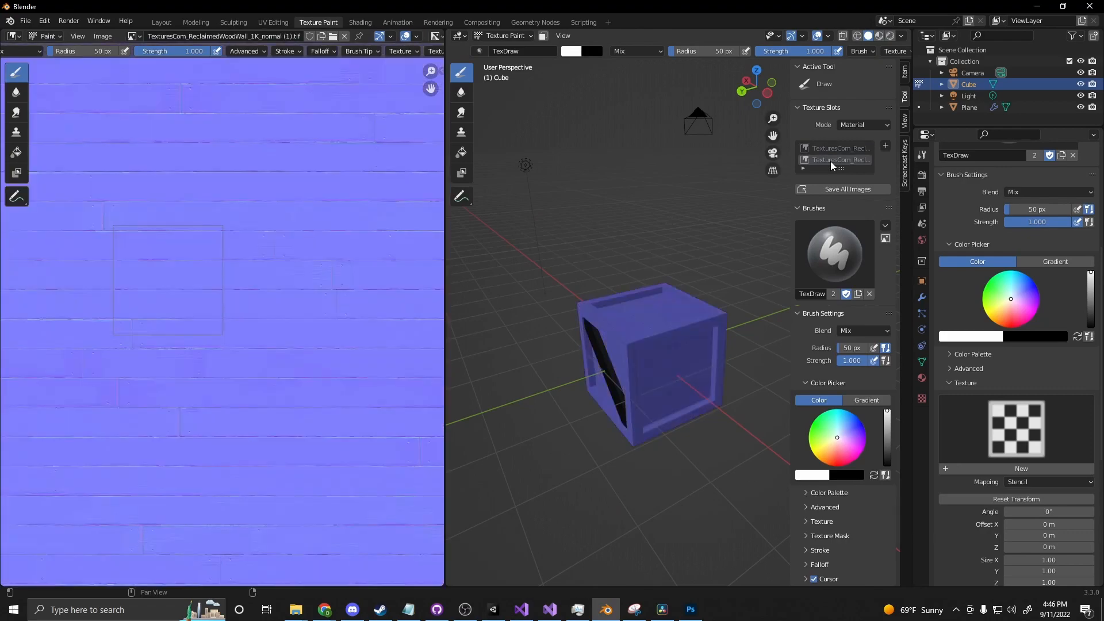
{"action": "scroll", "scroll_direction": "down", "scroll_amount": 3}
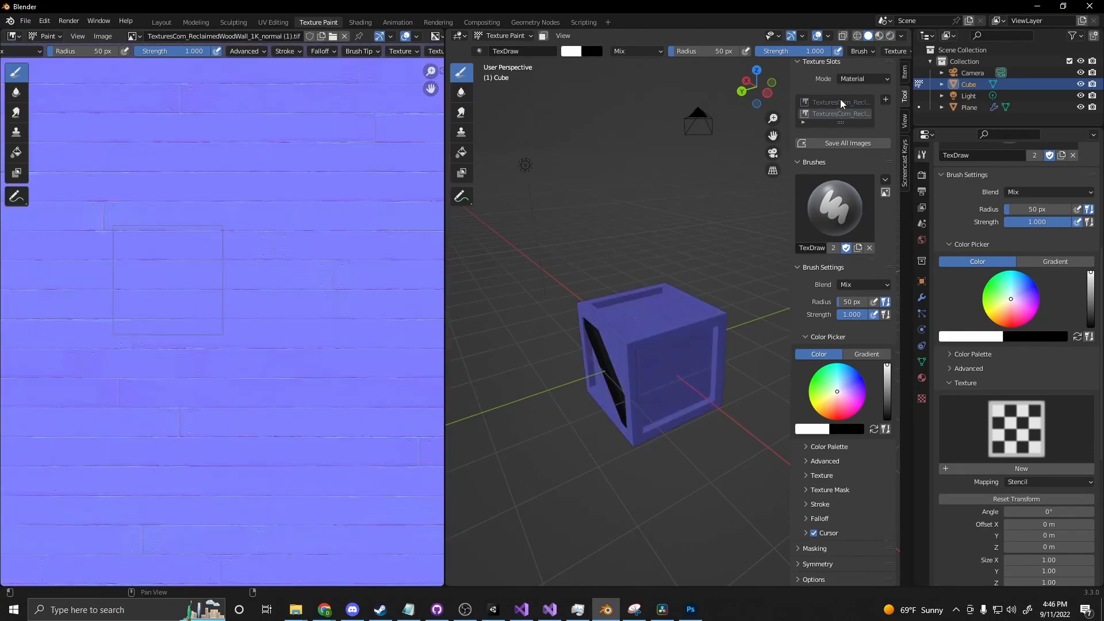
{"action": "left_click", "coordinate": [838, 113]}
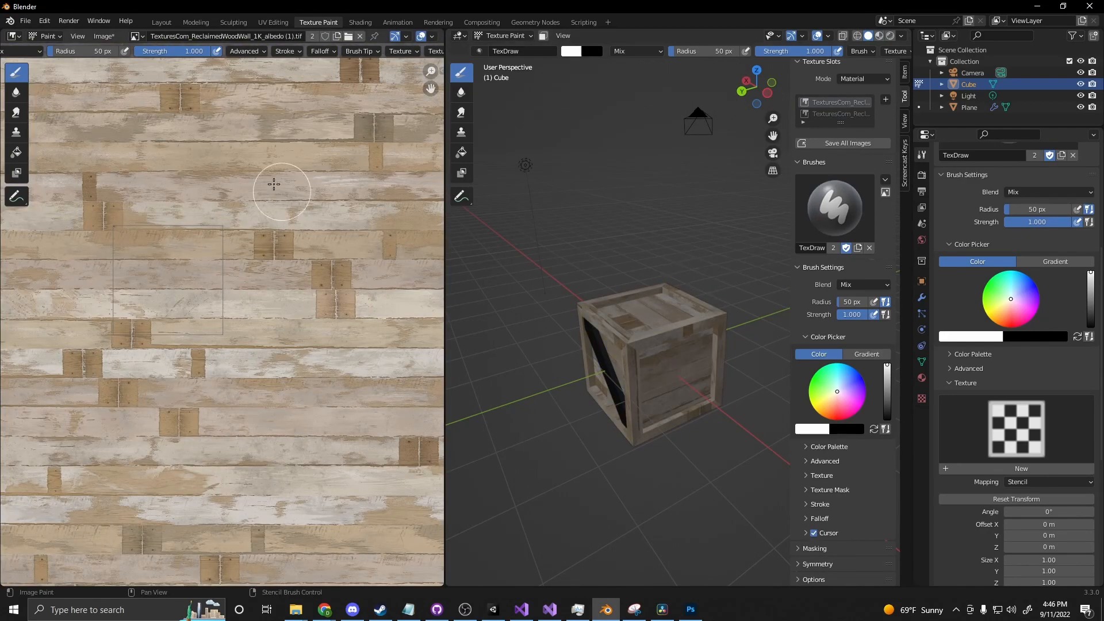
{"action": "mouse_move", "coordinate": [618, 341]}
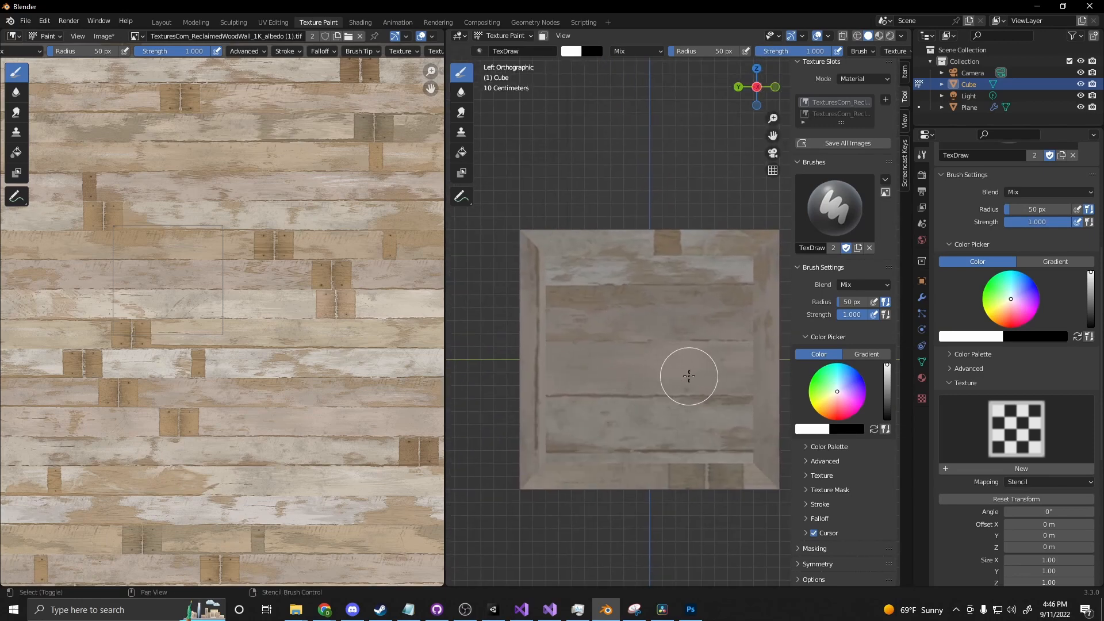
{"action": "left_click", "coordinate": [920, 400]}
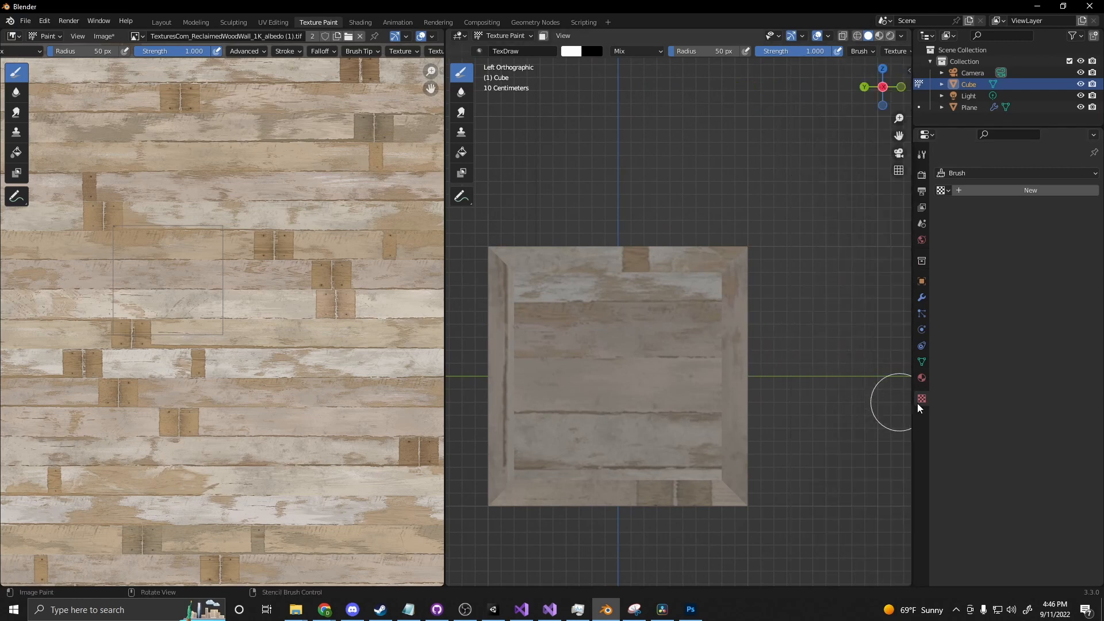
Create a new brush texture loading 'Return To Sender TXT.png' from Pictures
{"action": "left_click", "coordinate": [921, 398]}
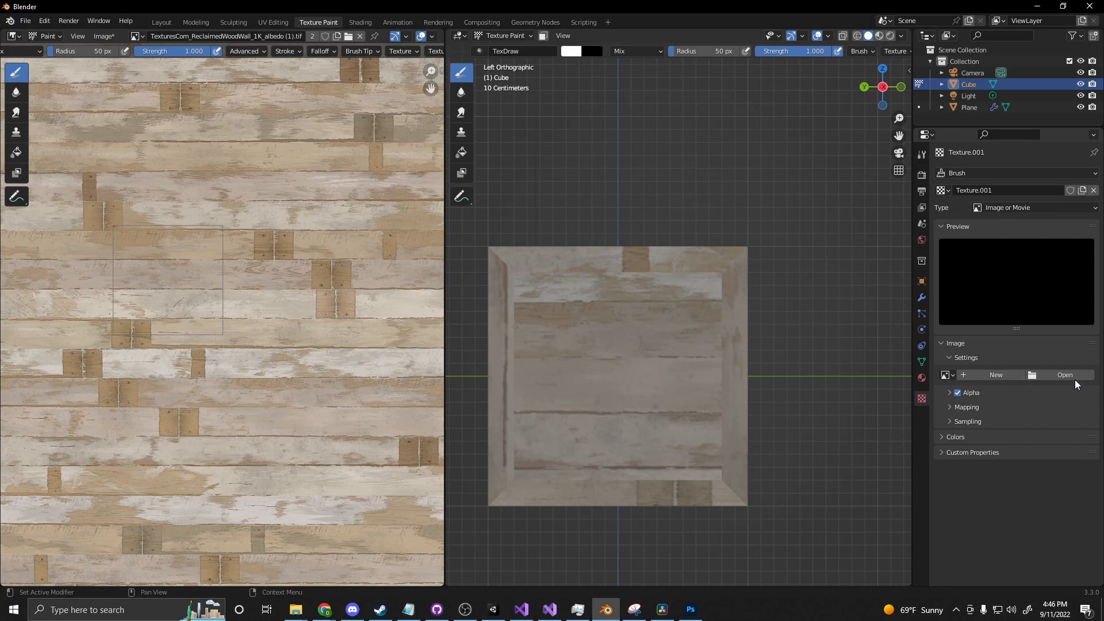
{"action": "left_click", "coordinate": [1063, 374]}
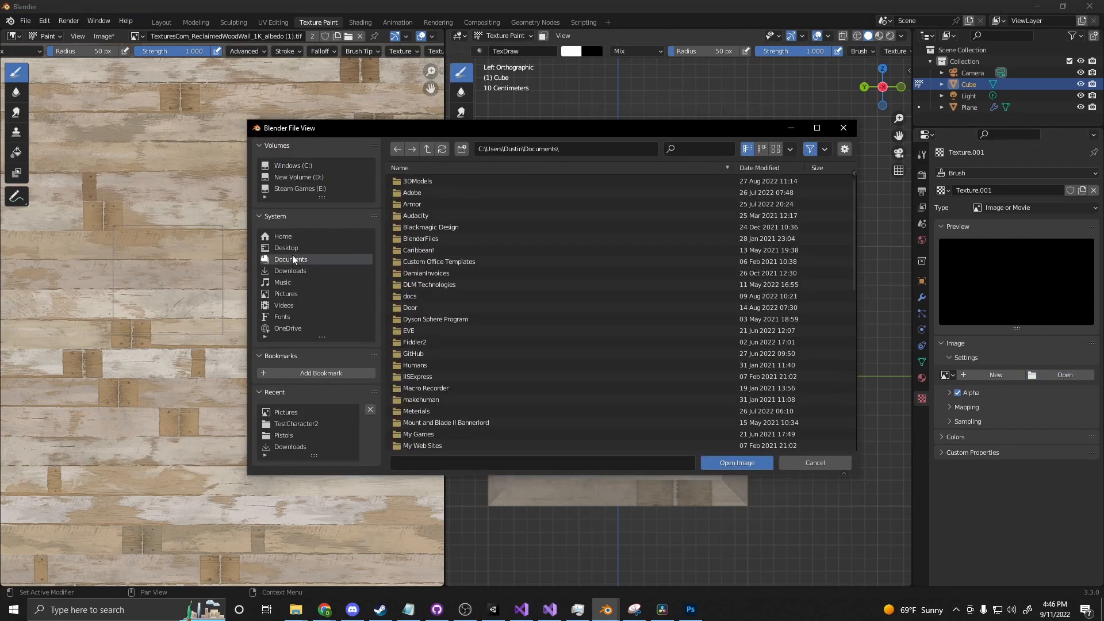
{"action": "left_click", "coordinate": [286, 294]}
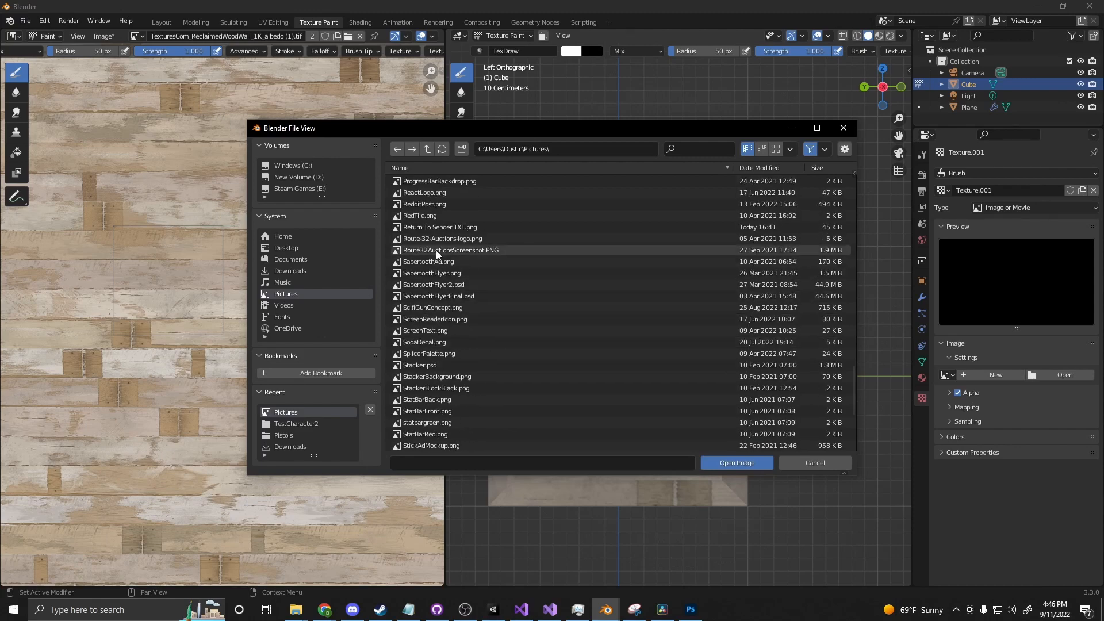
{"action": "left_click", "coordinate": [736, 462]}
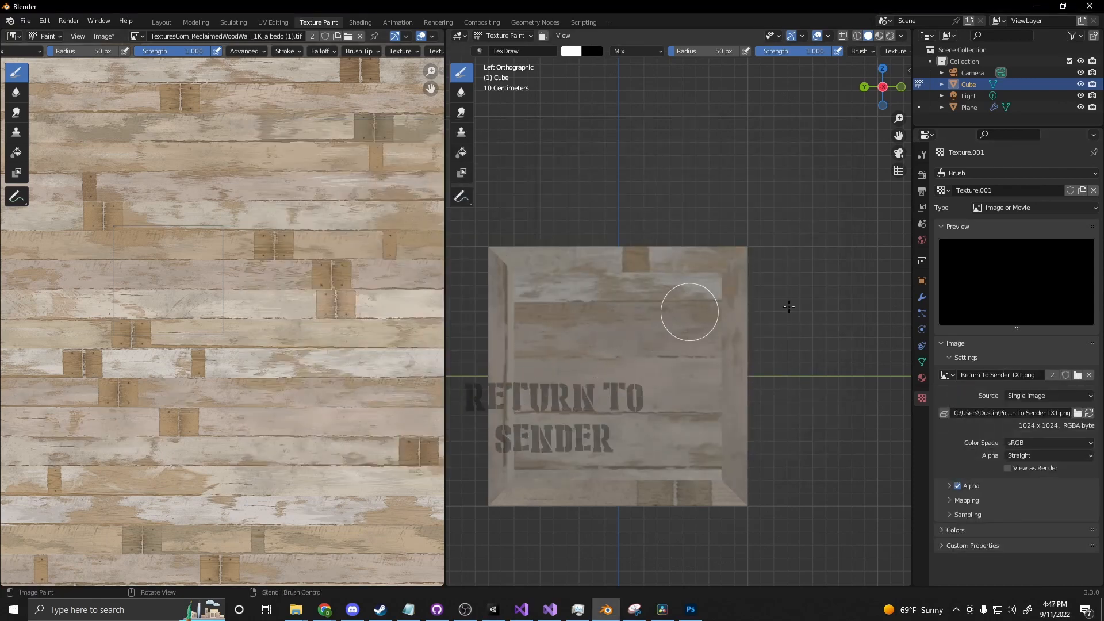
{"action": "mouse_move", "coordinate": [819, 166]}
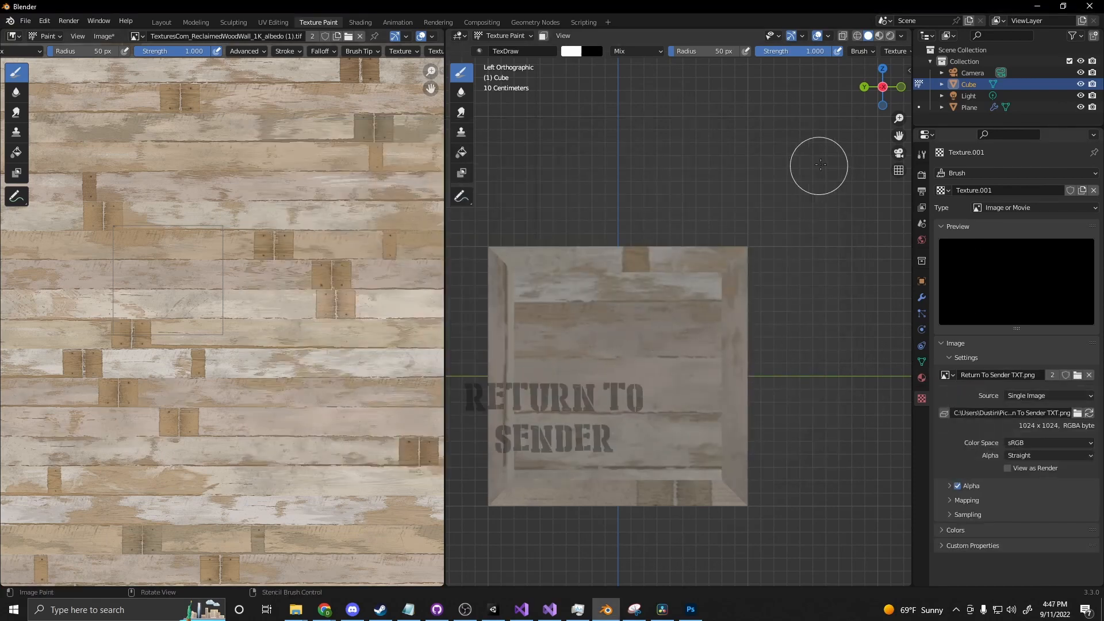
{"action": "left_click", "coordinate": [920, 154]}
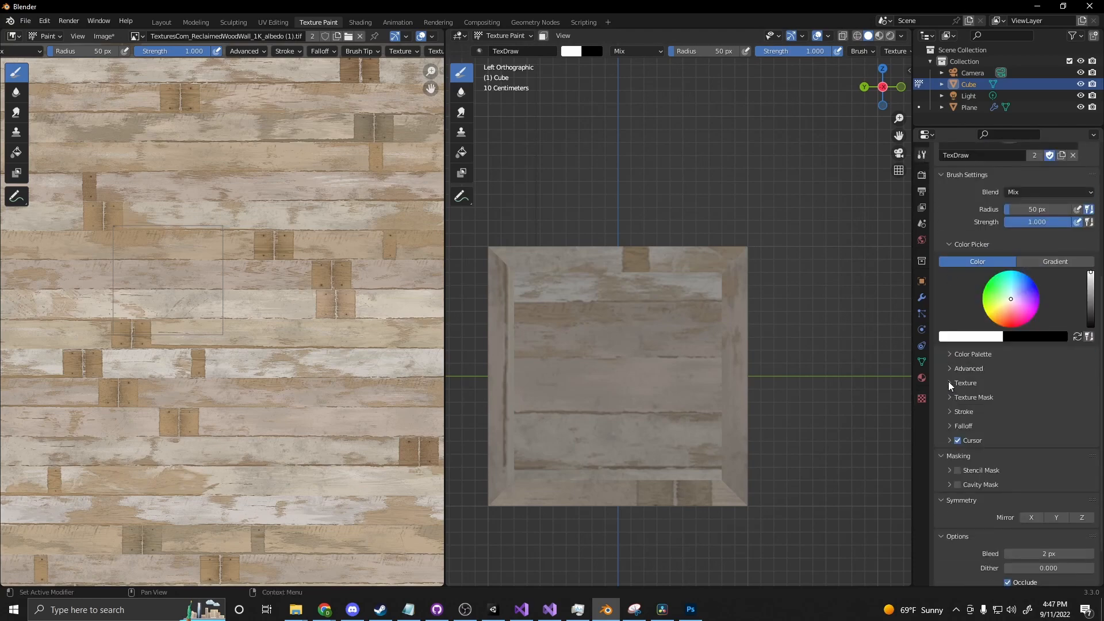
Set the brush texture mapping to Stencil to overlay the RETURN TO SENDER text
{"action": "left_click", "coordinate": [950, 382]}
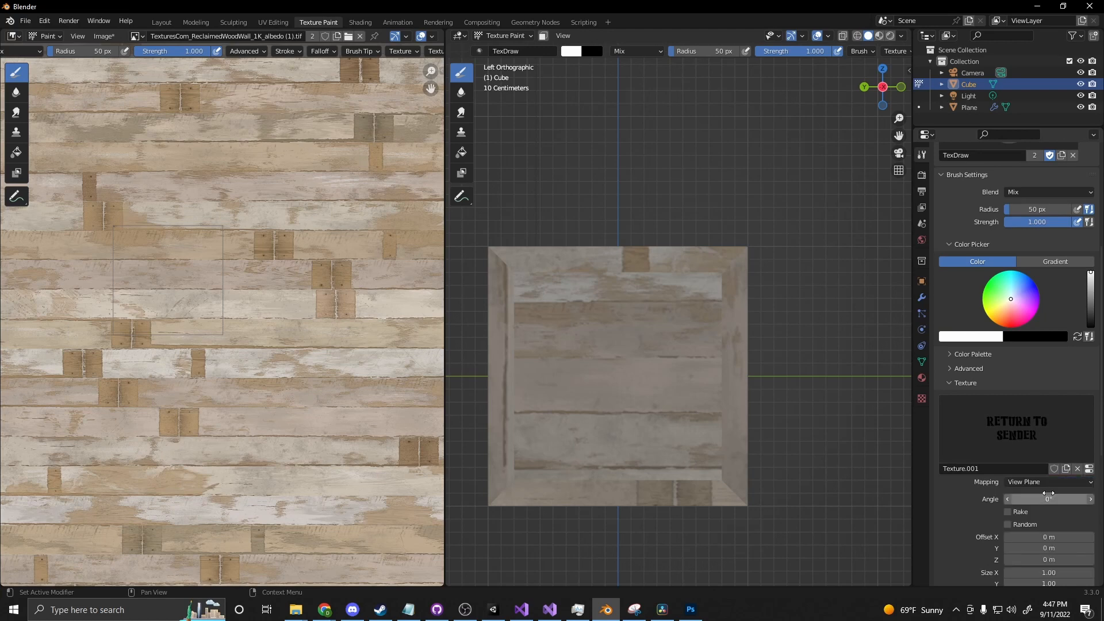
{"action": "left_click", "coordinate": [1049, 482]}
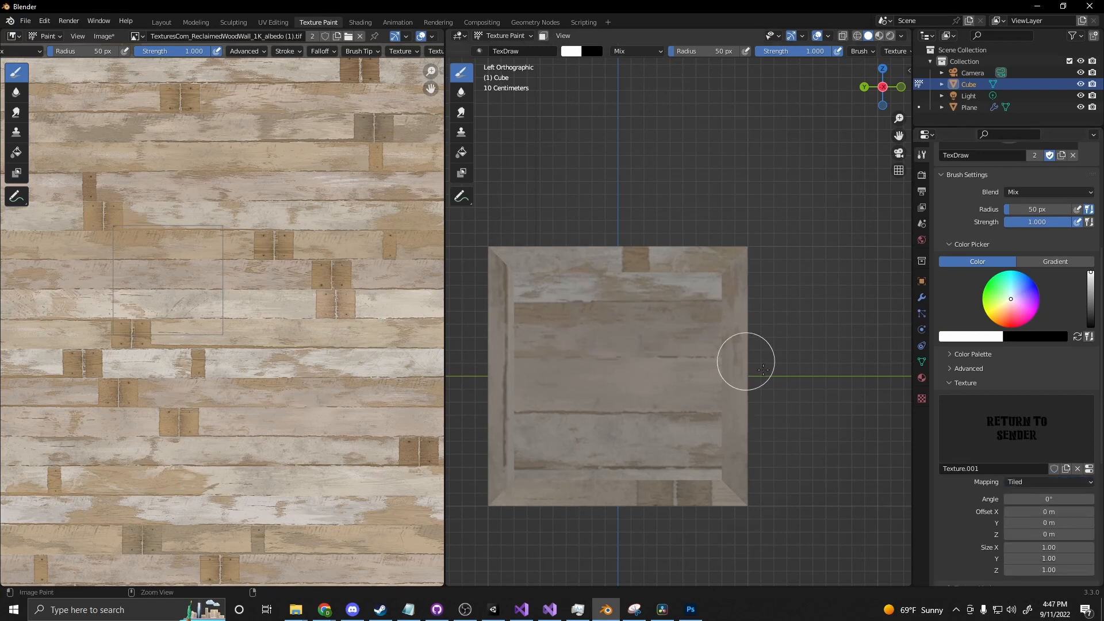
{"action": "left_click", "coordinate": [1049, 482]}
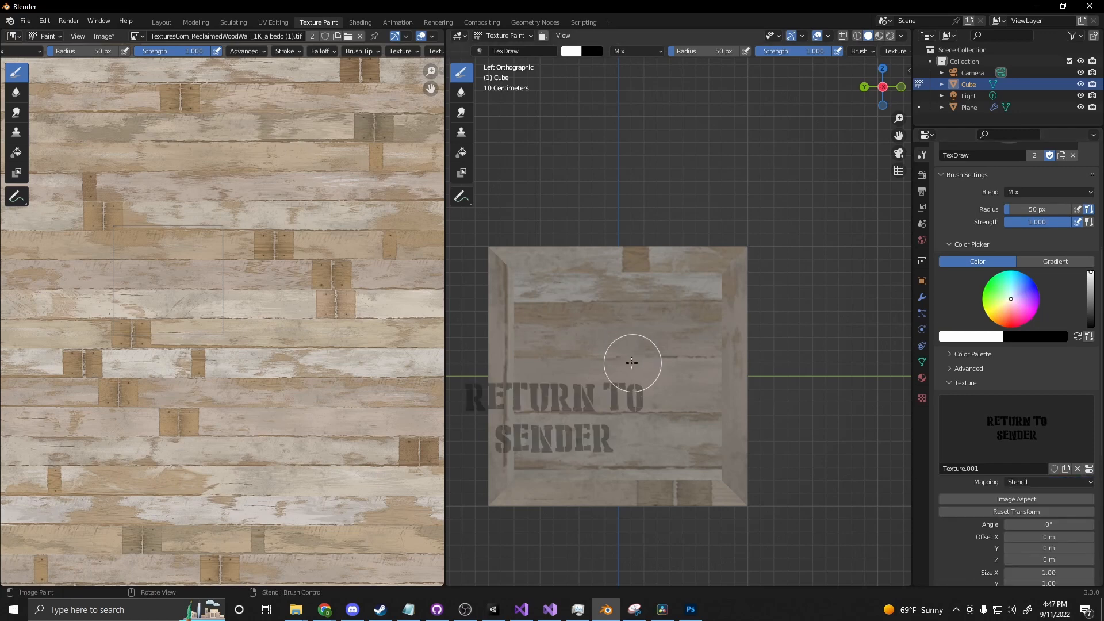
{"action": "mouse_move", "coordinate": [560, 423]}
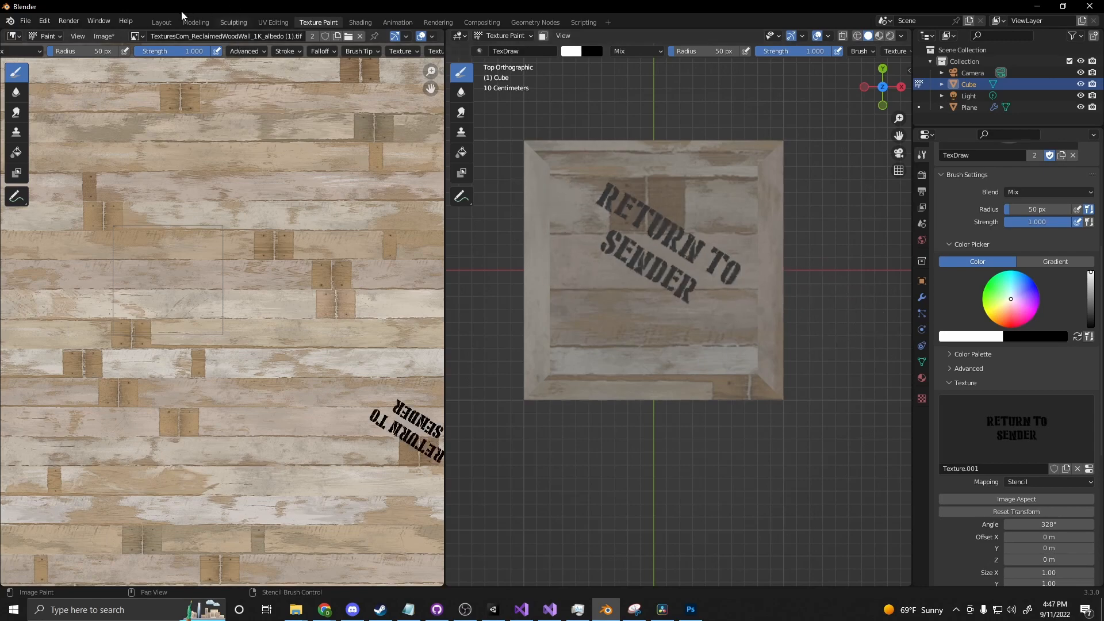
Switch to the Layout workspace with the crate in Texture Paint mode
{"action": "left_click", "coordinate": [161, 22]}
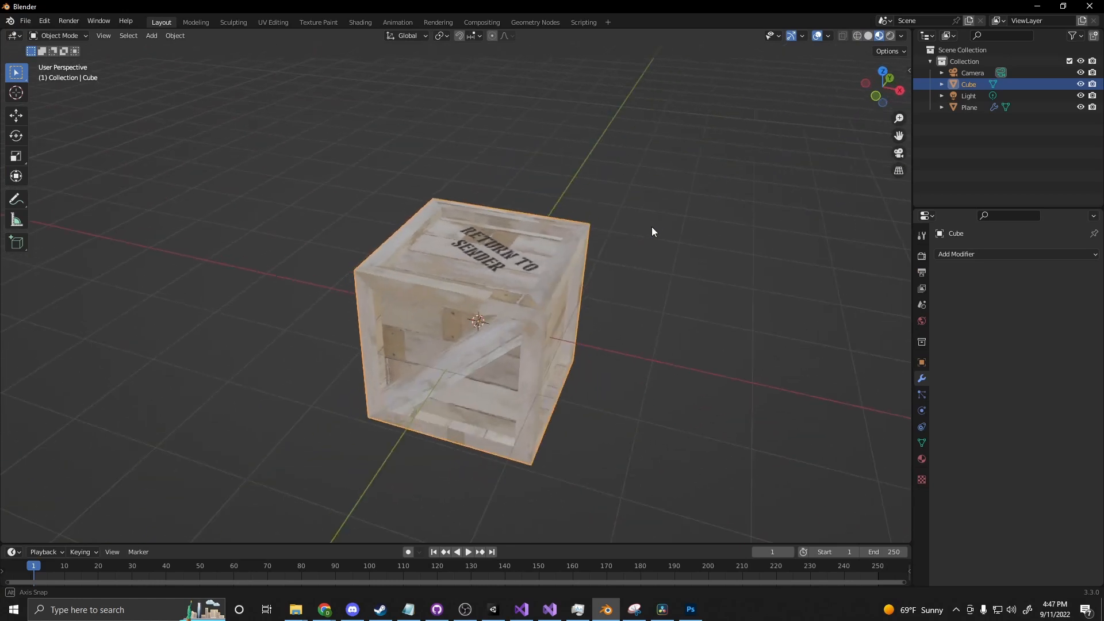
{"action": "left_click", "coordinate": [60, 35]}
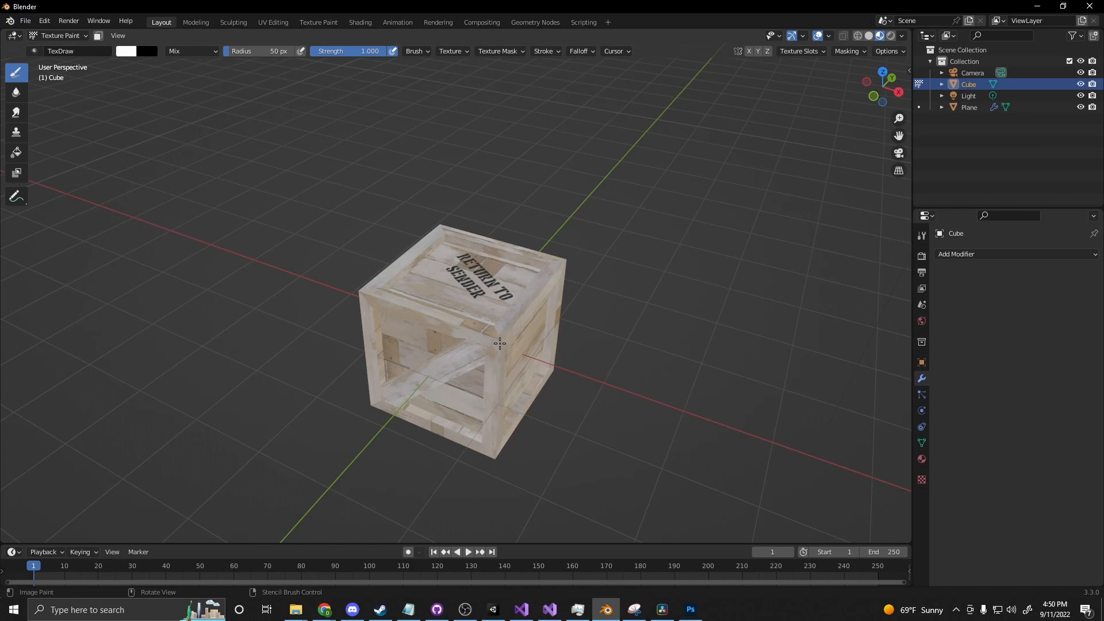
{"action": "mouse_move", "coordinate": [828, 340]}
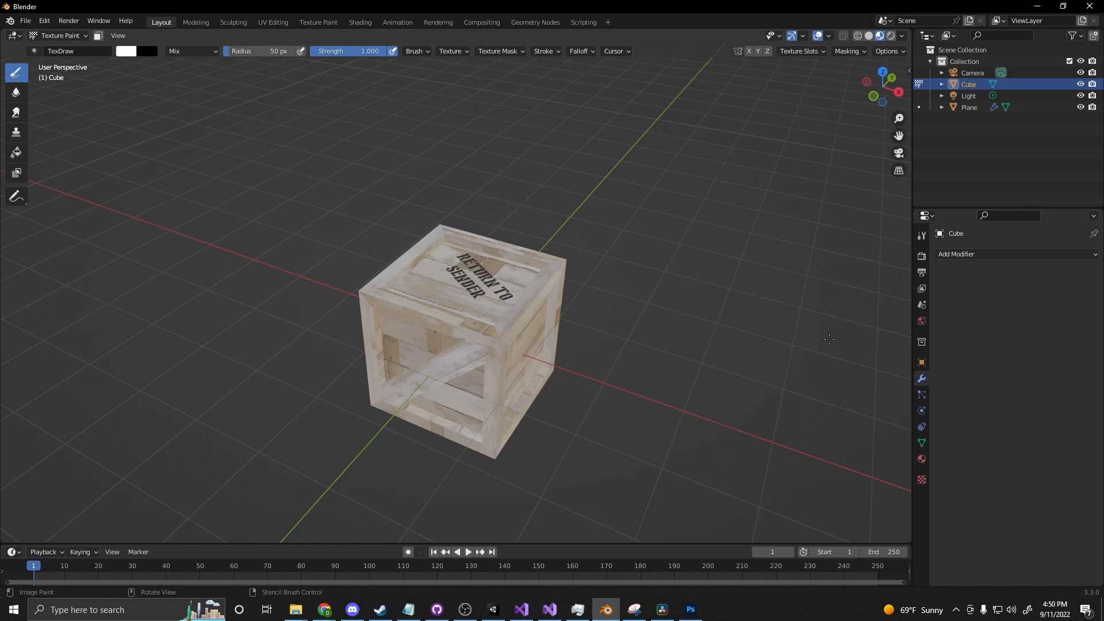